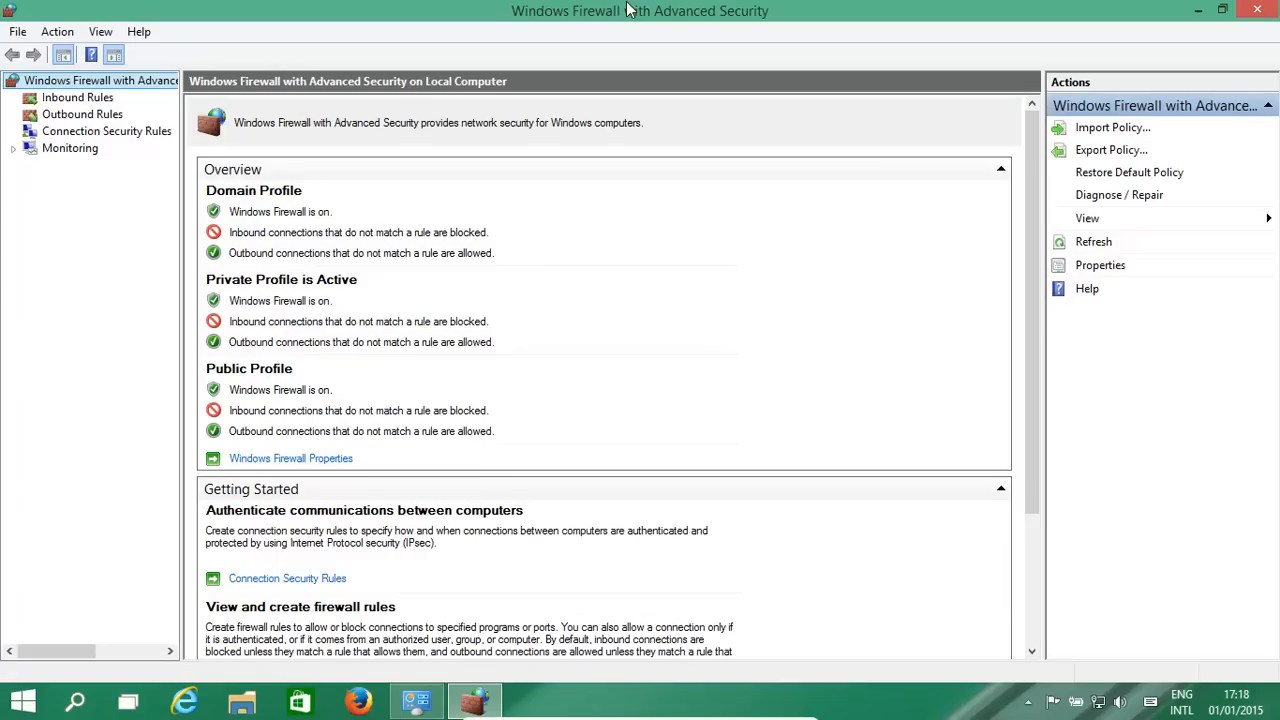
{"action": "mouse_move", "coordinate": [1264, 20]}
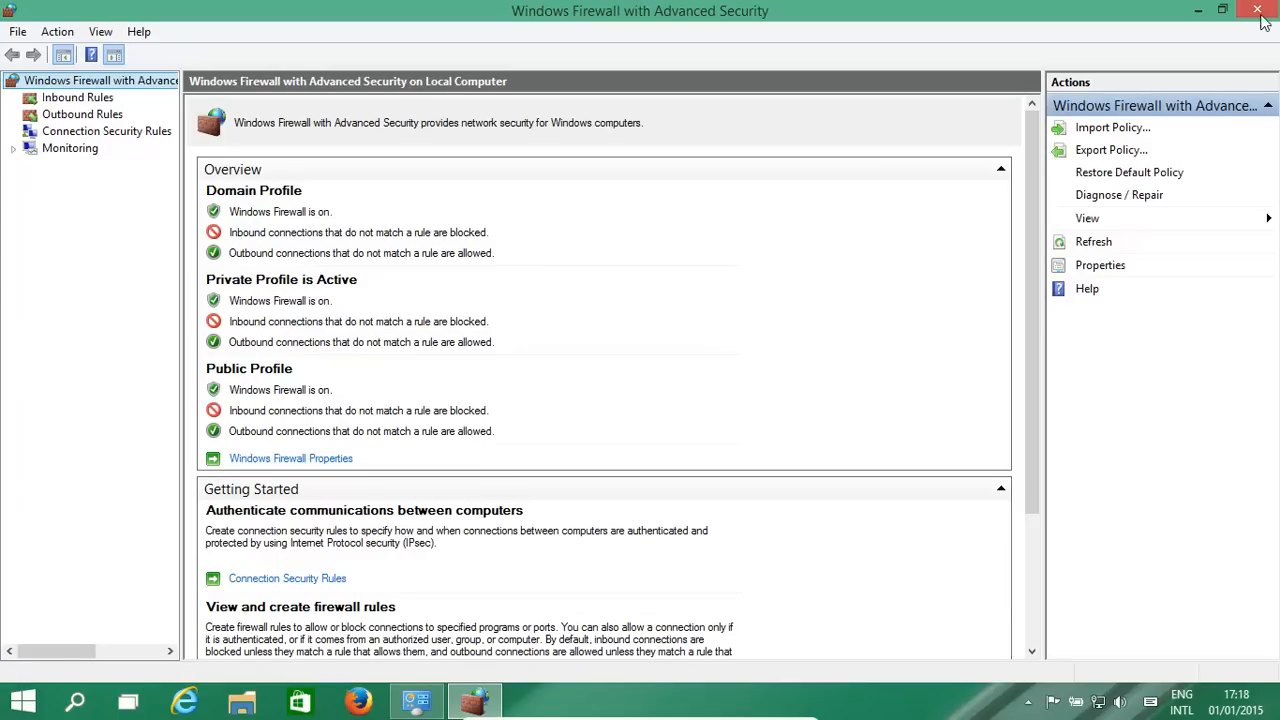
Close the firewall windows and search 'fireall' from the Start menu to reopen Windows Firewall.
{"action": "left_click", "coordinate": [1256, 12]}
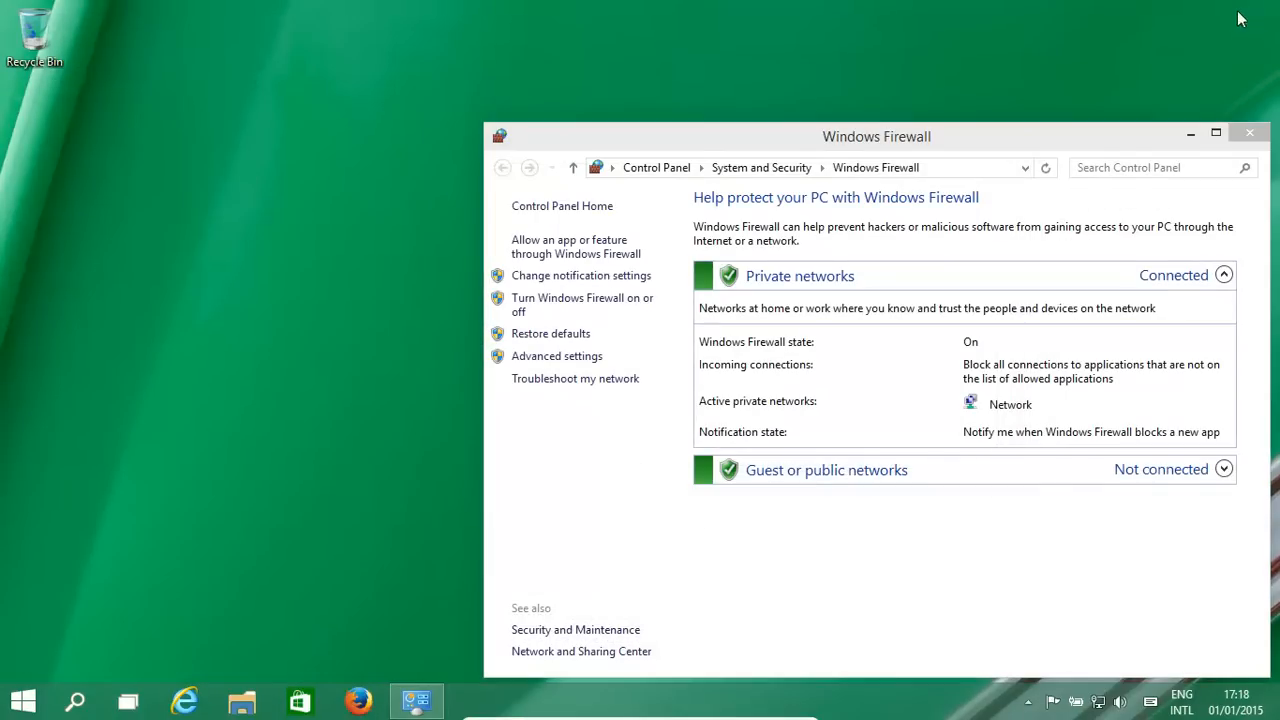
{"action": "left_click_drag", "start_coordinate": [876, 136], "coordinate": [776, 116]}
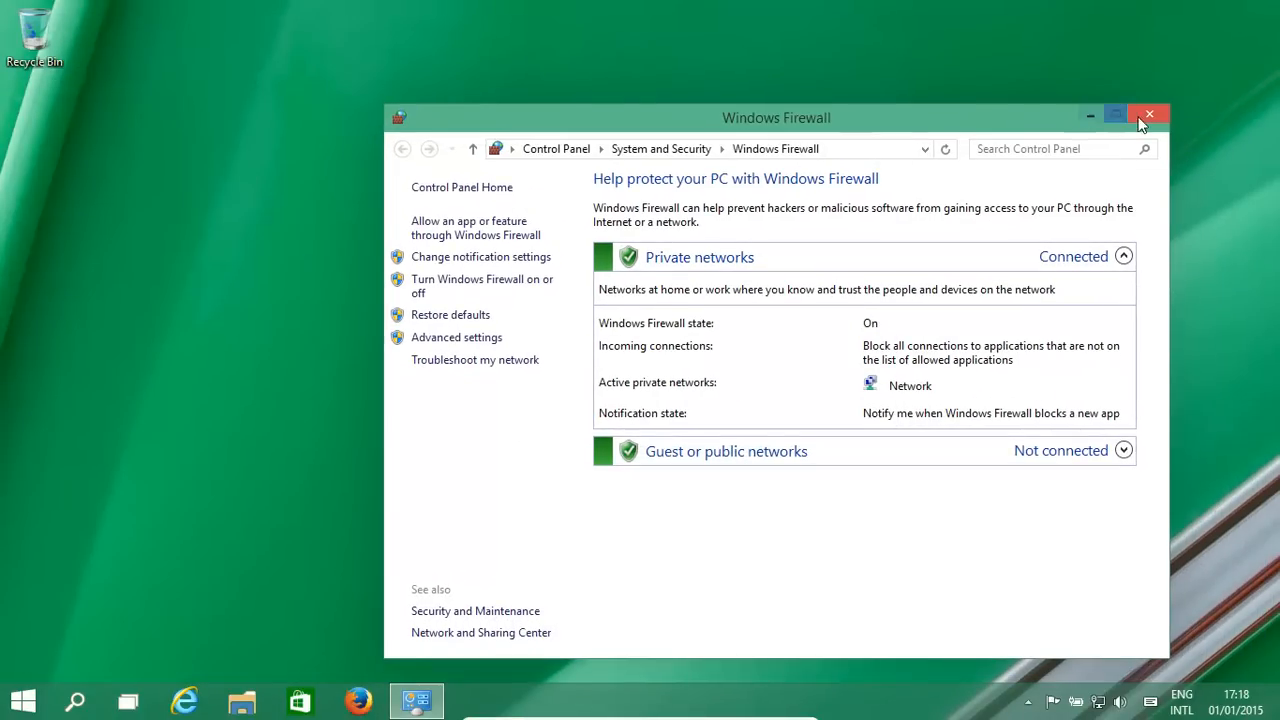
{"action": "left_click", "coordinate": [1148, 114]}
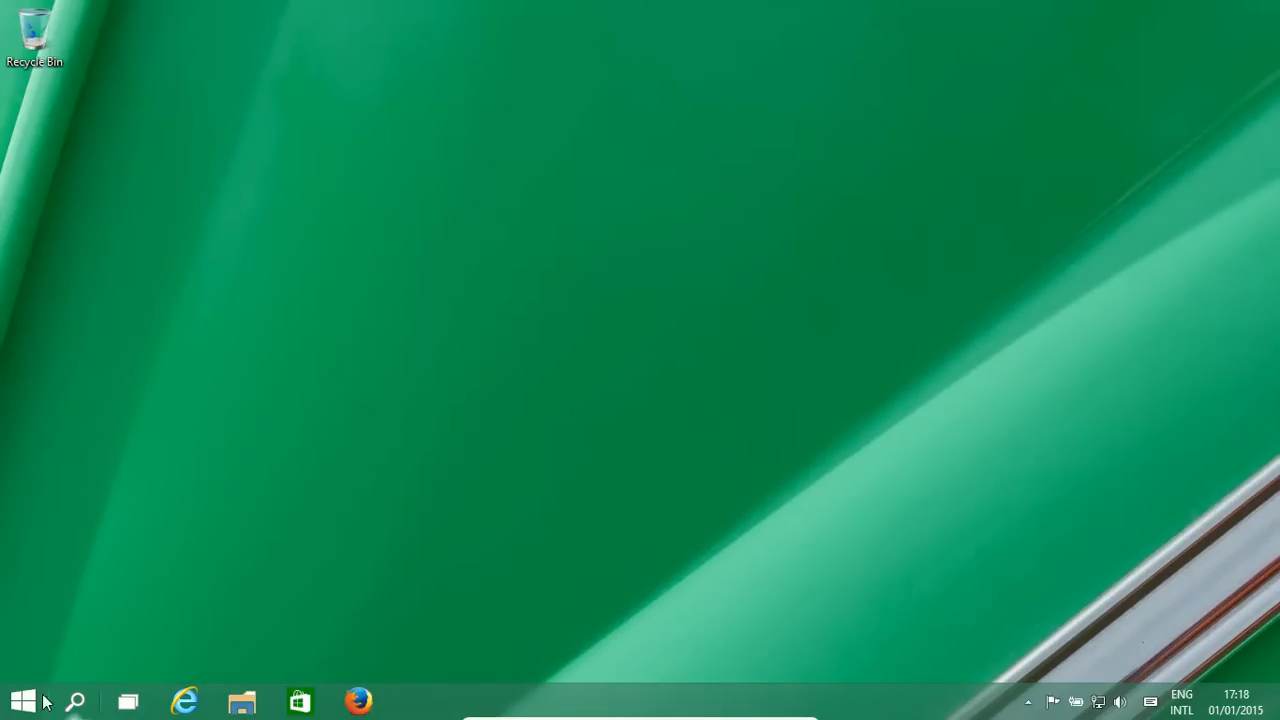
{"action": "left_click", "coordinate": [22, 700]}
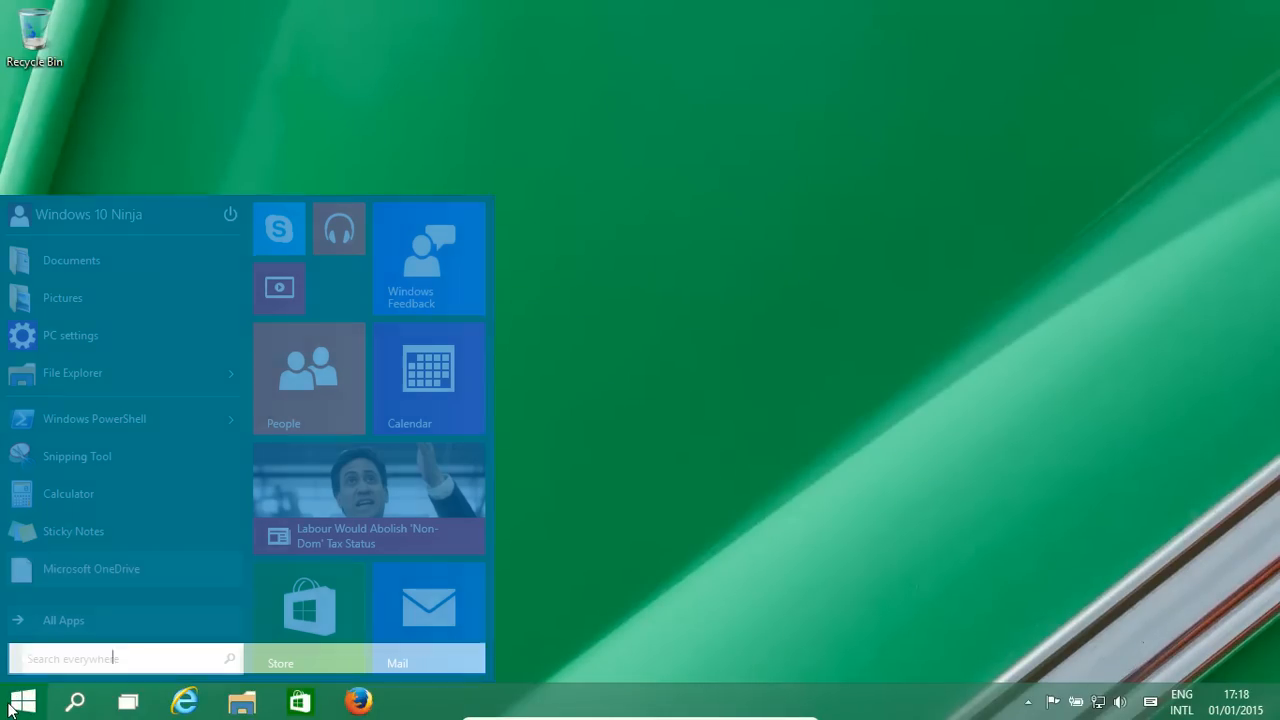
{"action": "type", "text": "fireall"}
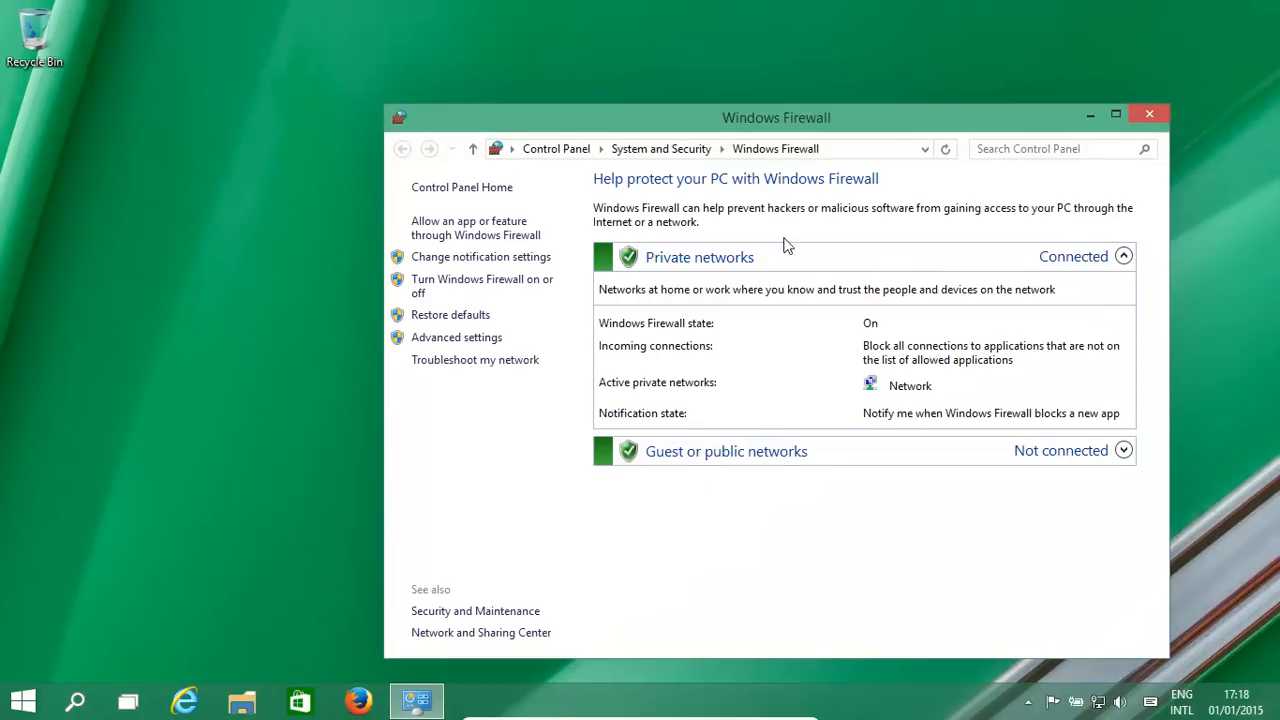
{"action": "mouse_move", "coordinate": [940, 104]}
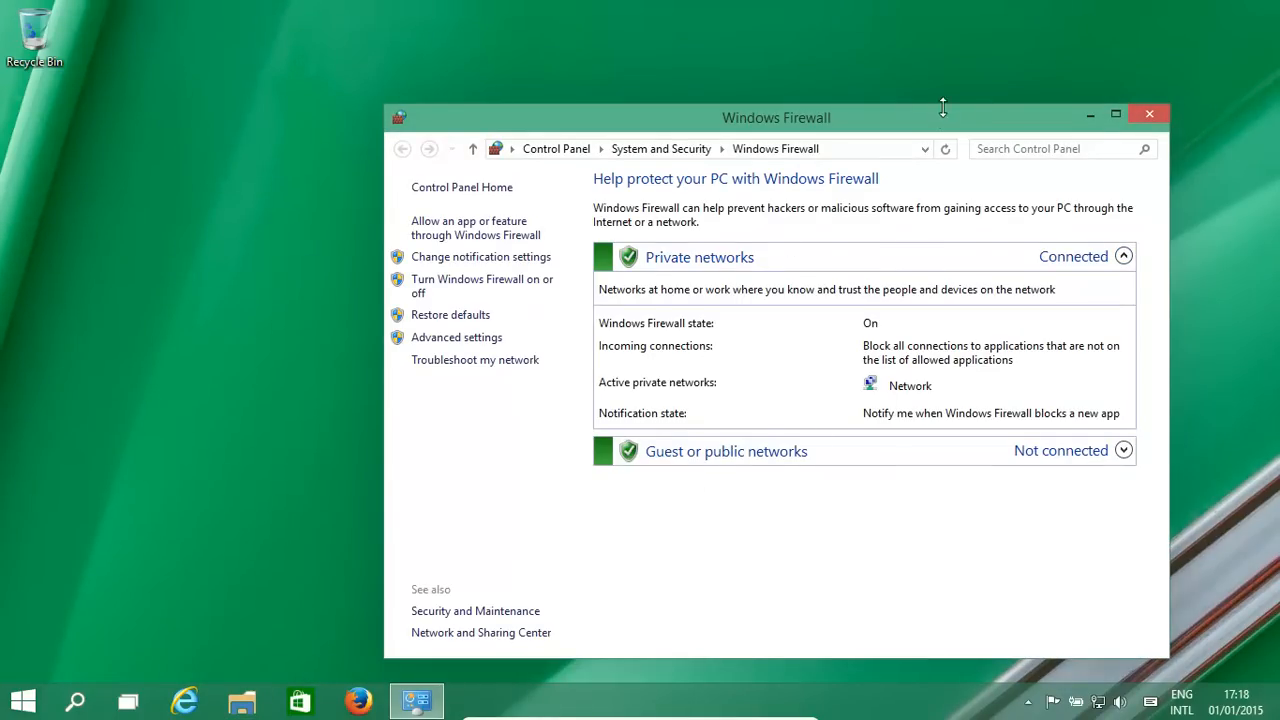
{"action": "left_click", "coordinate": [1116, 112]}
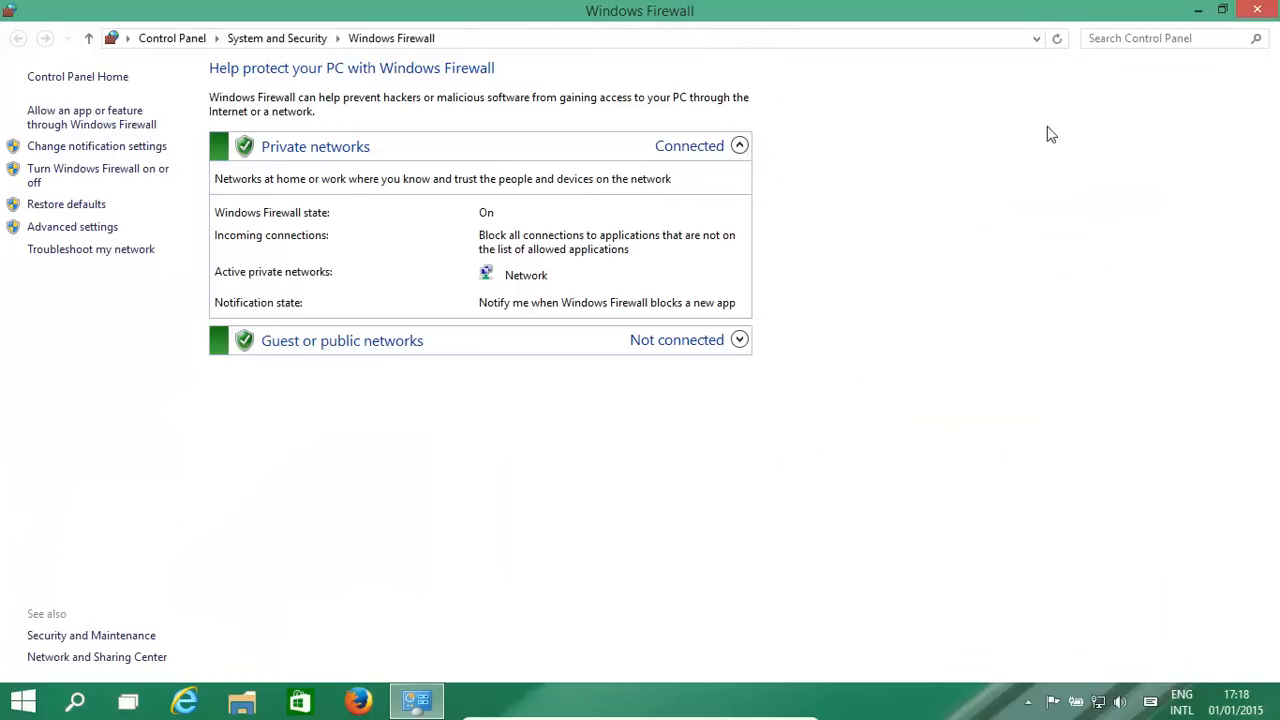
{"action": "mouse_move", "coordinate": [410, 268]}
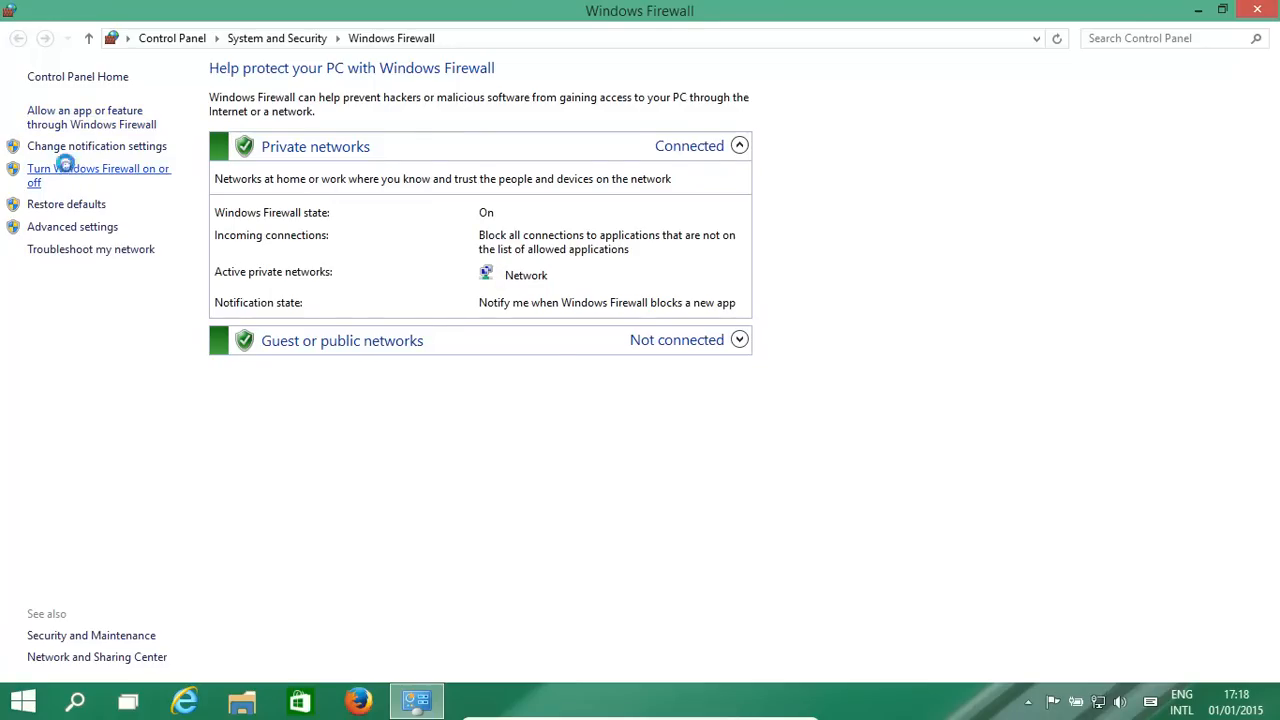
{"action": "left_click", "coordinate": [98, 176]}
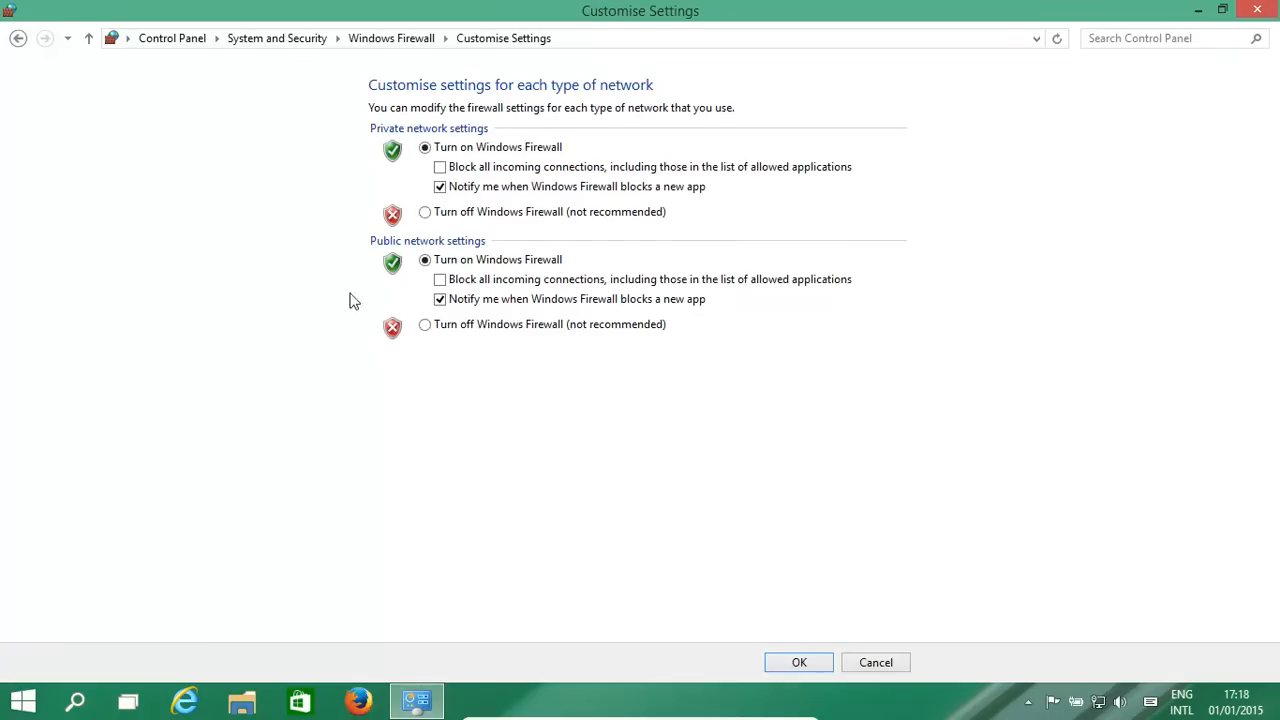
{"action": "left_click", "coordinate": [424, 212]}
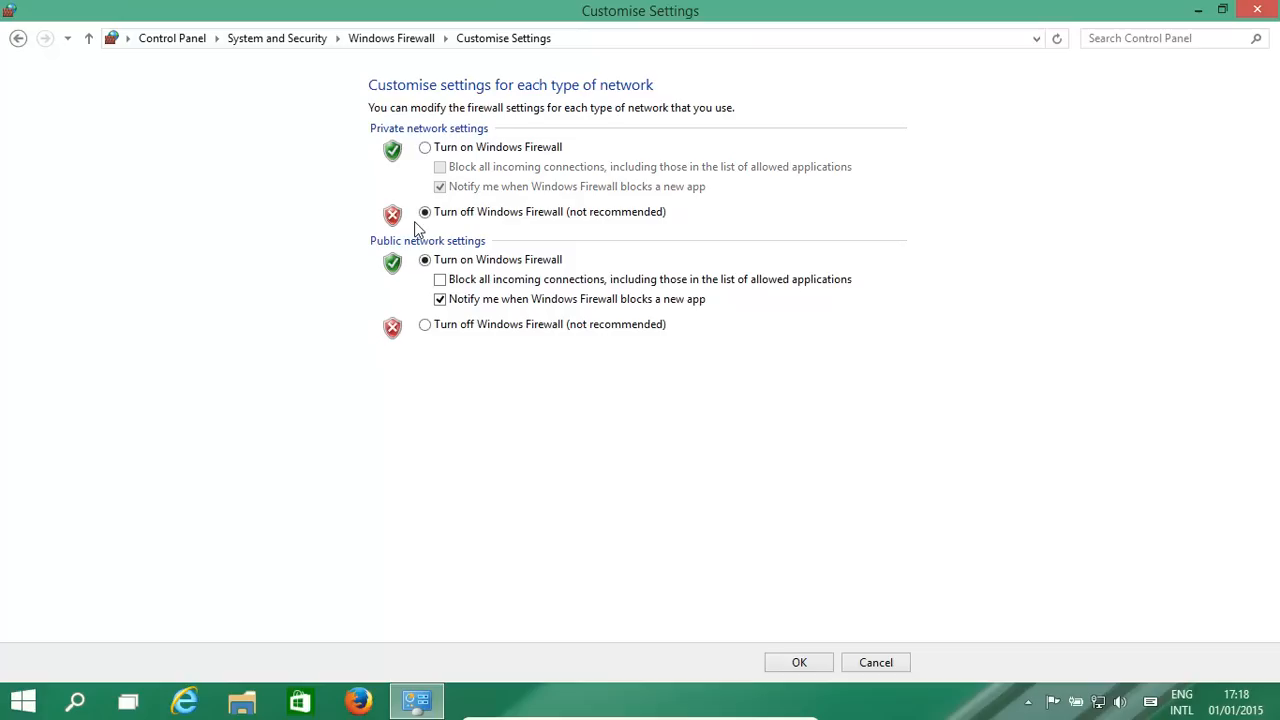
{"action": "left_click", "coordinate": [424, 324]}
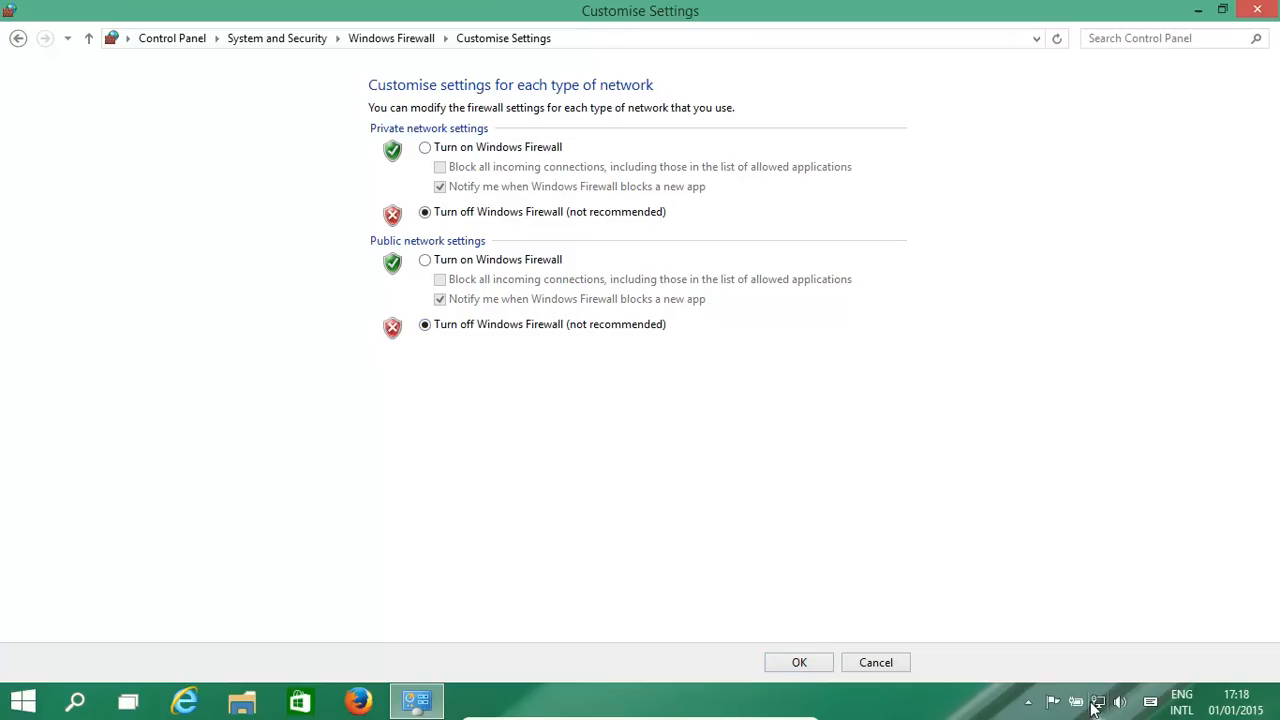
{"action": "mouse_move", "coordinate": [1038, 686]}
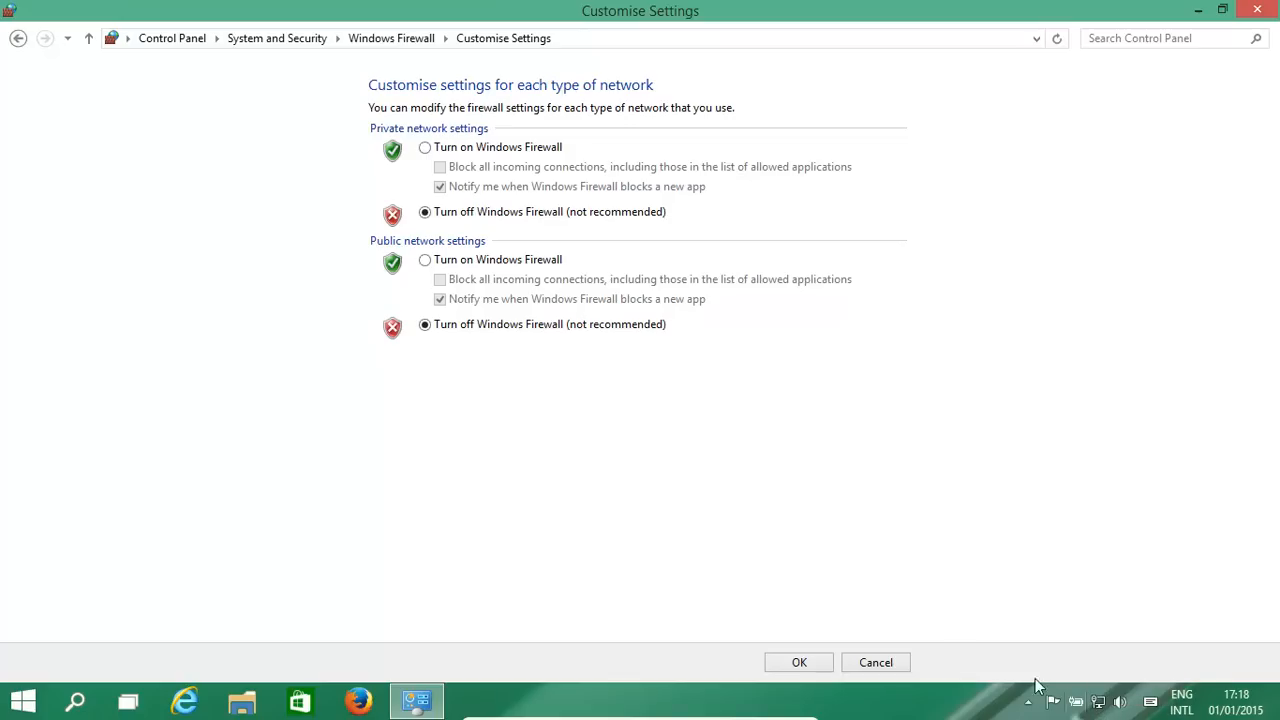
{"action": "mouse_move", "coordinate": [772, 520]}
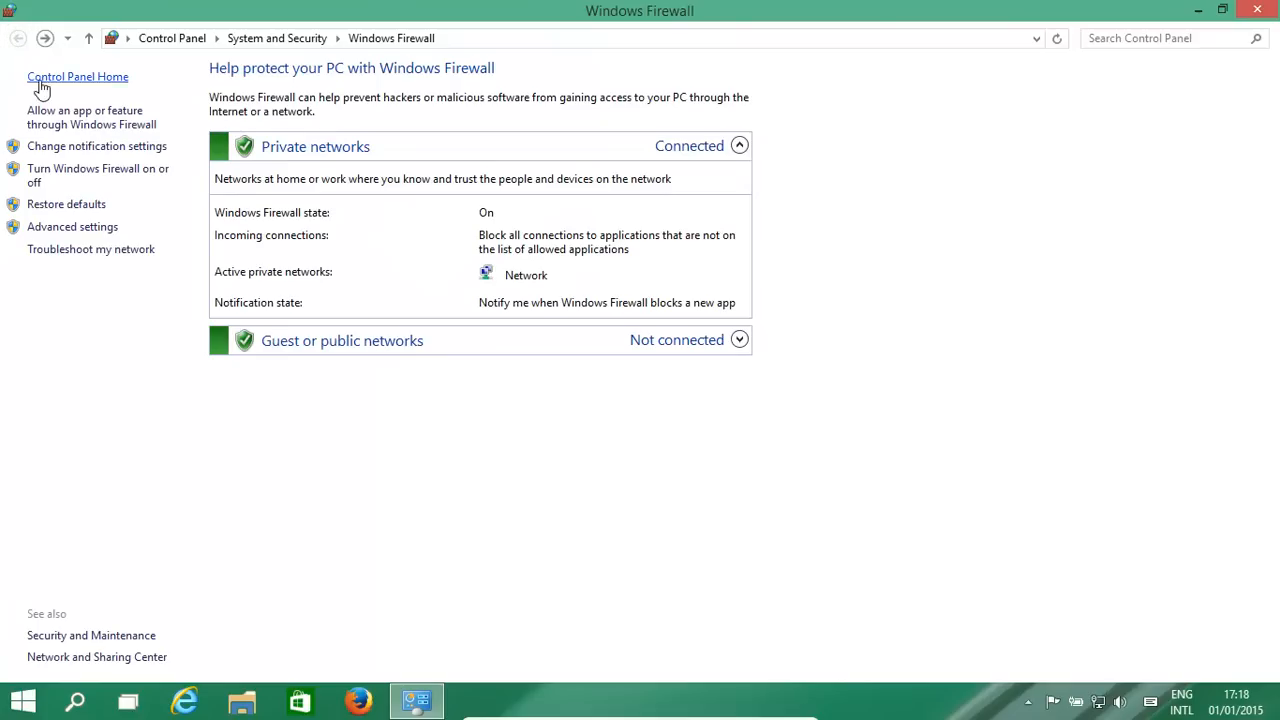
{"action": "mouse_move", "coordinate": [72, 228]}
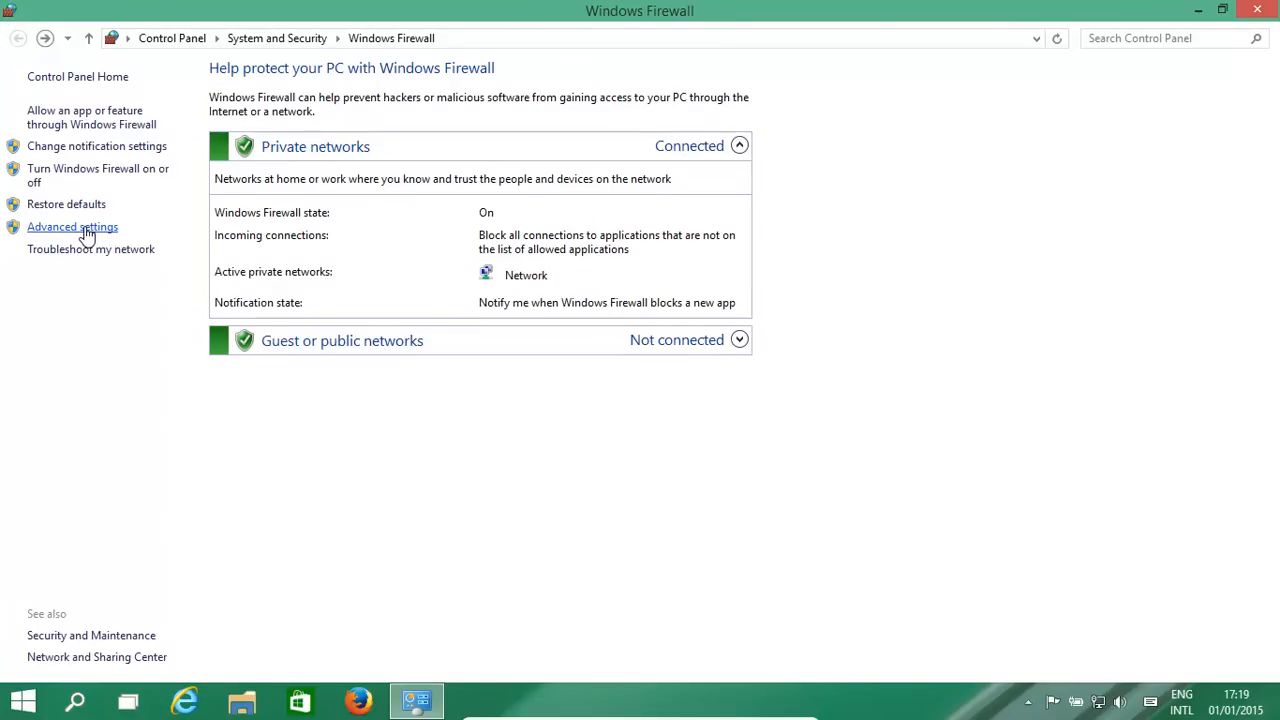
Launch Advanced settings and maximize the Windows Firewall with Advanced Security console.
{"action": "left_click", "coordinate": [72, 228]}
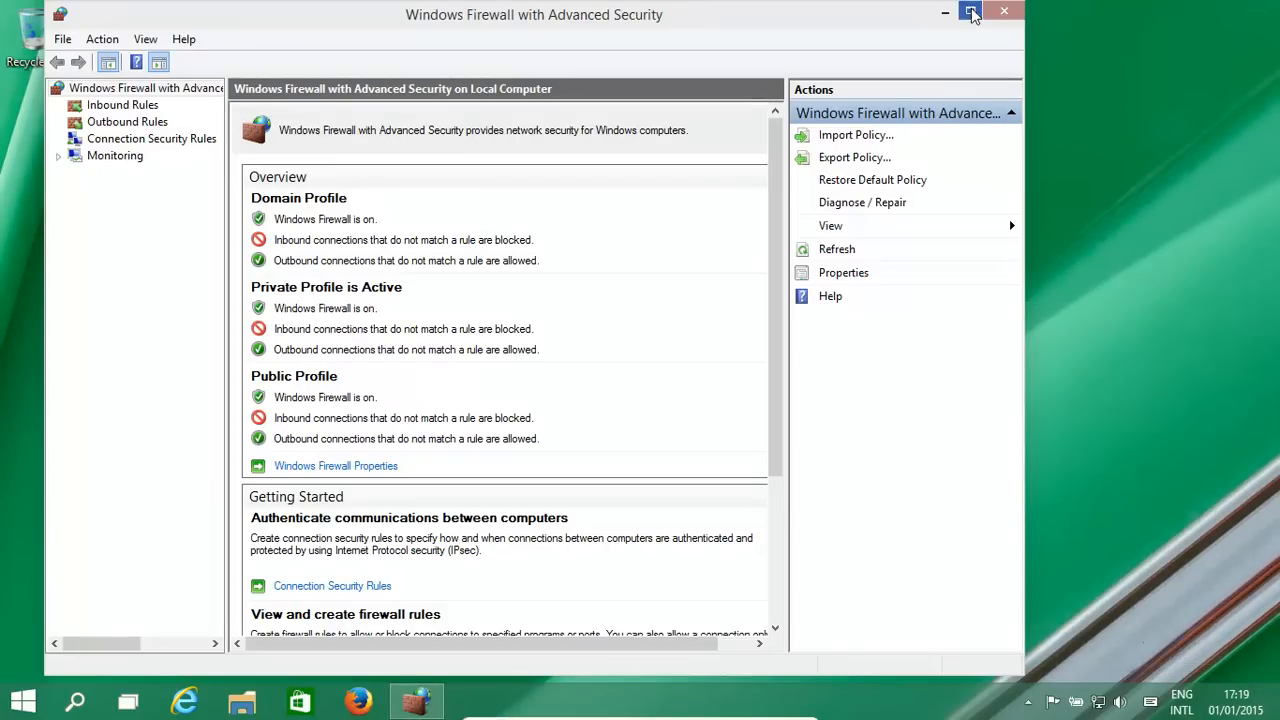
{"action": "left_click", "coordinate": [972, 12]}
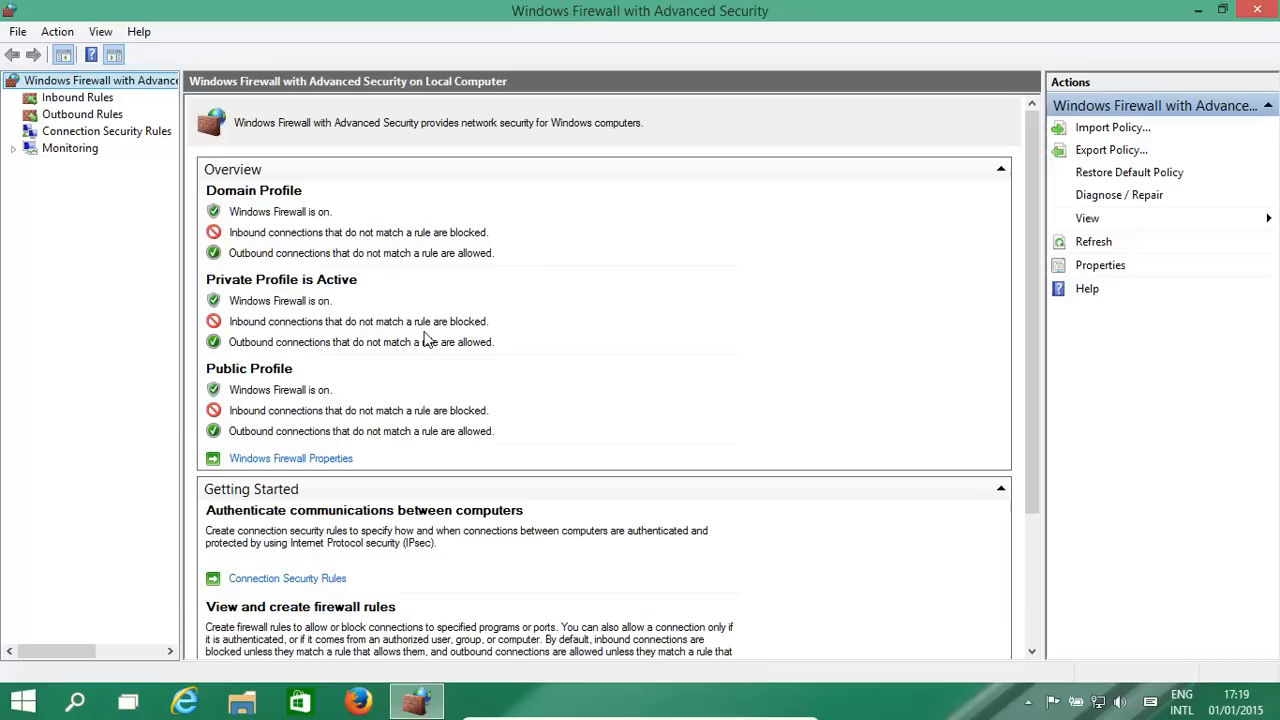
{"action": "mouse_move", "coordinate": [358, 700]}
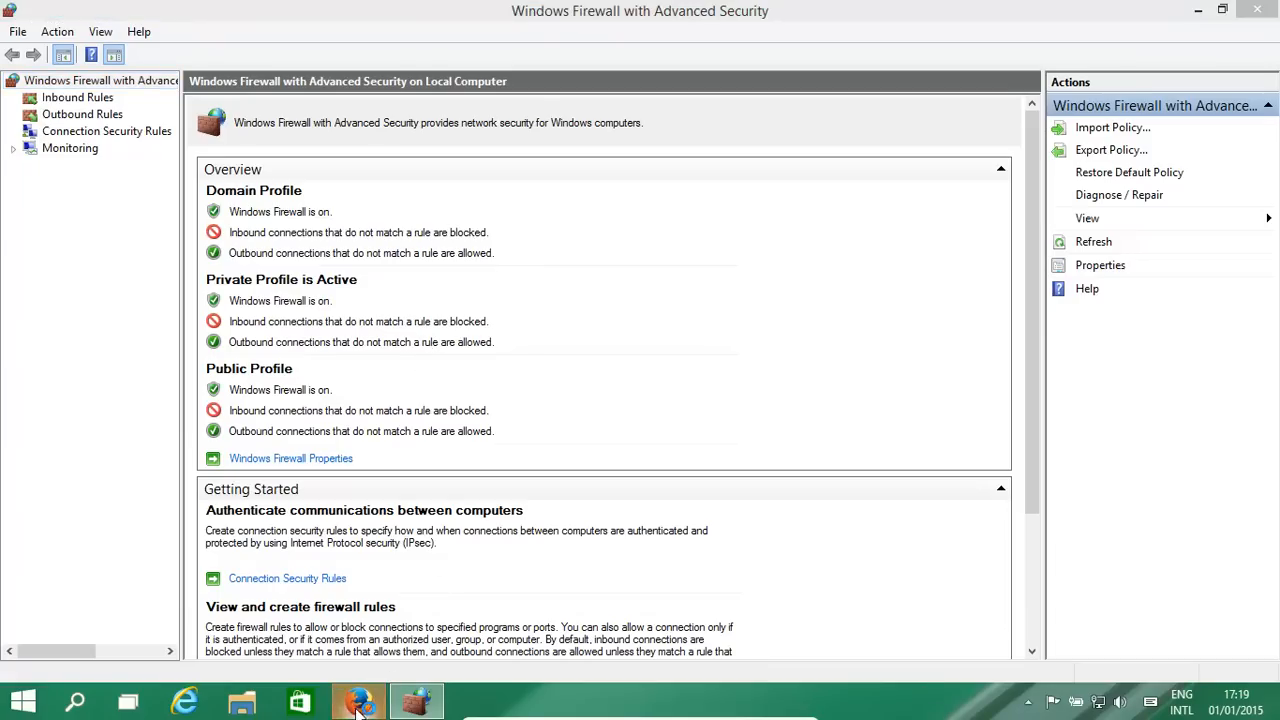
Launch Firefox from the taskbar and navigate to the suggested google.co.uk address.
{"action": "left_click", "coordinate": [358, 700]}
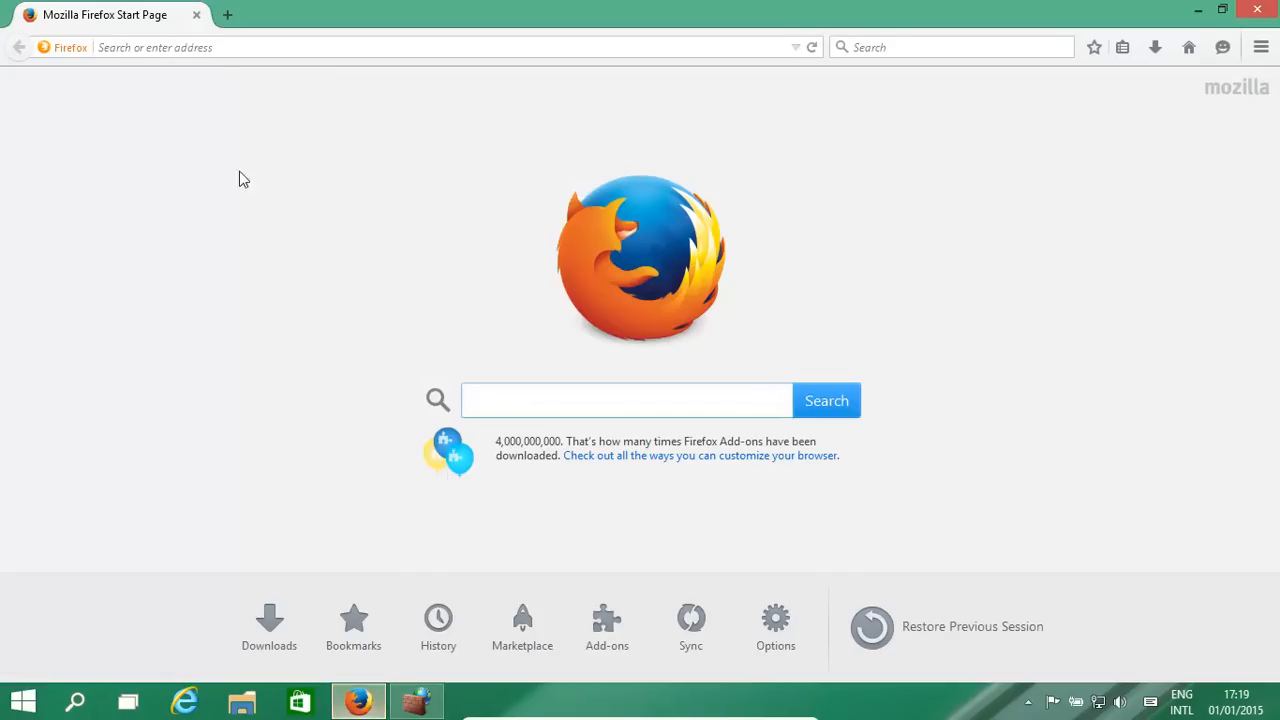
{"action": "left_click", "coordinate": [156, 48]}
{"action": "type", "text": "www.g"}
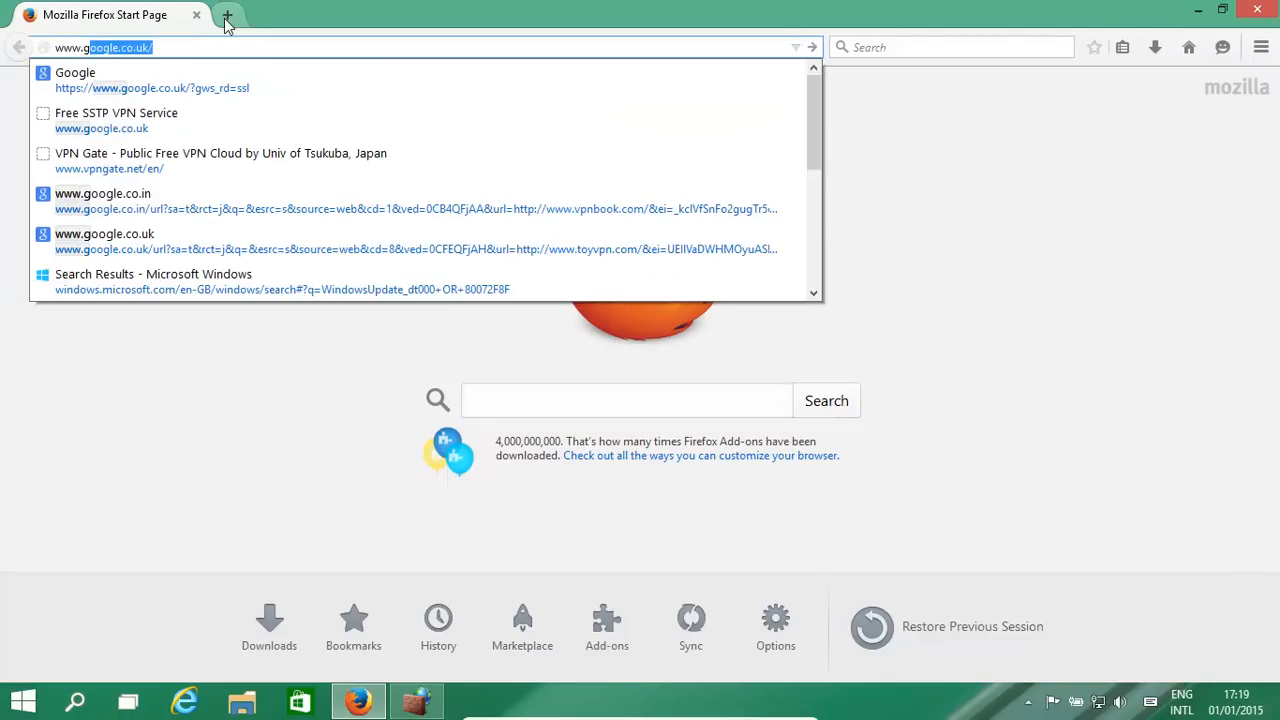
{"action": "key", "text": "Return"}
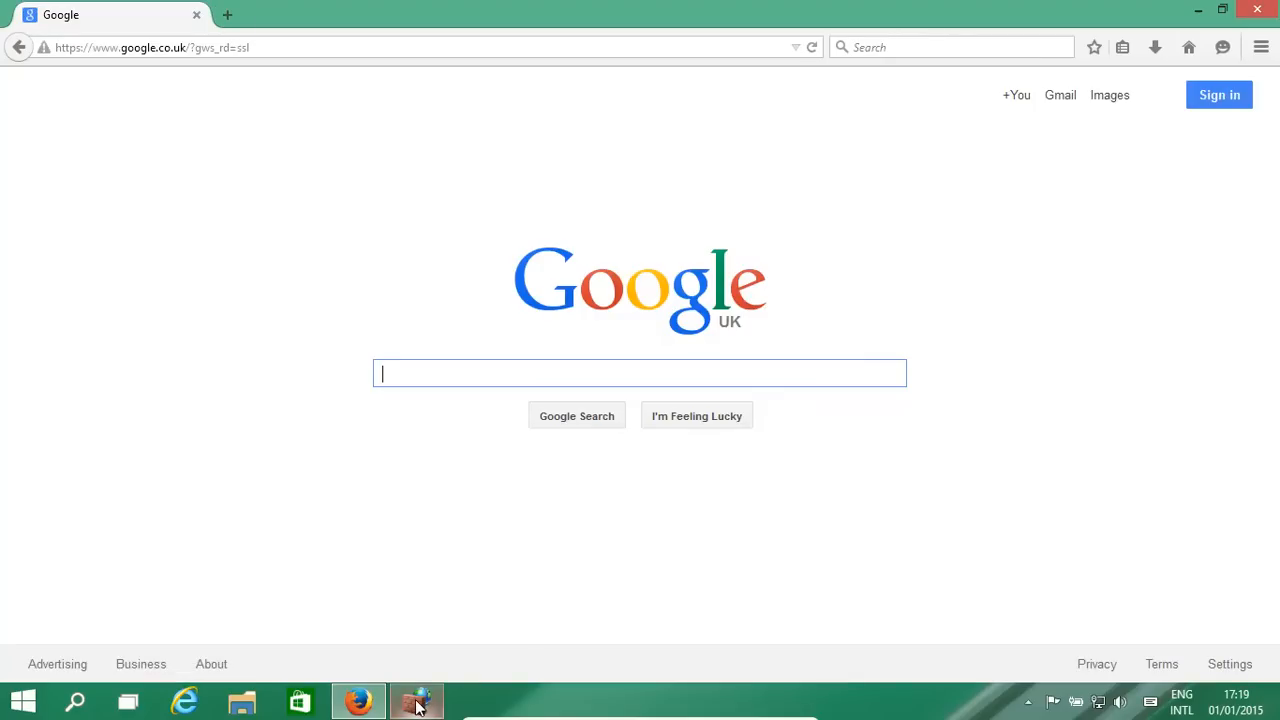
Return to the advanced console and show Inbound Rules, then Outbound Rules.
{"action": "left_click", "coordinate": [416, 700]}
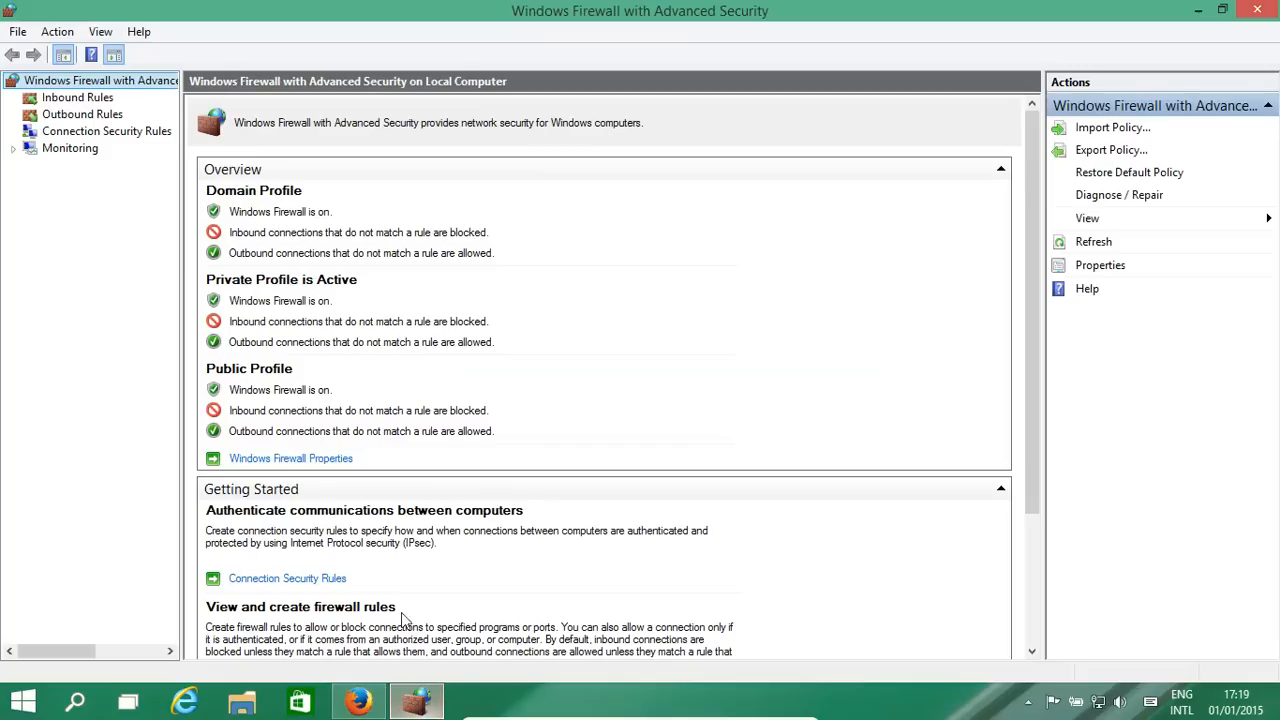
{"action": "mouse_move", "coordinate": [264, 300]}
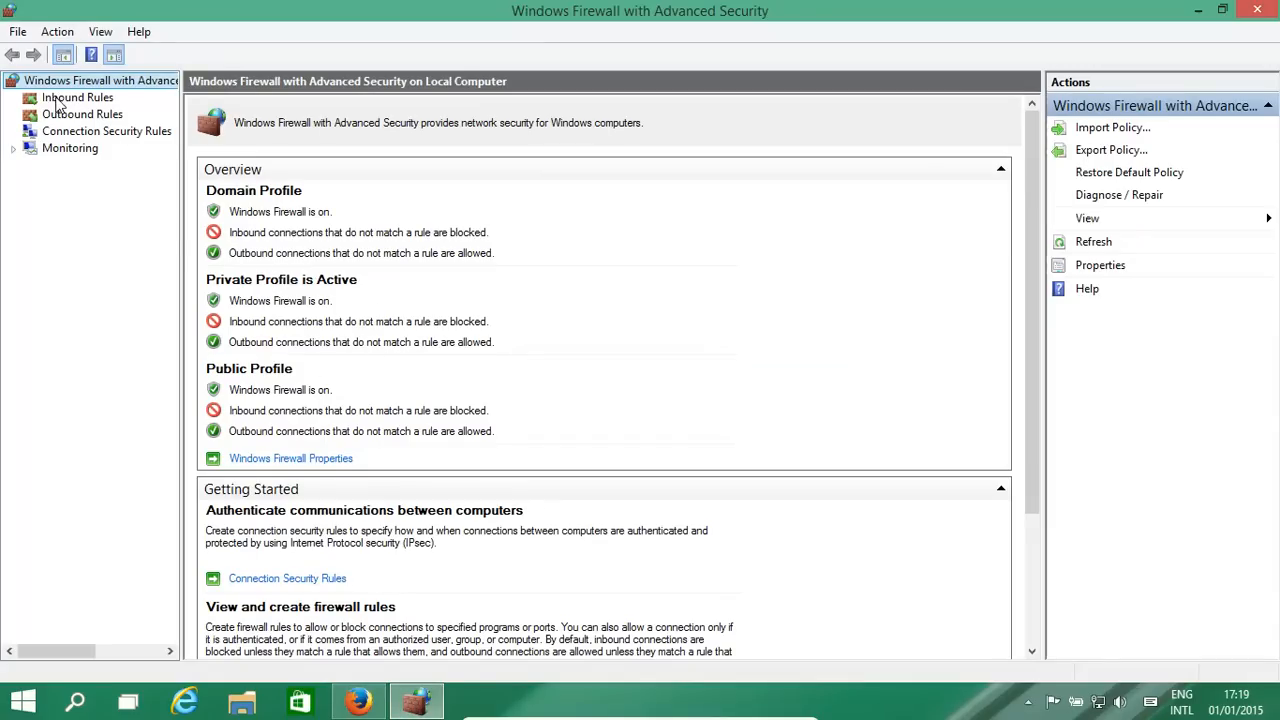
{"action": "left_click", "coordinate": [76, 96]}
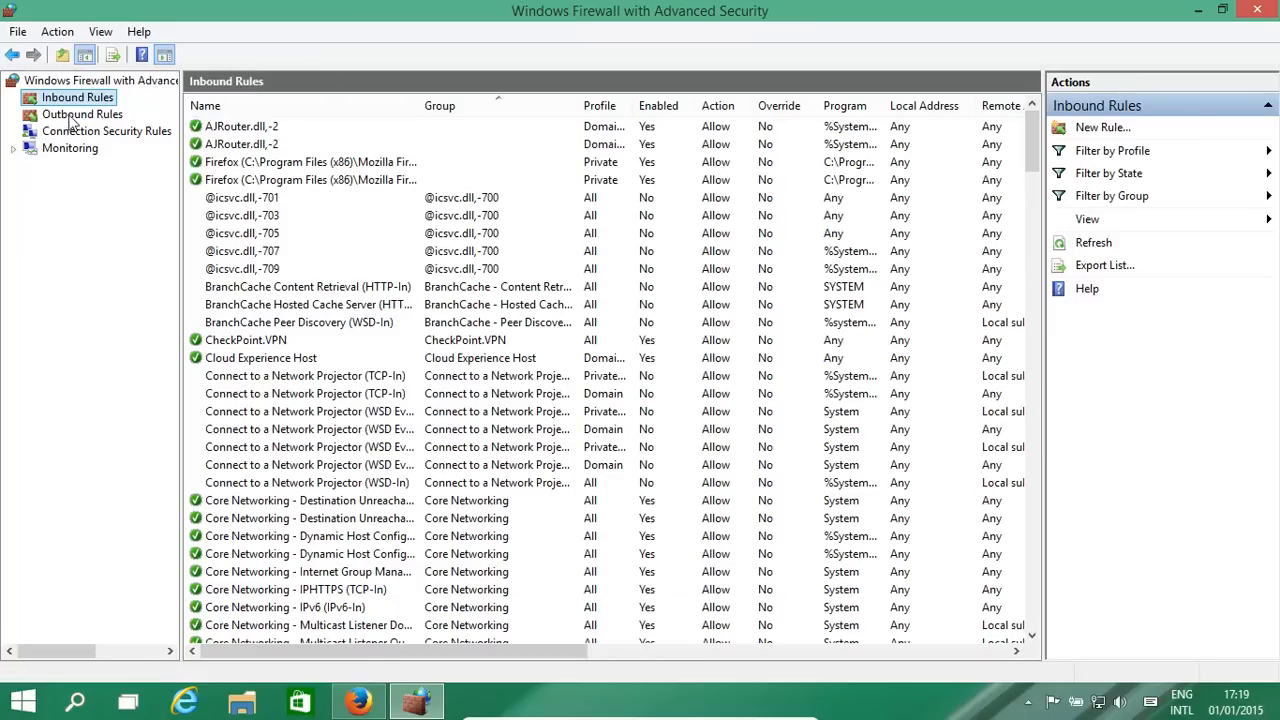
{"action": "left_click", "coordinate": [82, 112]}
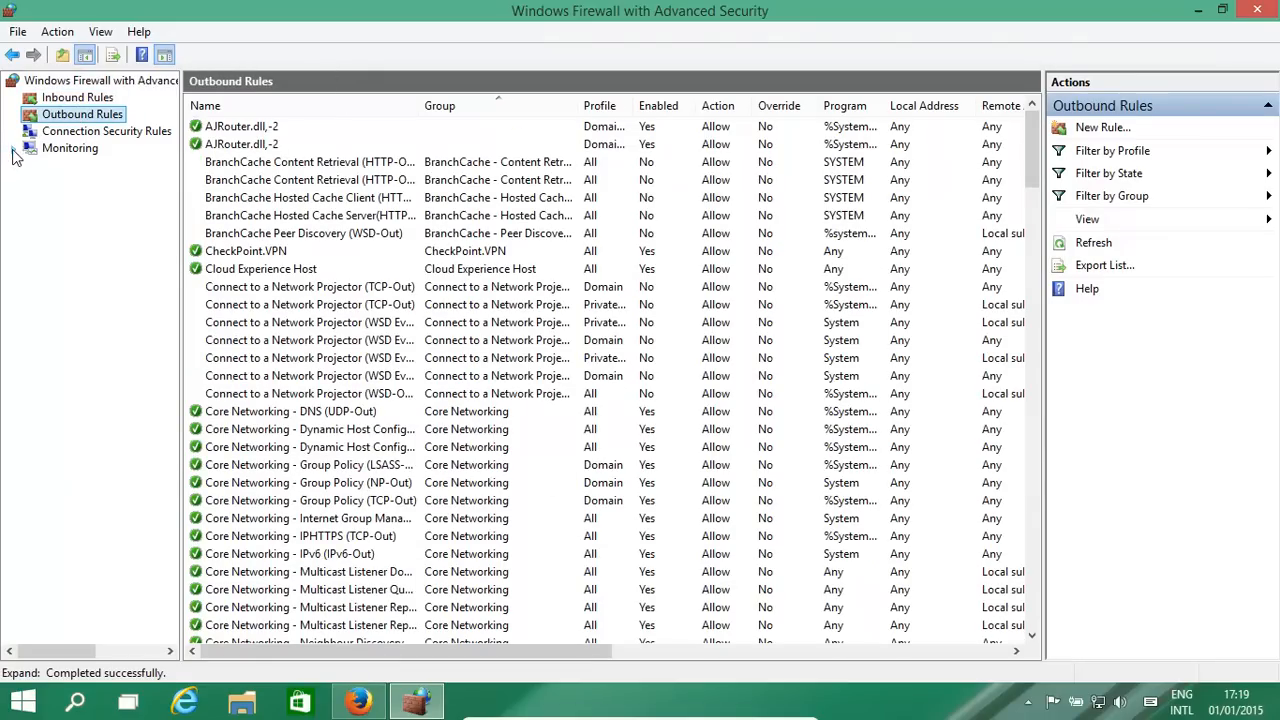
{"action": "left_click", "coordinate": [12, 148]}
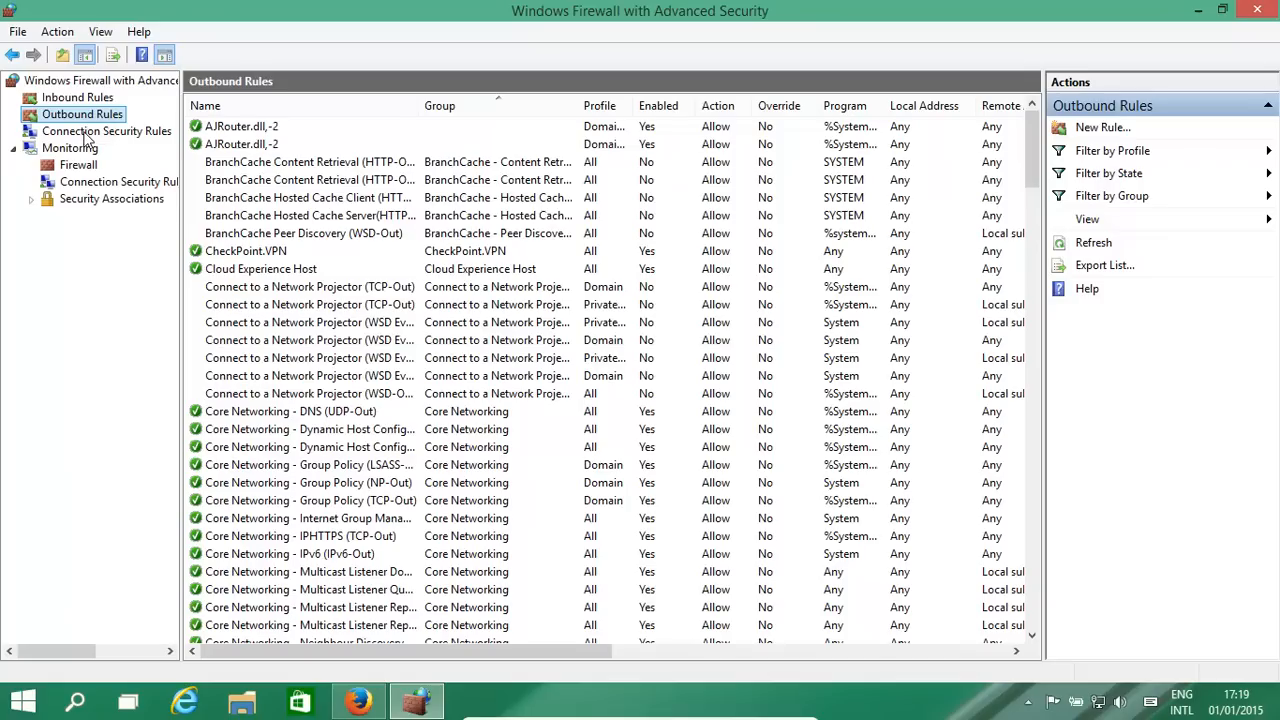
{"action": "mouse_move", "coordinate": [136, 110]}
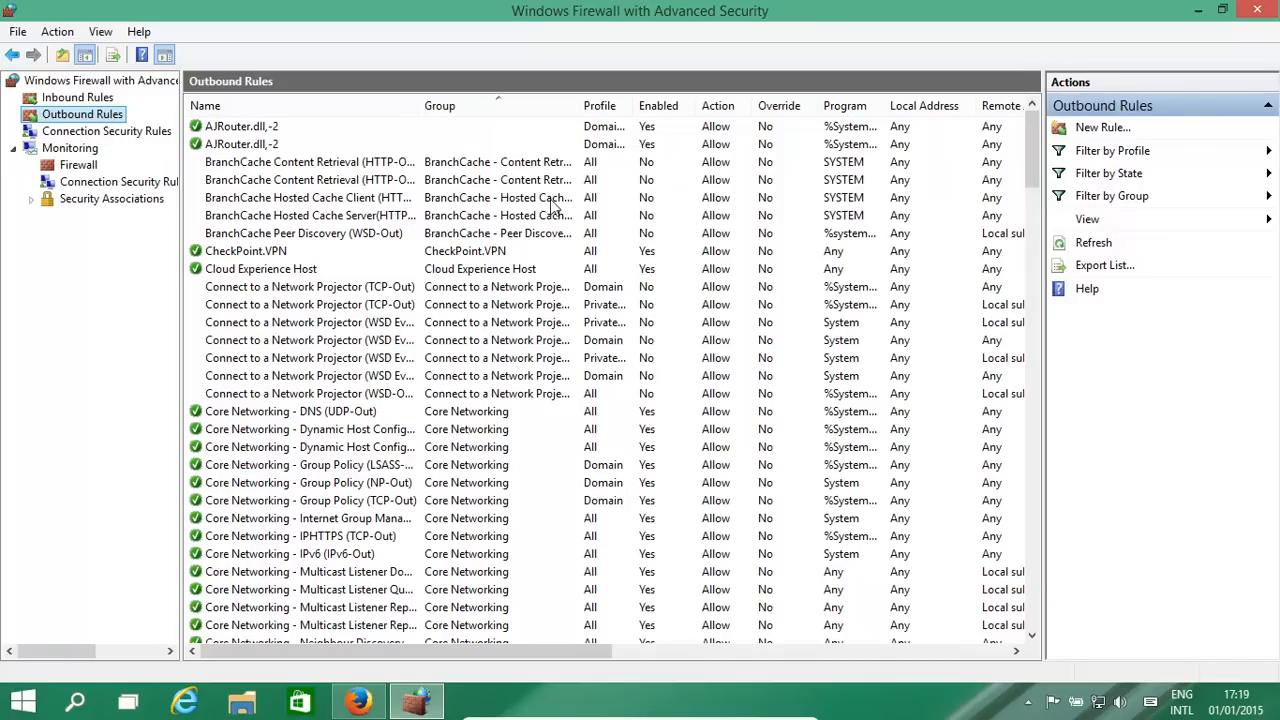
Begin a new outbound Program rule and browse to Mozilla Firefox's firefox.exe as its path.
{"action": "left_click", "coordinate": [1100, 128]}
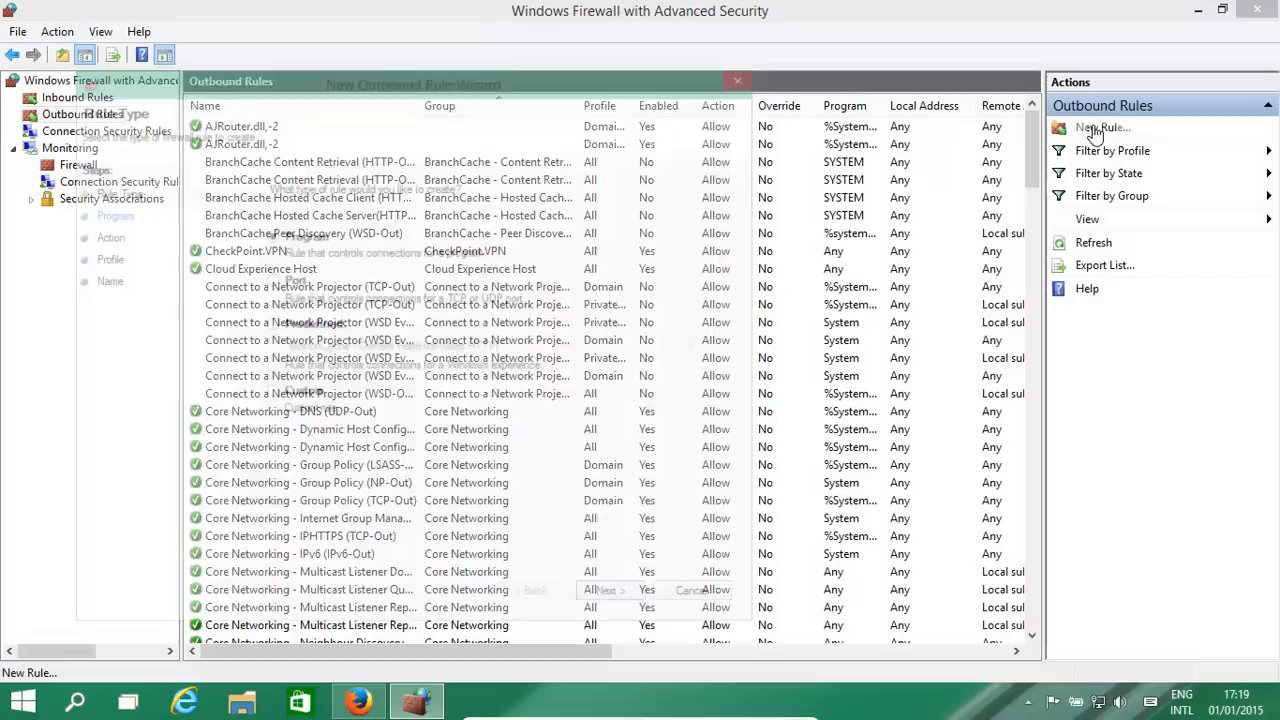
{"action": "left_click", "coordinate": [1102, 128]}
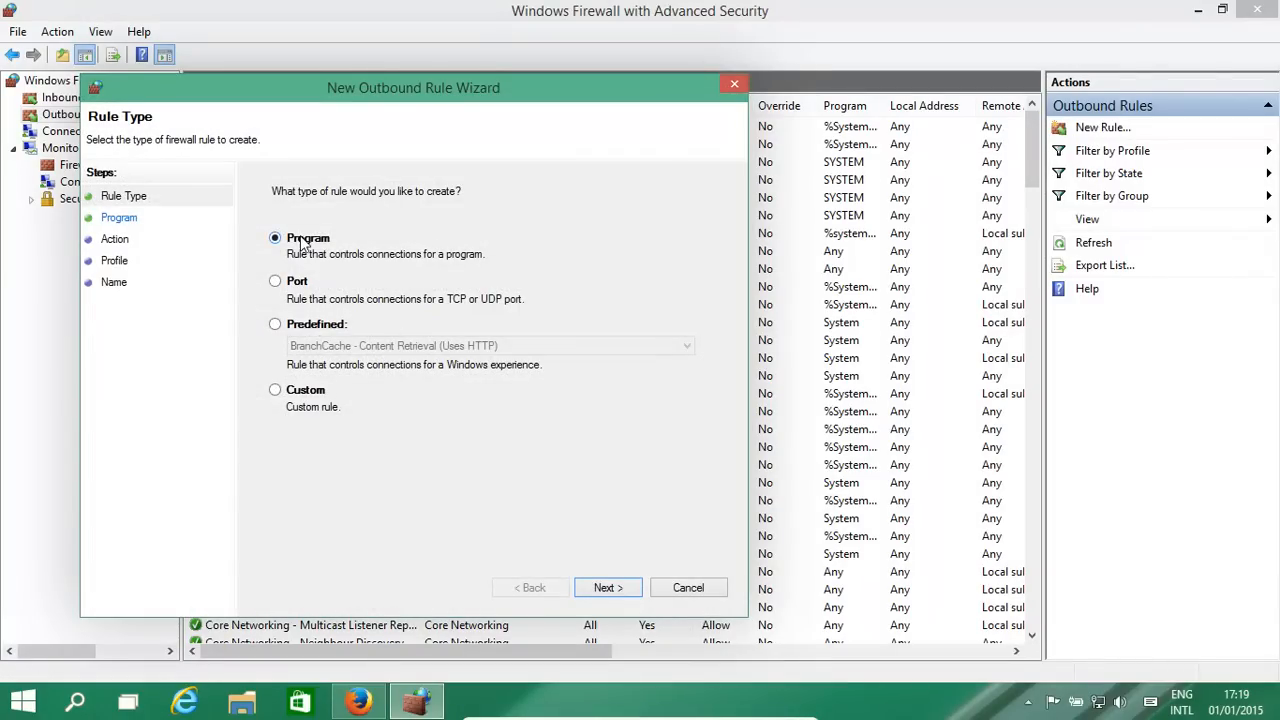
{"action": "mouse_move", "coordinate": [296, 288]}
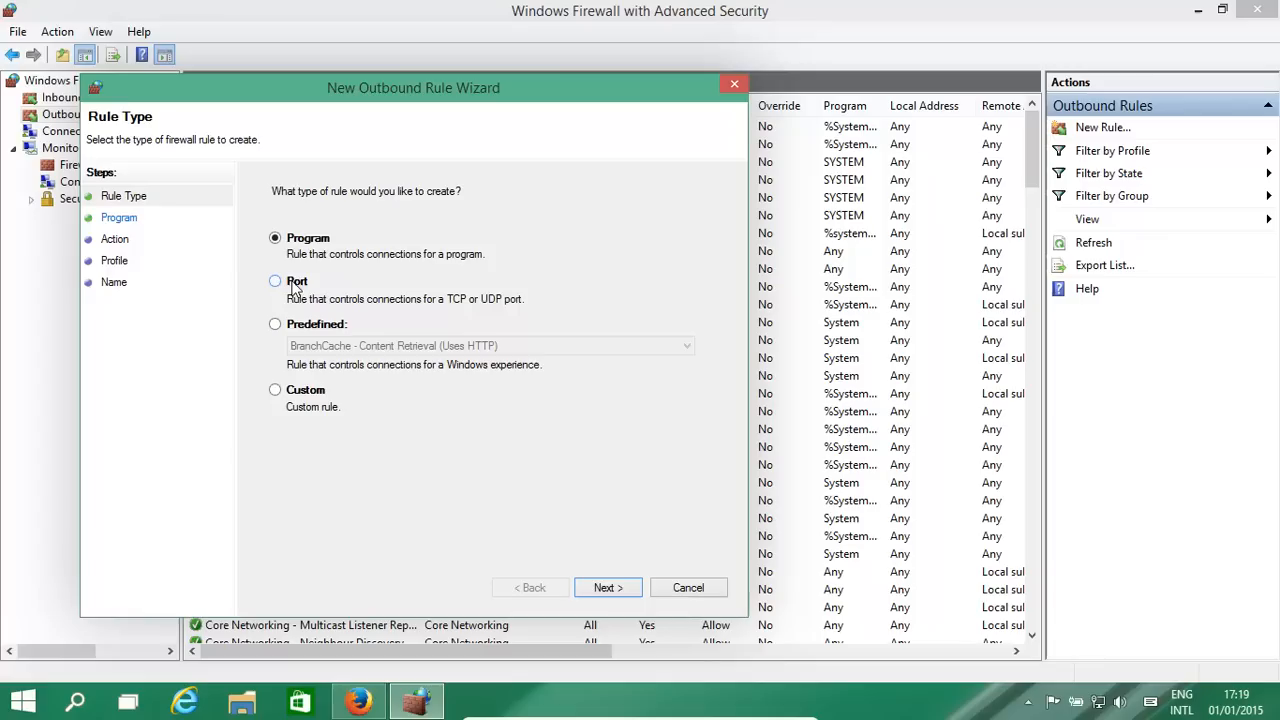
{"action": "mouse_move", "coordinate": [306, 250]}
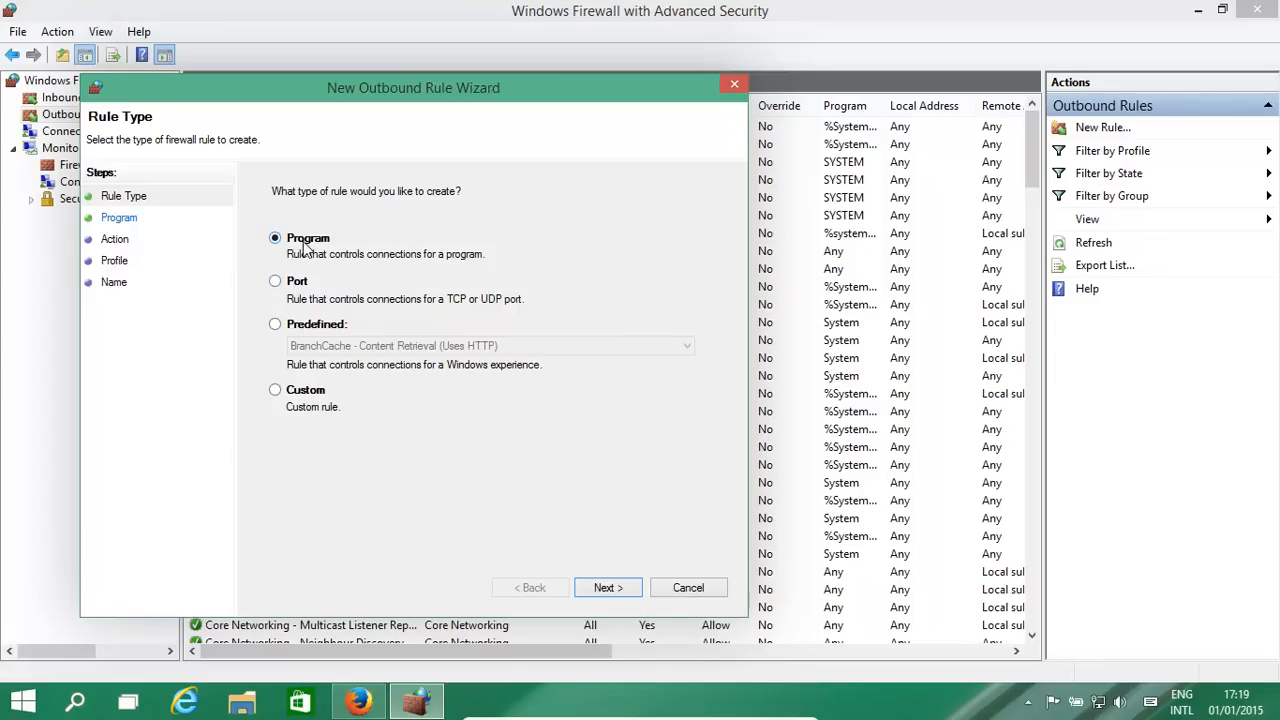
{"action": "left_click", "coordinate": [608, 588]}
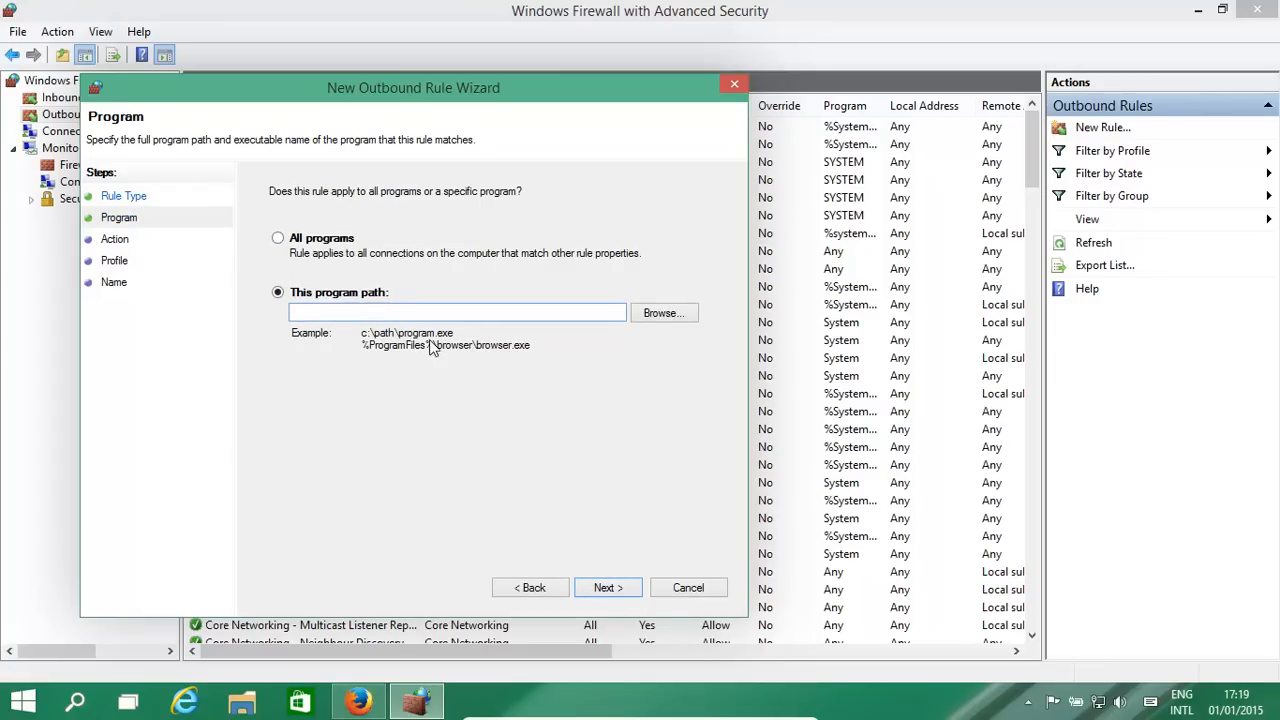
{"action": "left_click", "coordinate": [664, 312]}
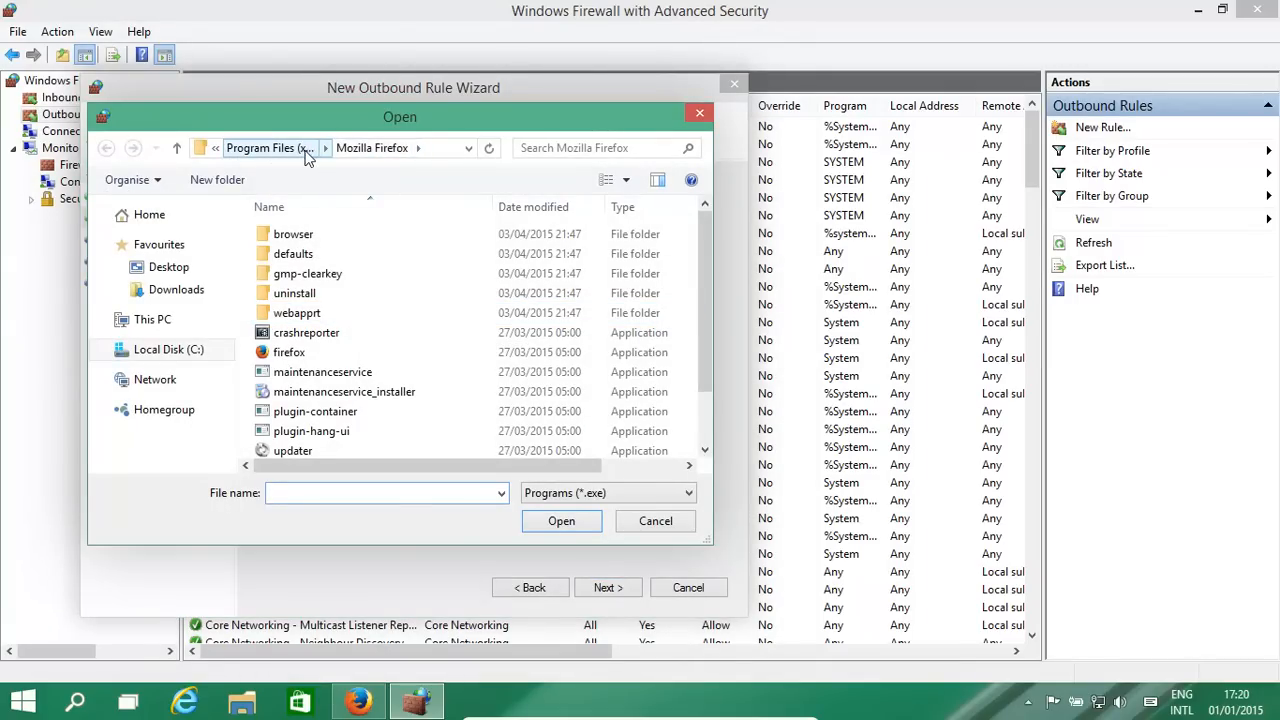
{"action": "left_click", "coordinate": [288, 352]}
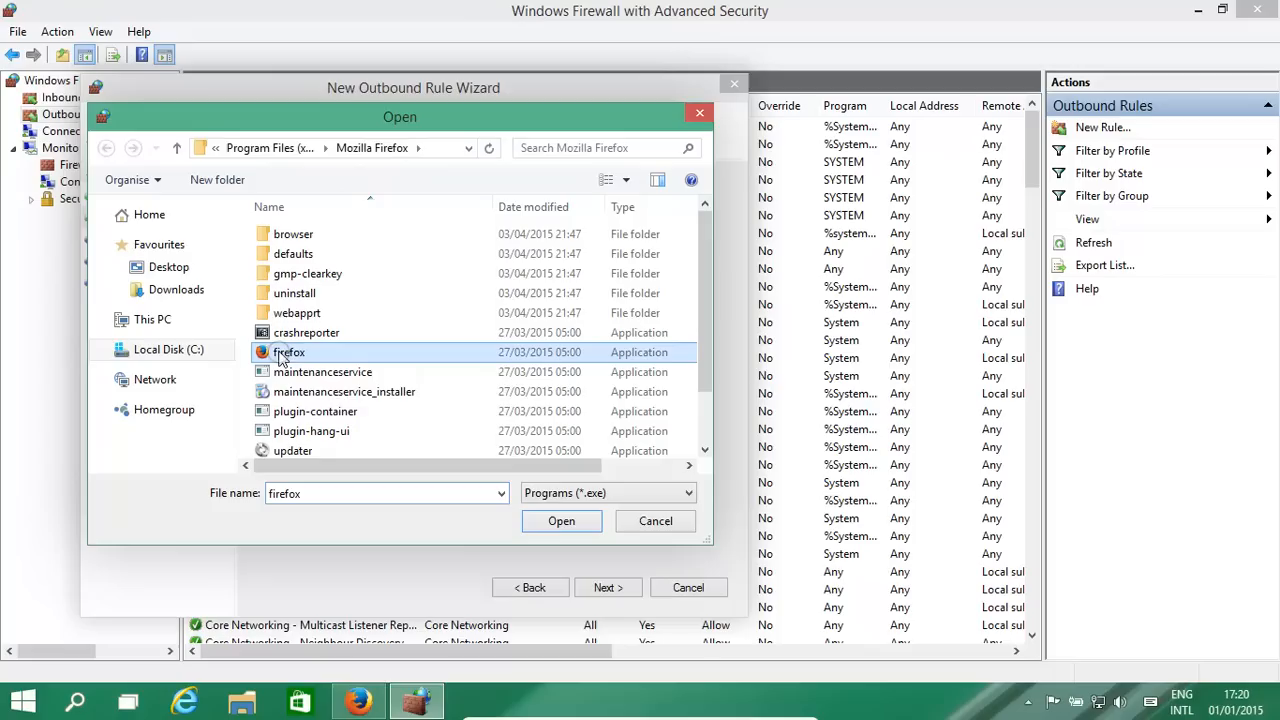
{"action": "mouse_move", "coordinate": [560, 520]}
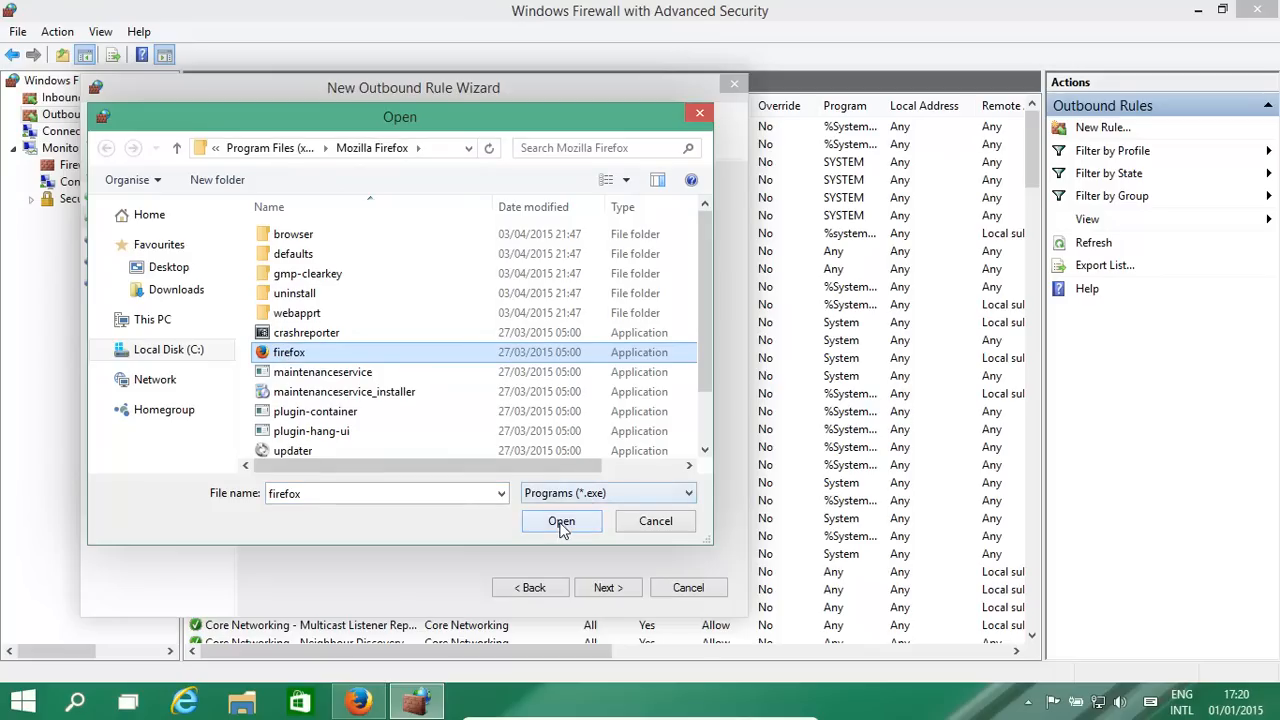
{"action": "left_click", "coordinate": [560, 520]}
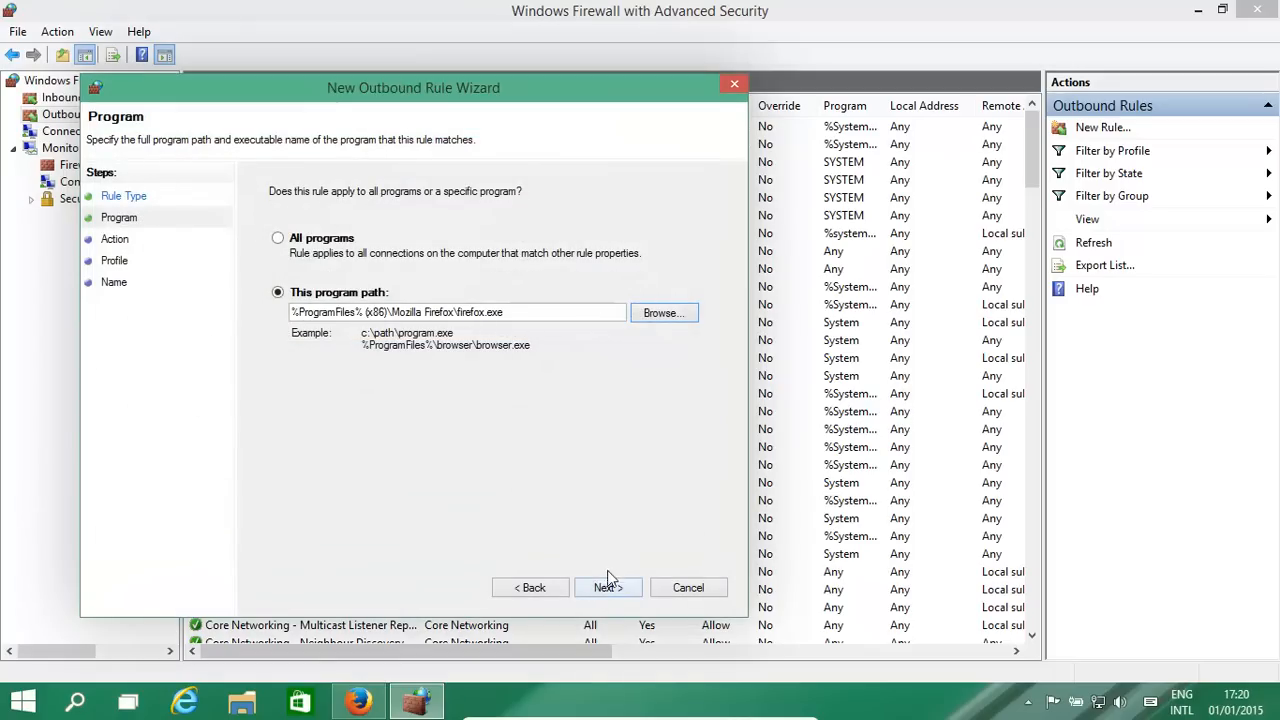
Advance to the Action page and choose 'Allow the connection' for the Firefox rule.
{"action": "left_click", "coordinate": [608, 588]}
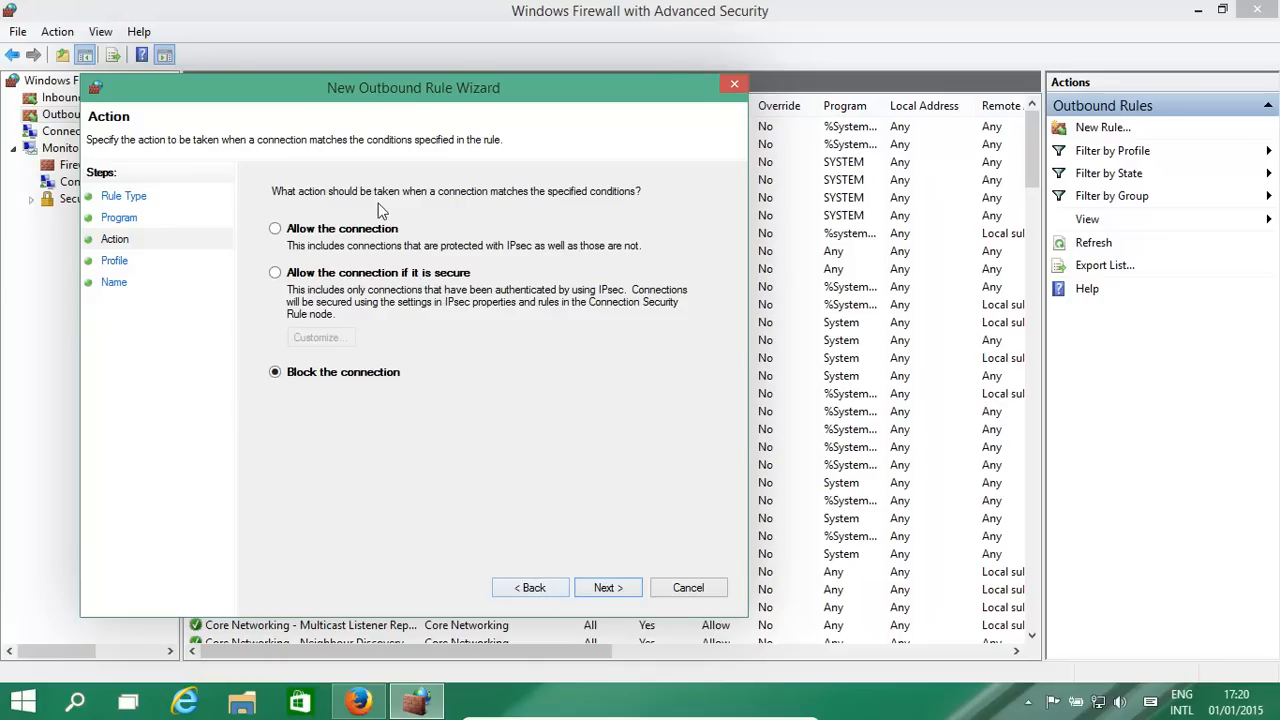
{"action": "mouse_move", "coordinate": [278, 248]}
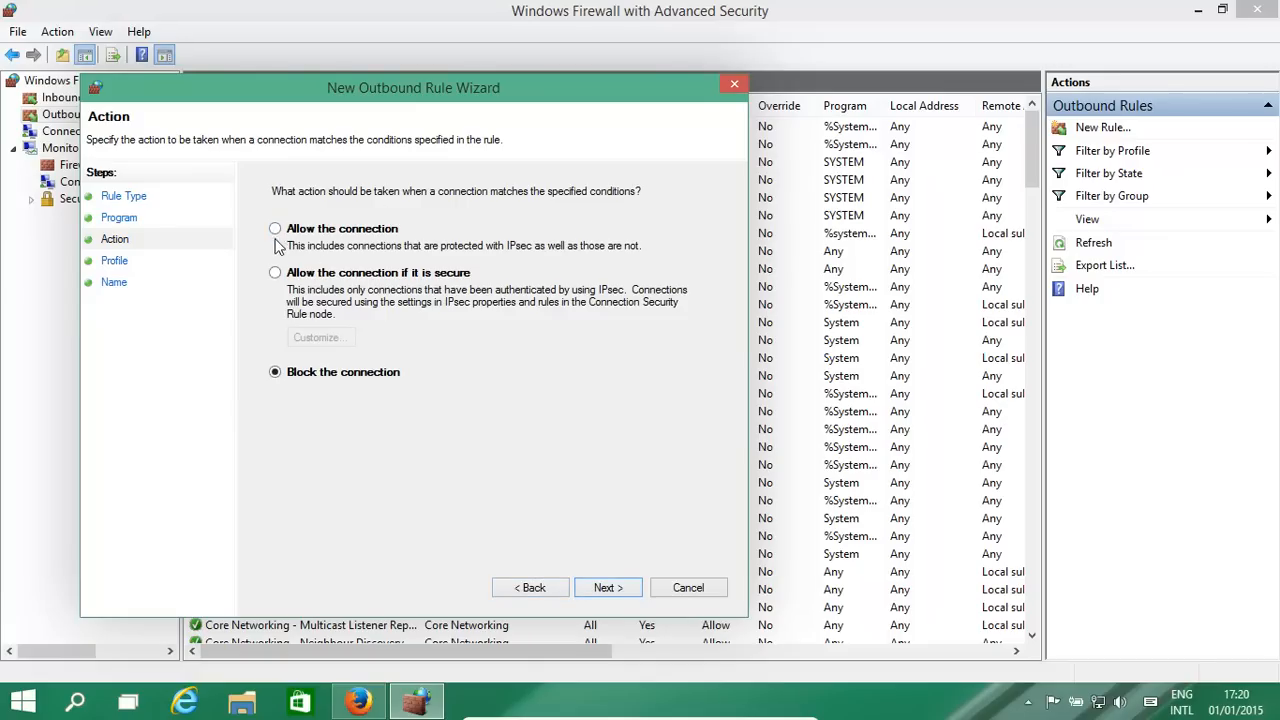
{"action": "mouse_move", "coordinate": [324, 224]}
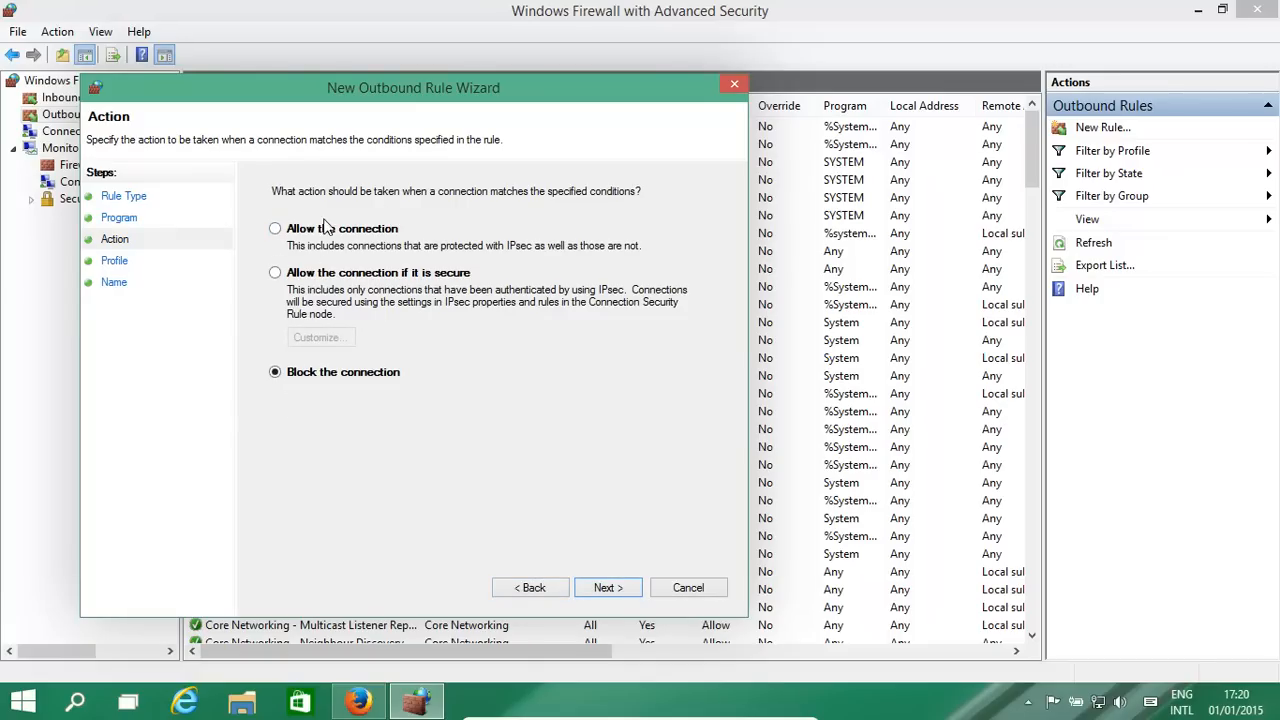
{"action": "left_click", "coordinate": [276, 228]}
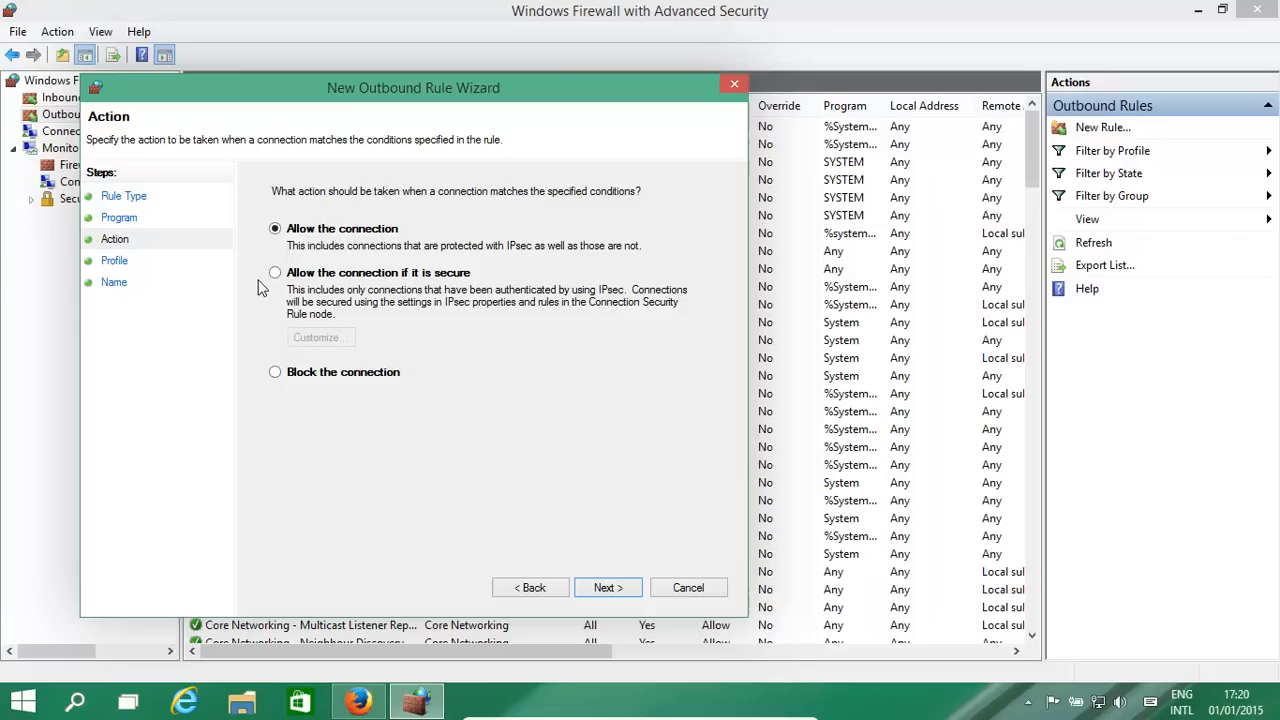
{"action": "mouse_move", "coordinate": [708, 414]}
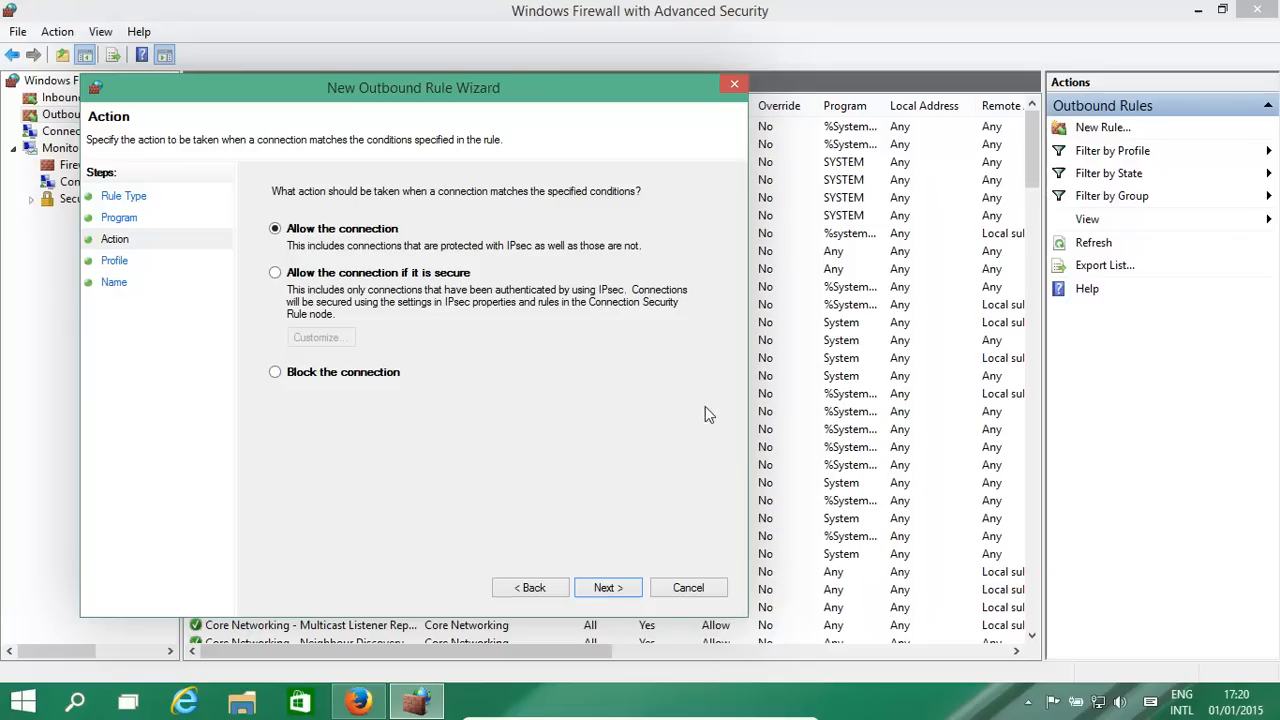
{"action": "mouse_move", "coordinate": [888, 326]}
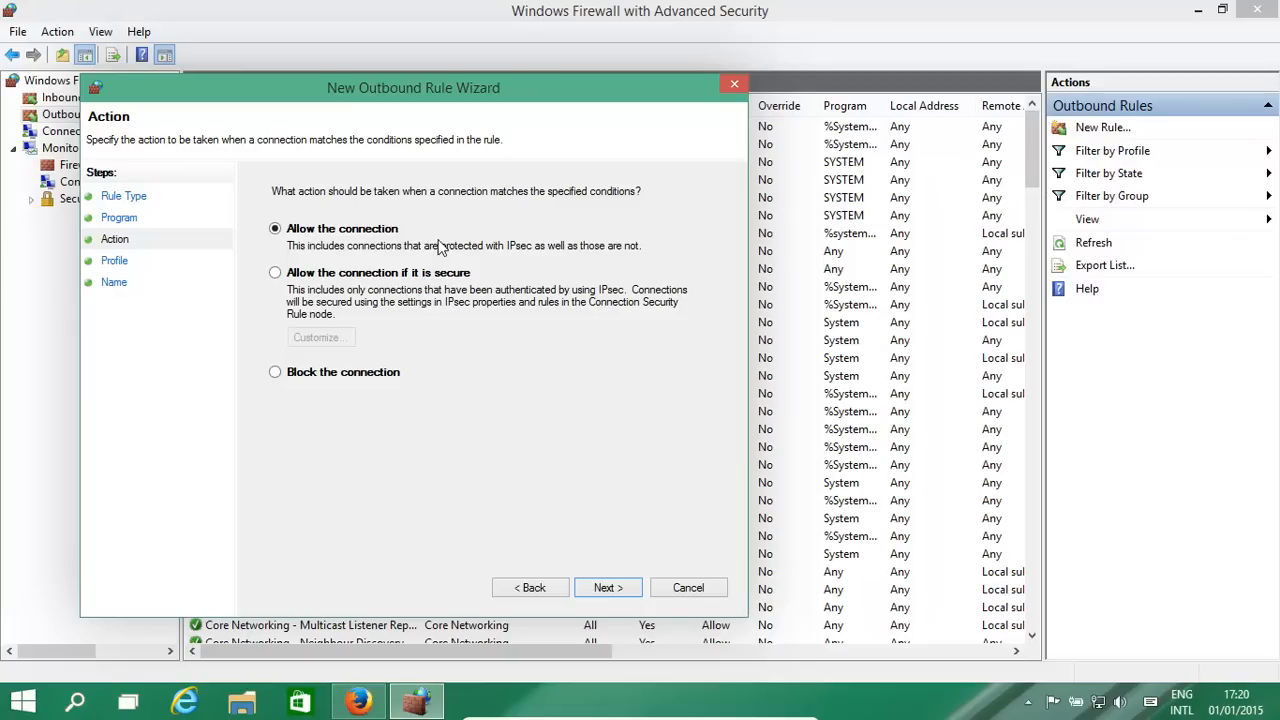
{"action": "mouse_move", "coordinate": [390, 252]}
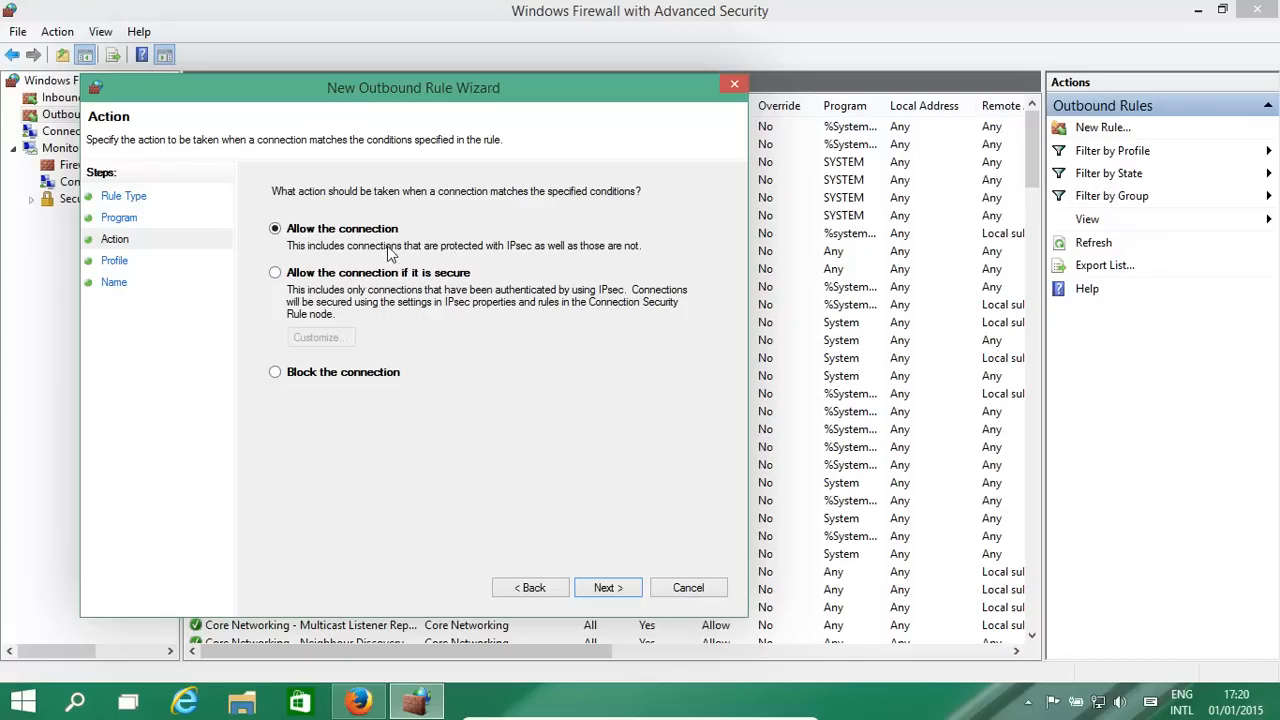
{"action": "mouse_move", "coordinate": [316, 244]}
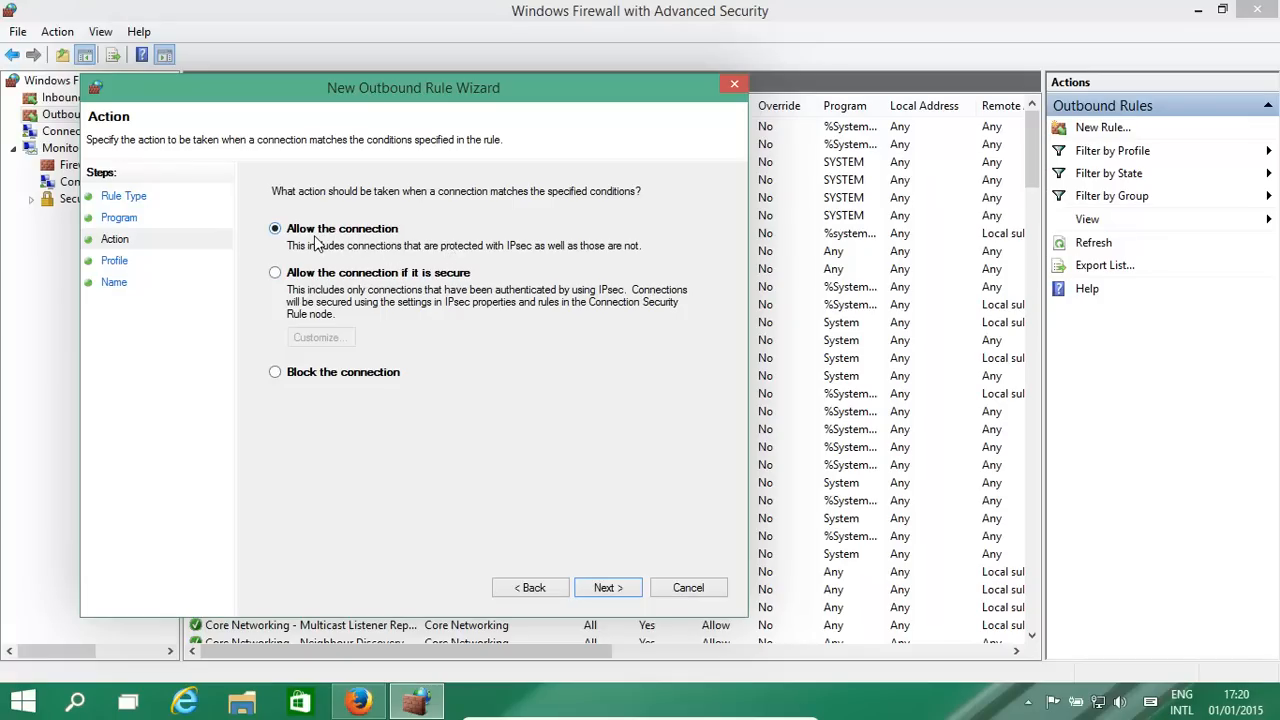
{"action": "mouse_move", "coordinate": [588, 570]}
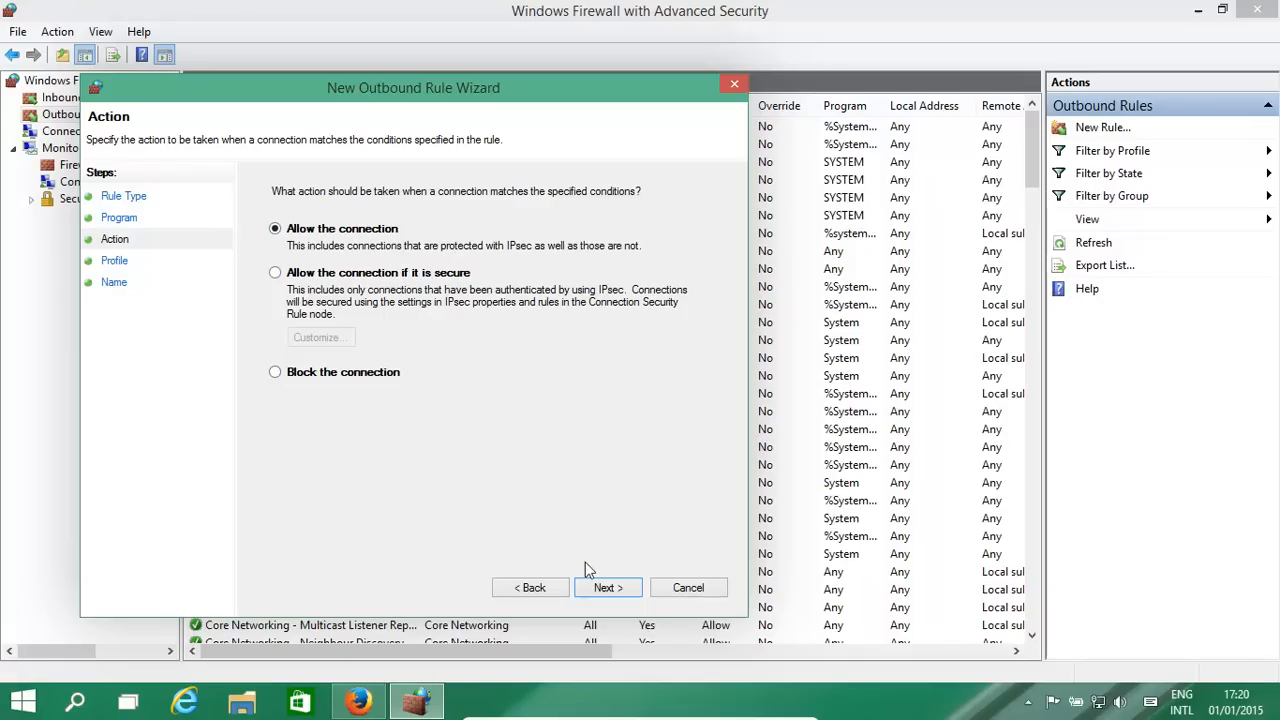
{"action": "mouse_move", "coordinate": [230, 392]}
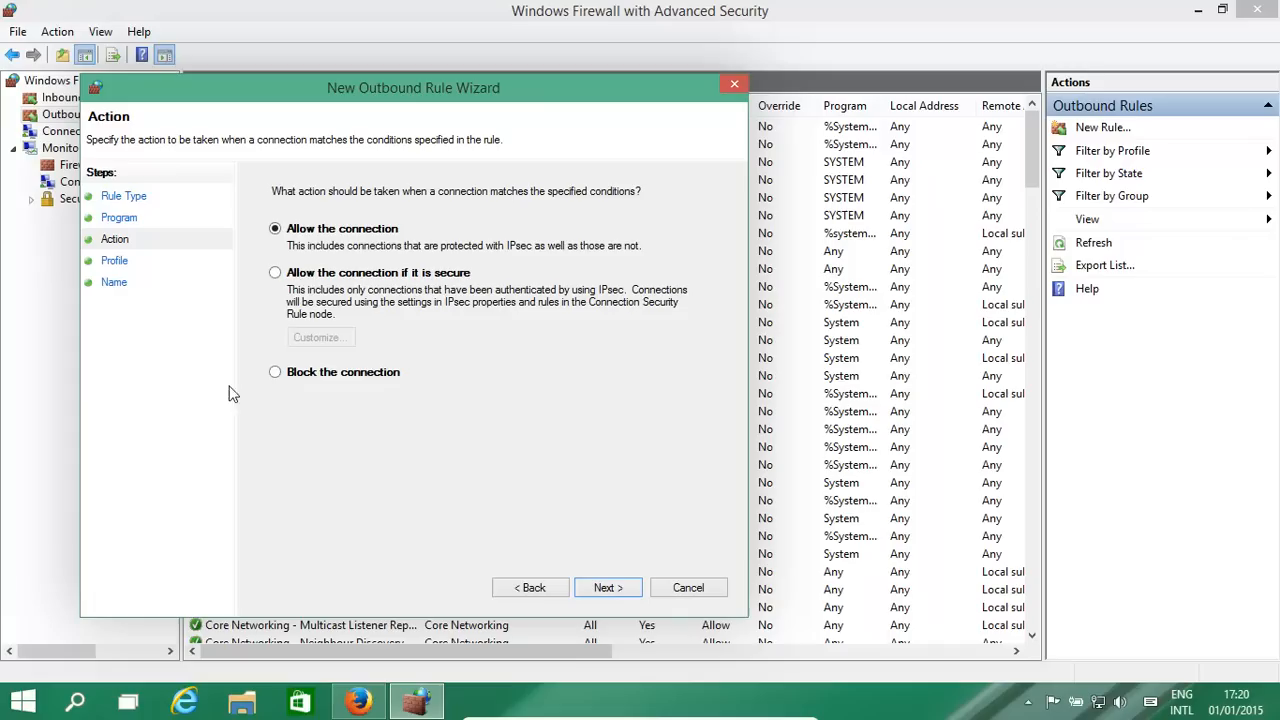
{"action": "mouse_move", "coordinate": [616, 564]}
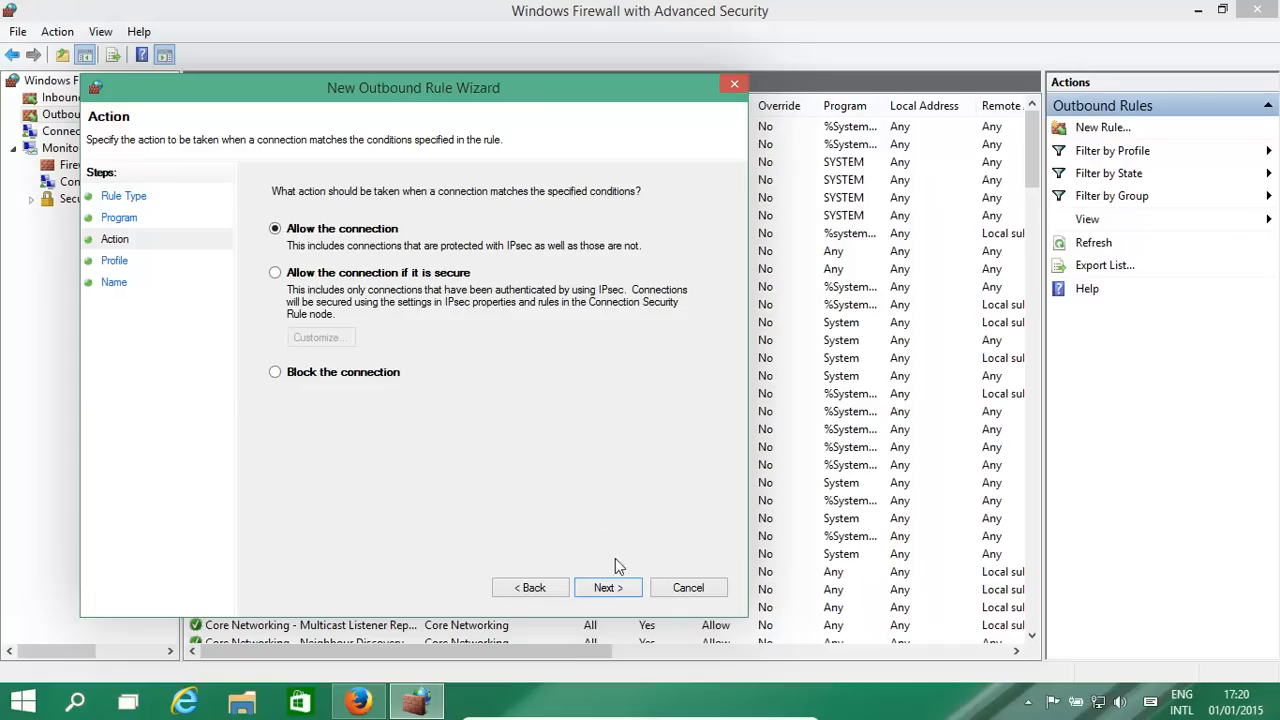
{"action": "mouse_move", "coordinate": [608, 588]}
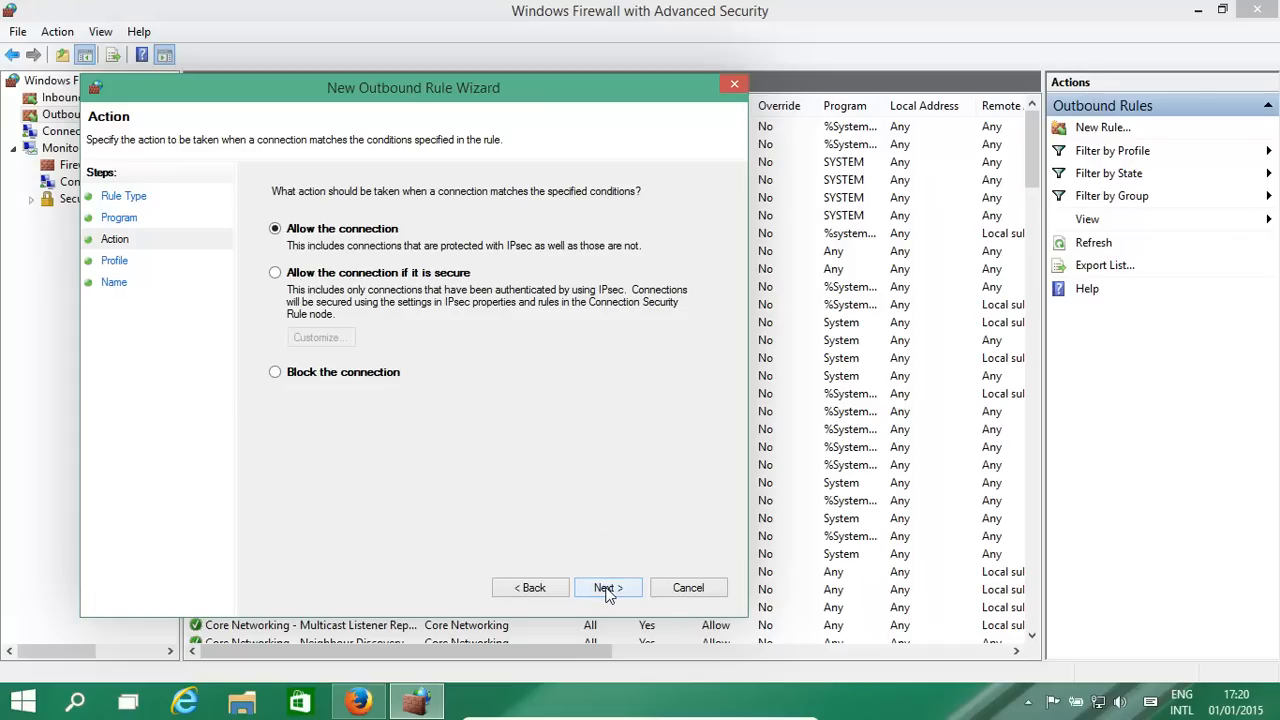
Advance to the Profile page keeping Domain, Private and Public checked.
{"action": "left_click", "coordinate": [608, 588]}
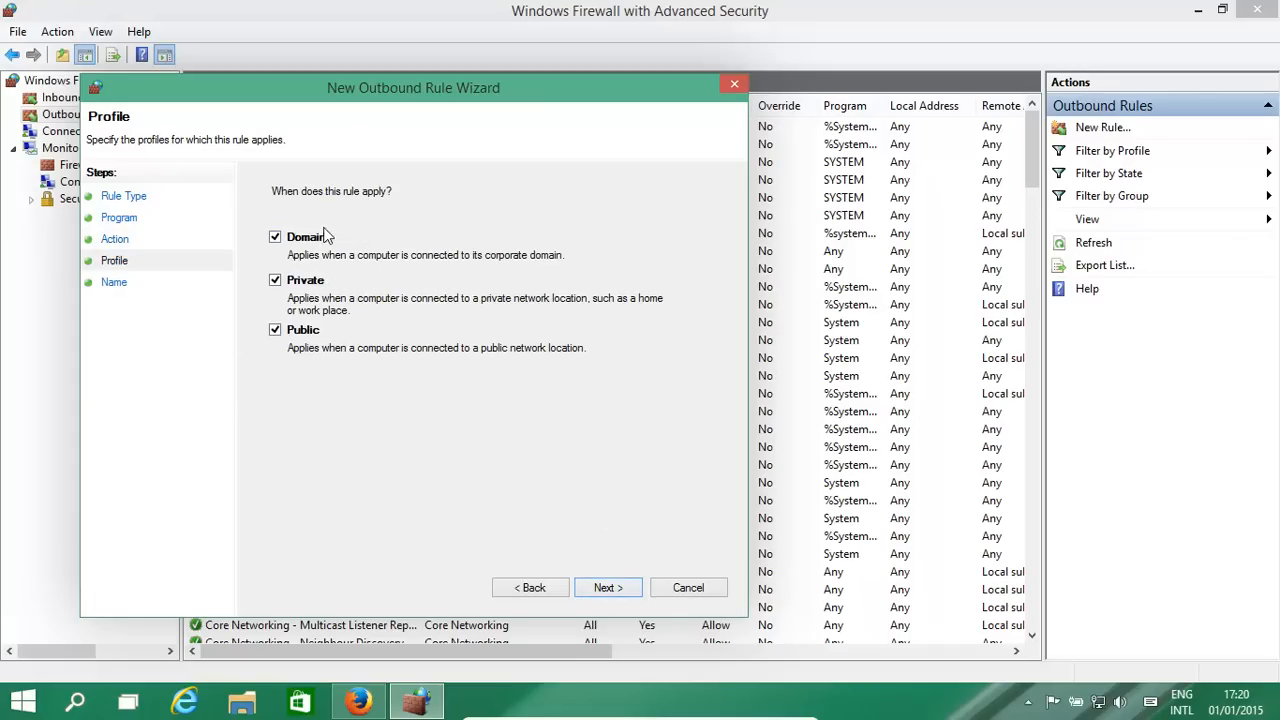
{"action": "mouse_move", "coordinate": [318, 378]}
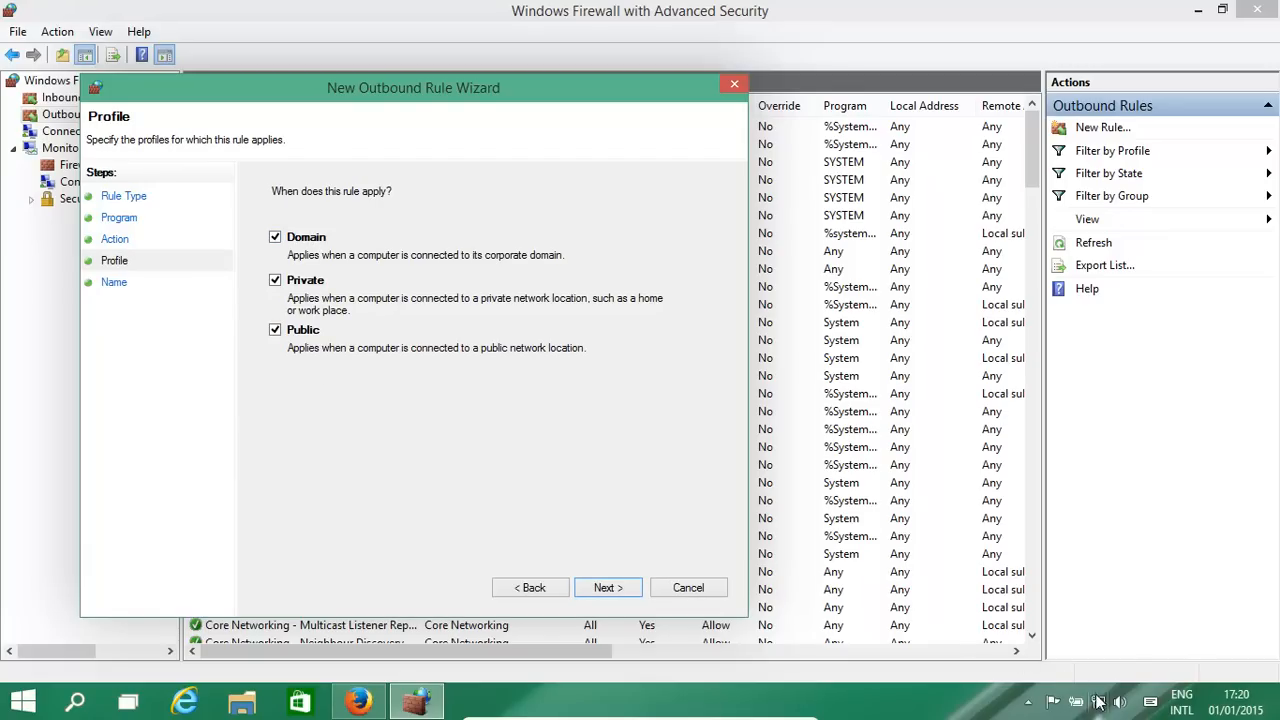
{"action": "mouse_move", "coordinate": [432, 340]}
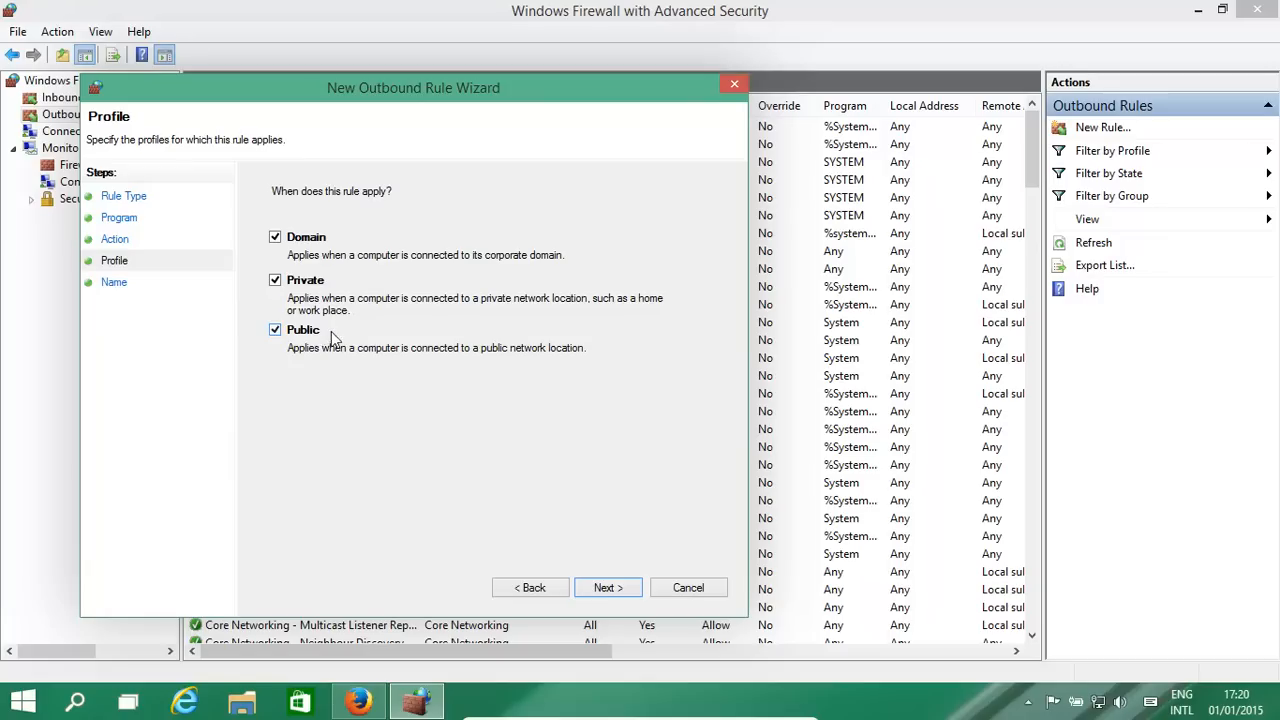
{"action": "mouse_move", "coordinate": [310, 340]}
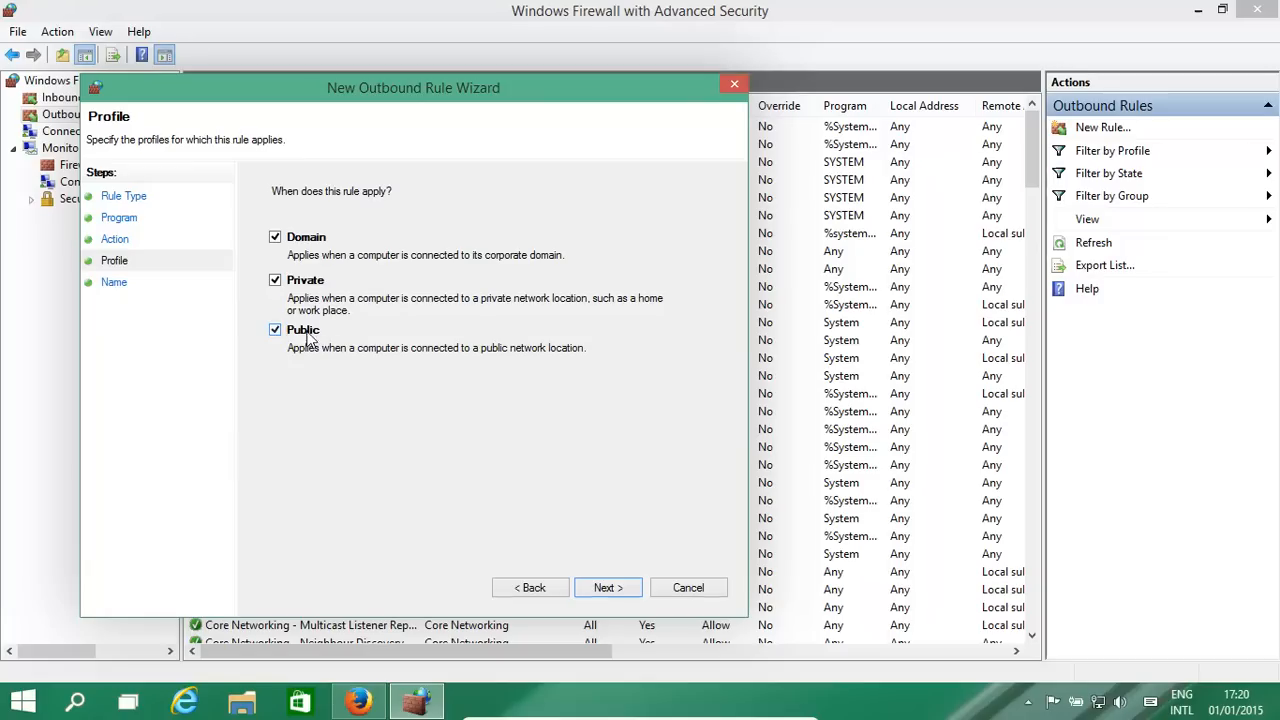
{"action": "mouse_move", "coordinate": [318, 288]}
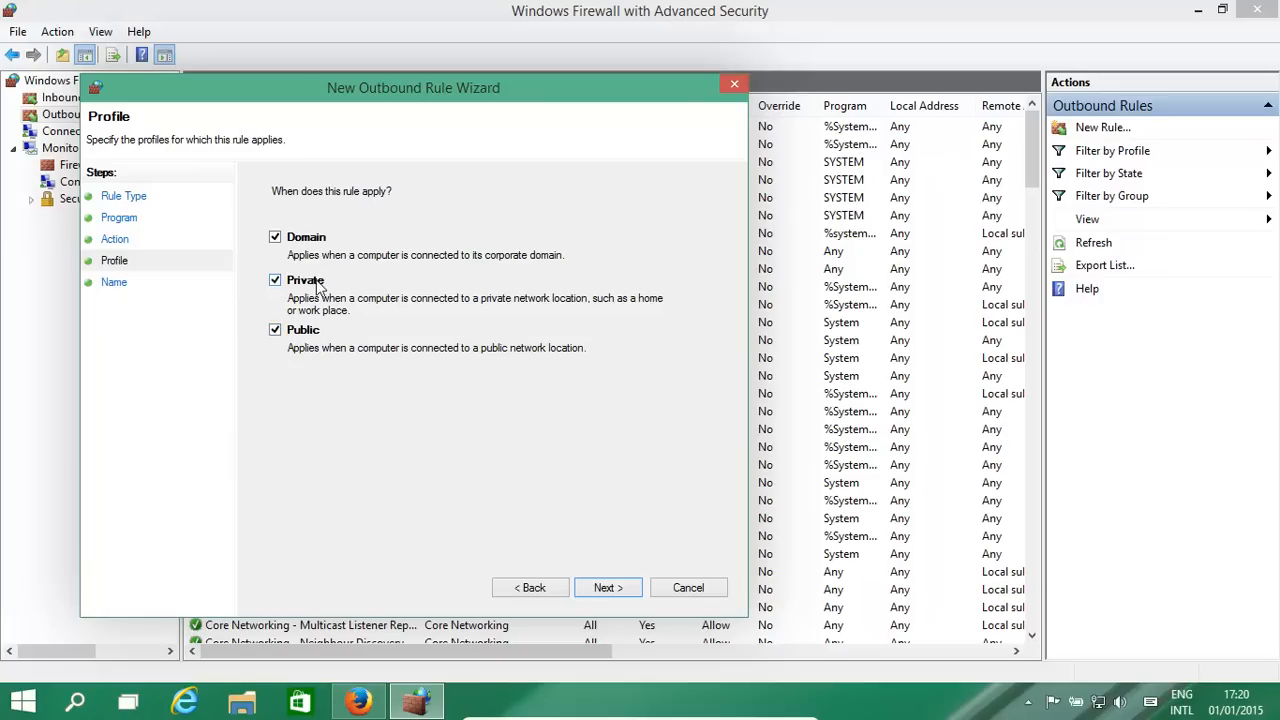
{"action": "mouse_move", "coordinate": [288, 298]}
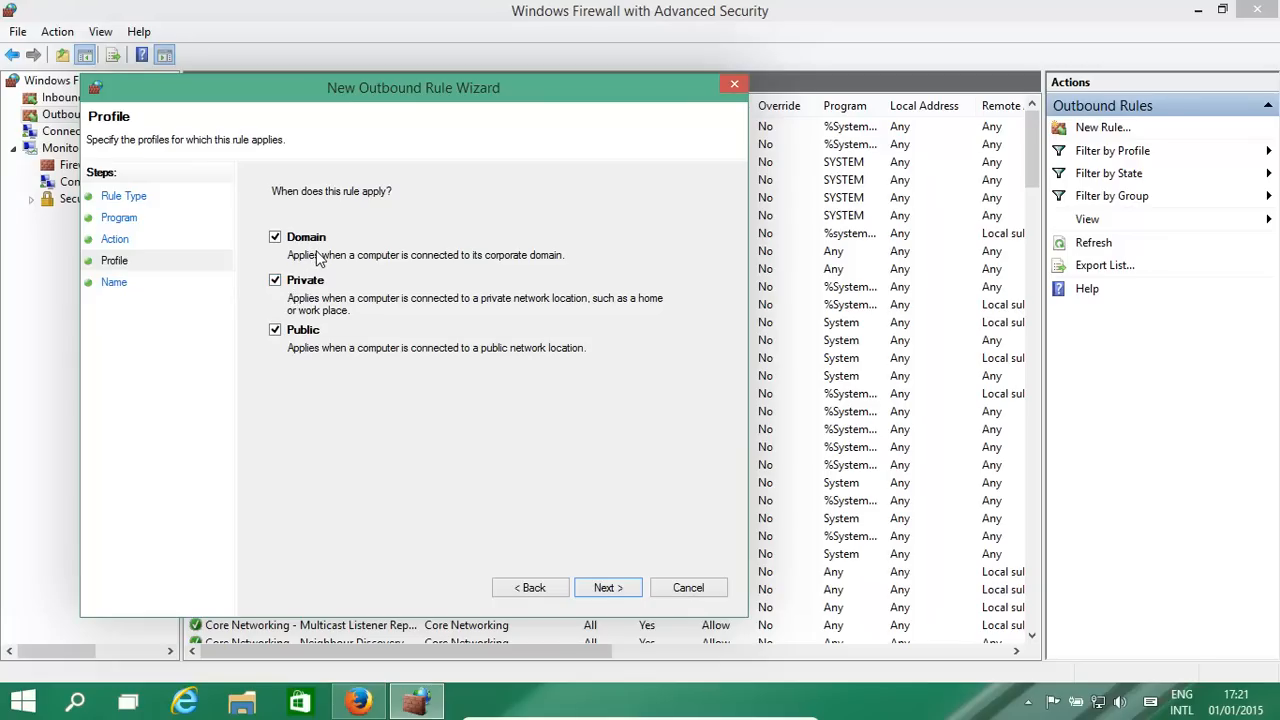
{"action": "mouse_move", "coordinate": [628, 552]}
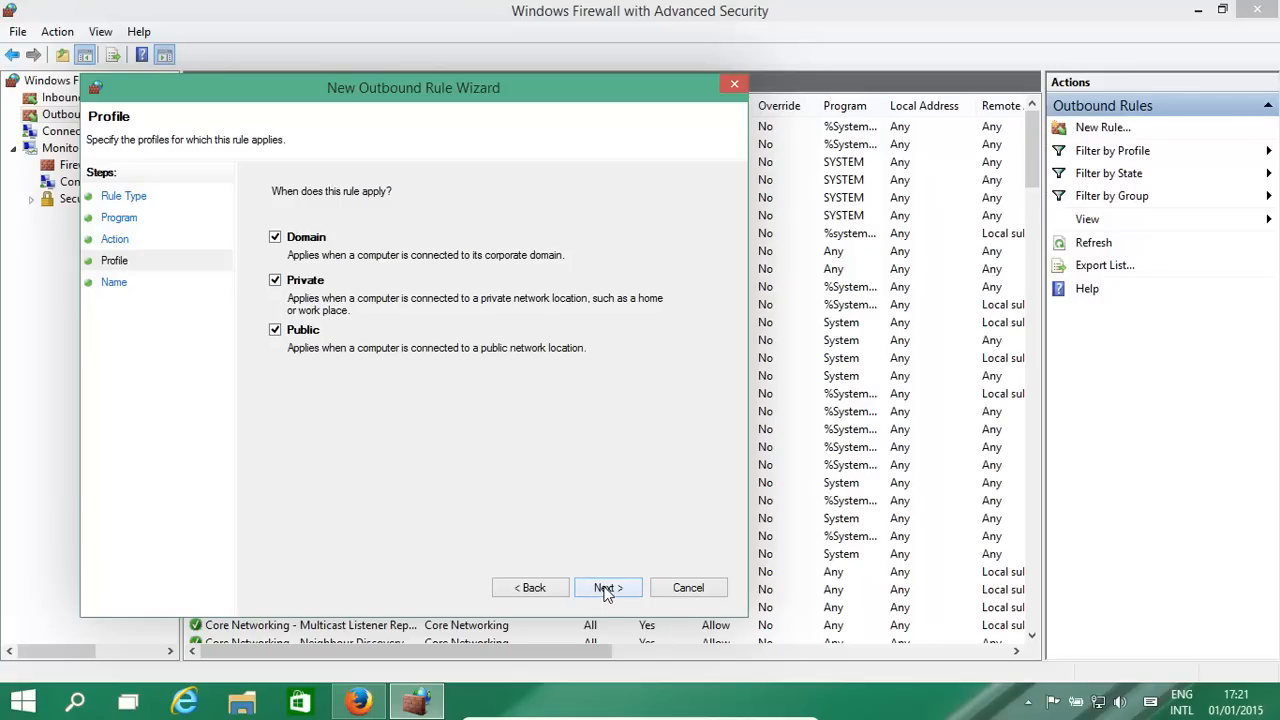
Dismiss the missing-name warning, name the rule 'Firefox' and finish creating it.
{"action": "left_click", "coordinate": [608, 588]}
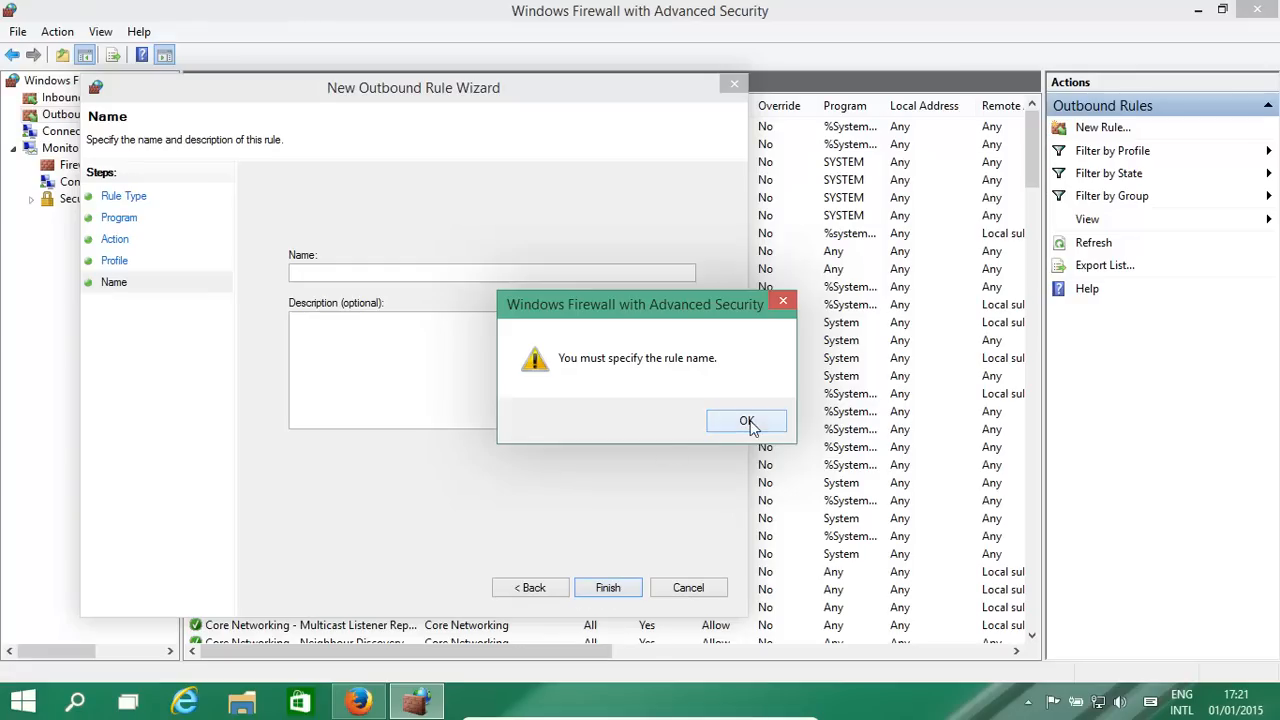
{"action": "left_click", "coordinate": [746, 420]}
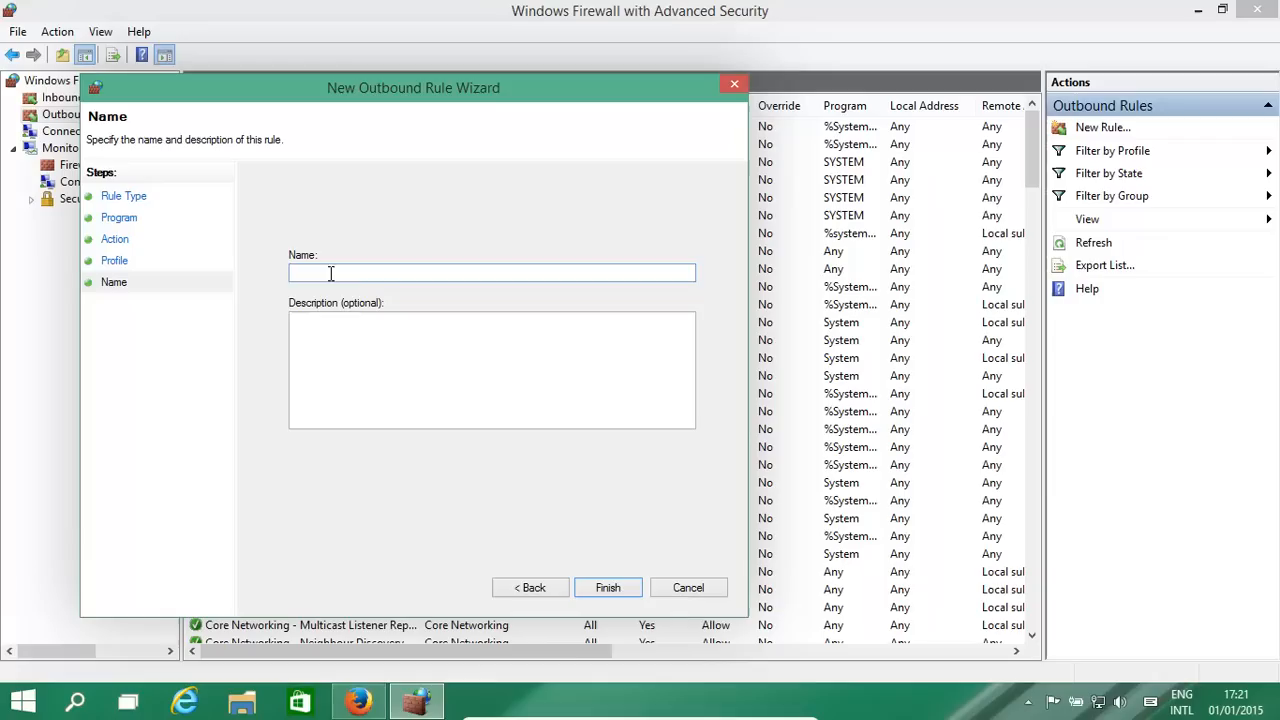
{"action": "type", "text": "Firef"}
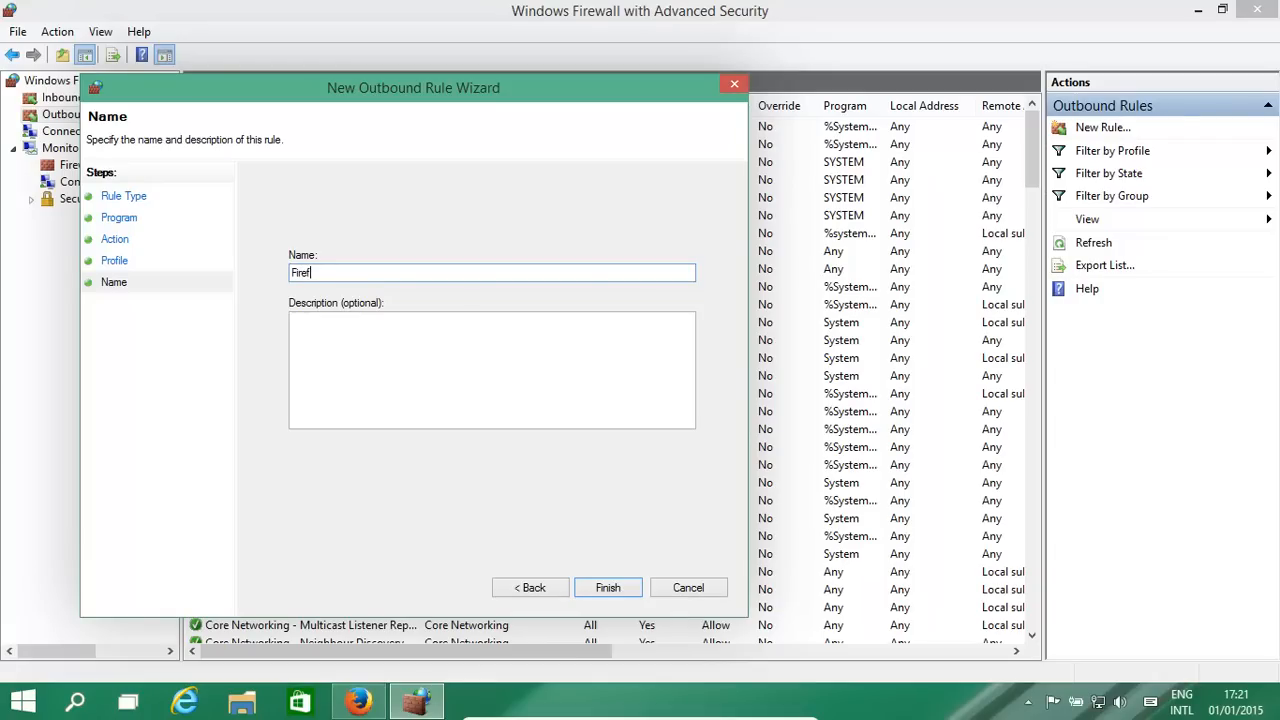
{"action": "type", "text": "ox"}
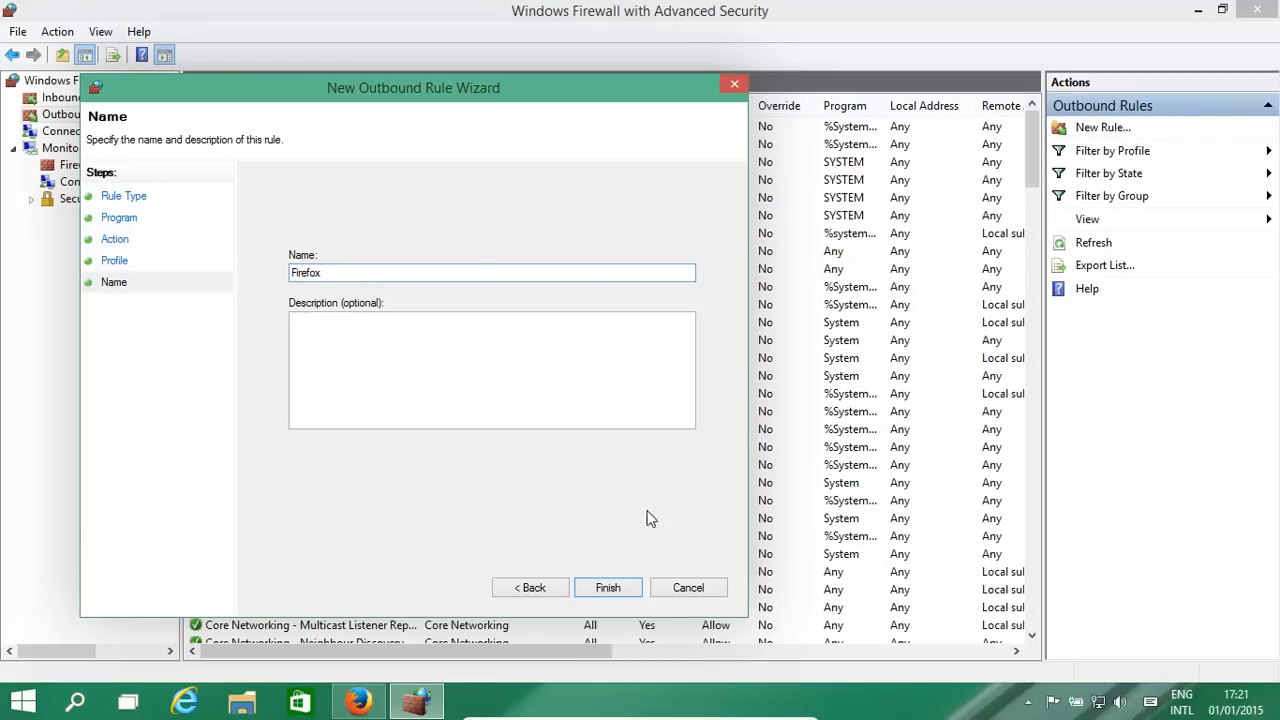
{"action": "left_click", "coordinate": [608, 588]}
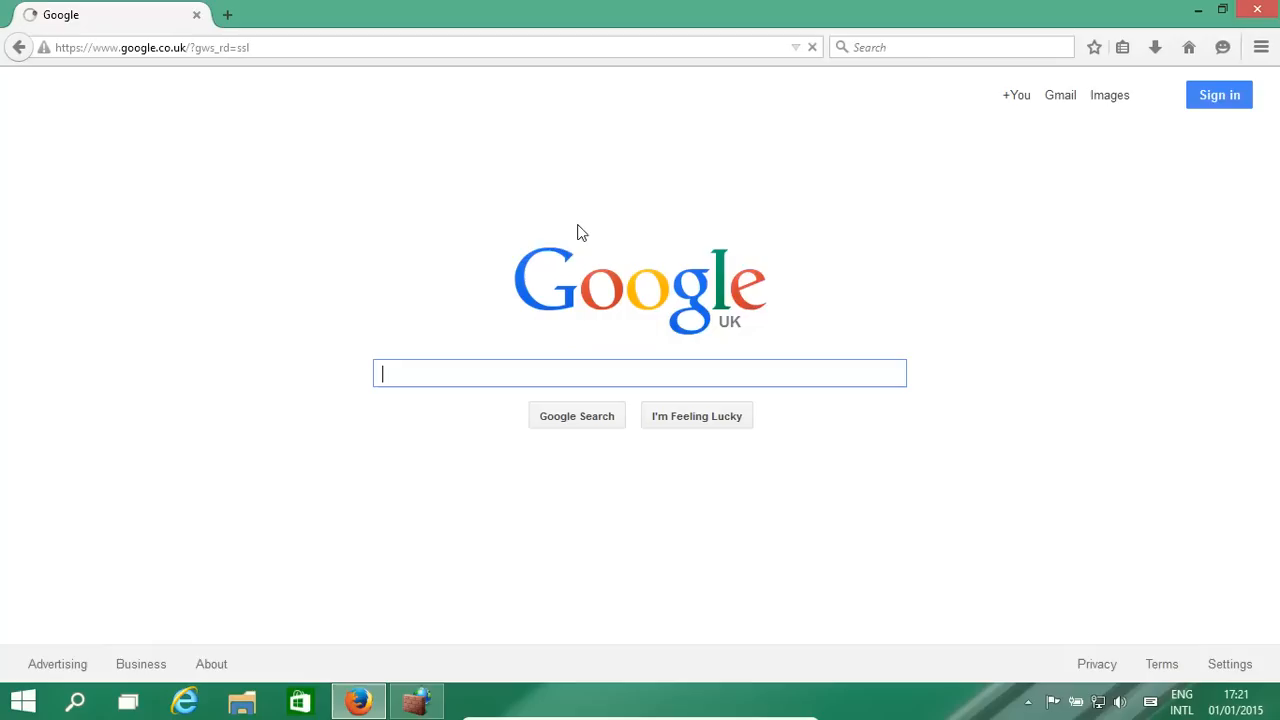
{"action": "mouse_move", "coordinate": [556, 270]}
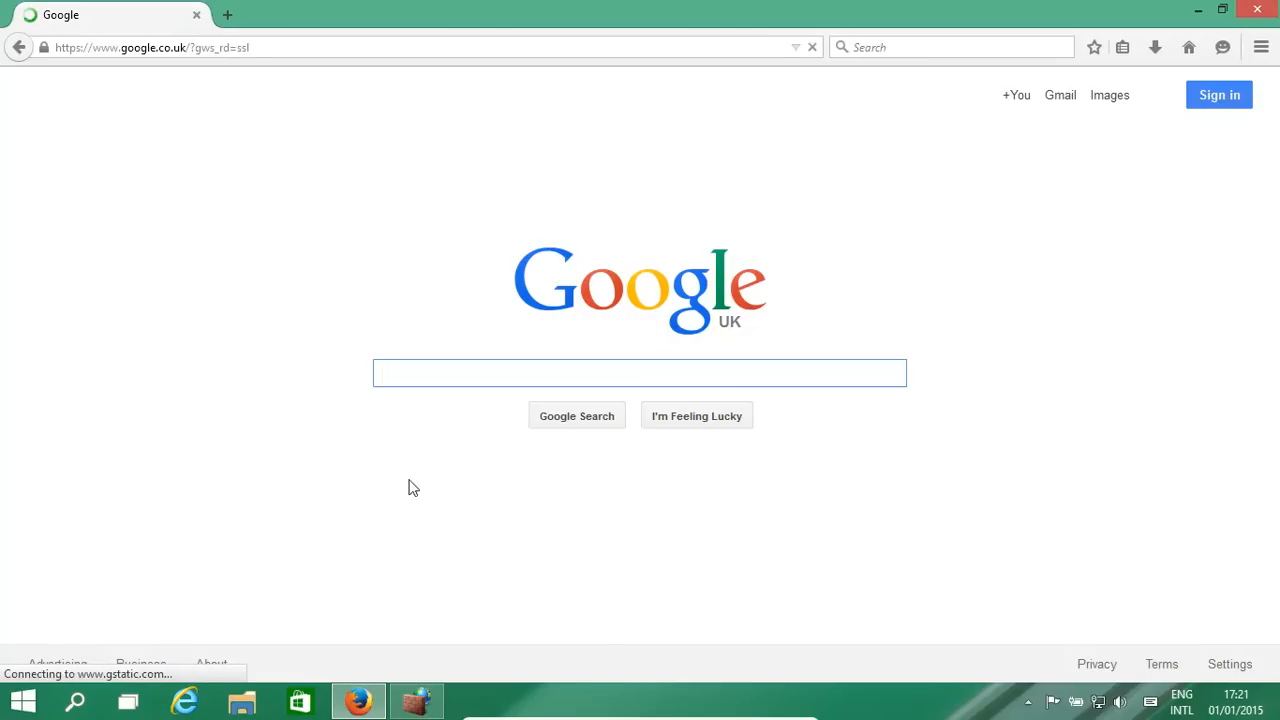
Switch back to the firewall console and bring up the Firefox rule's properties.
{"action": "left_click", "coordinate": [416, 700]}
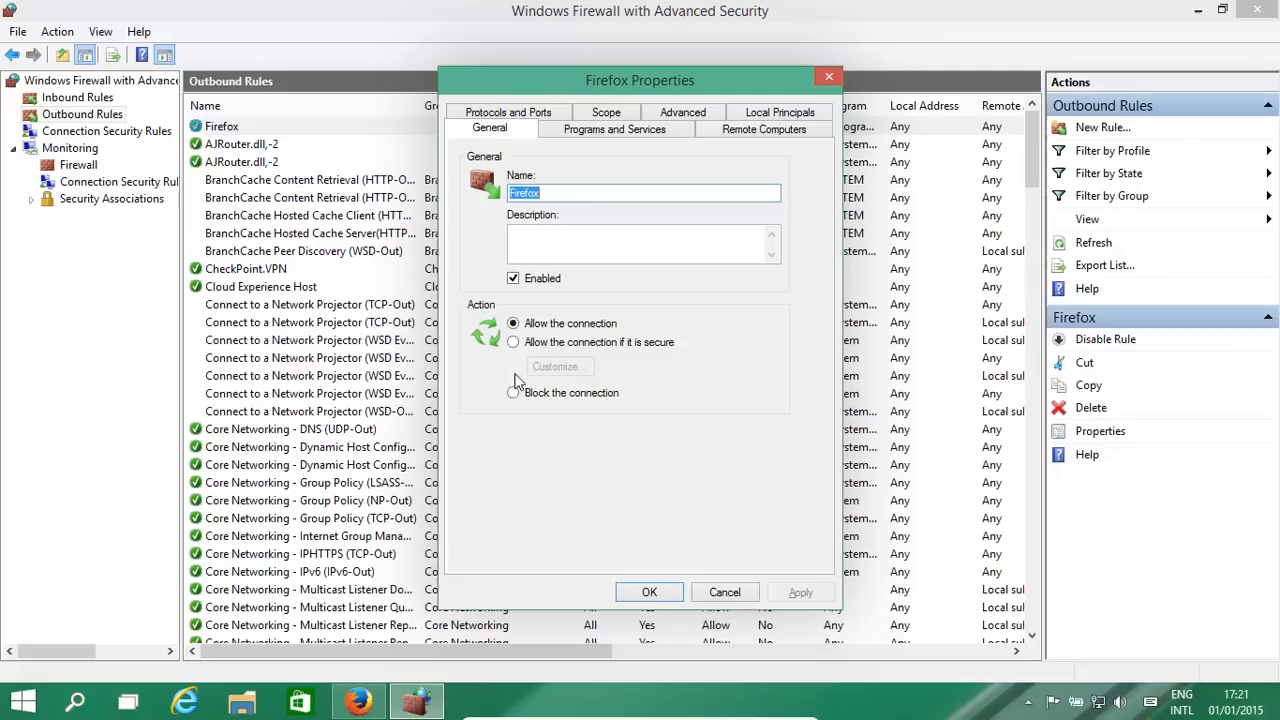
Set the Firefox rule to 'Block the connection', reload Google to confirm it fails, and return to the firewall.
{"action": "left_click", "coordinate": [512, 392]}
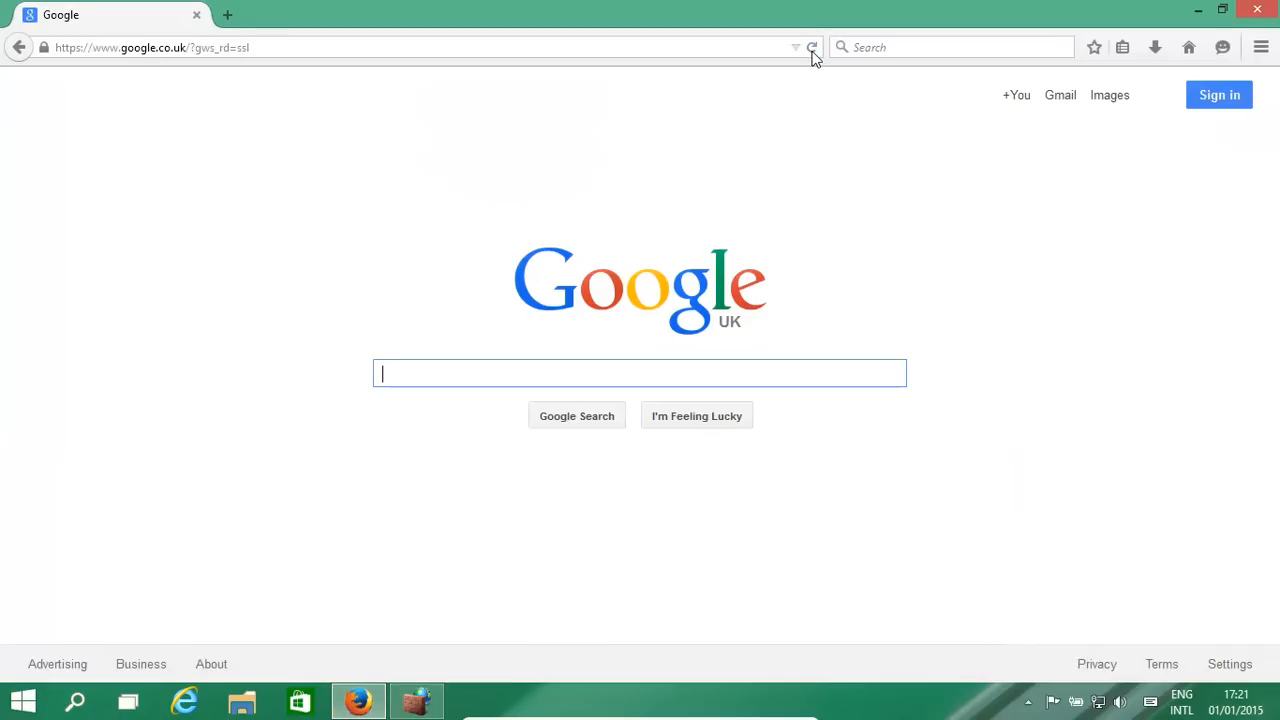
{"action": "left_click", "coordinate": [812, 48]}
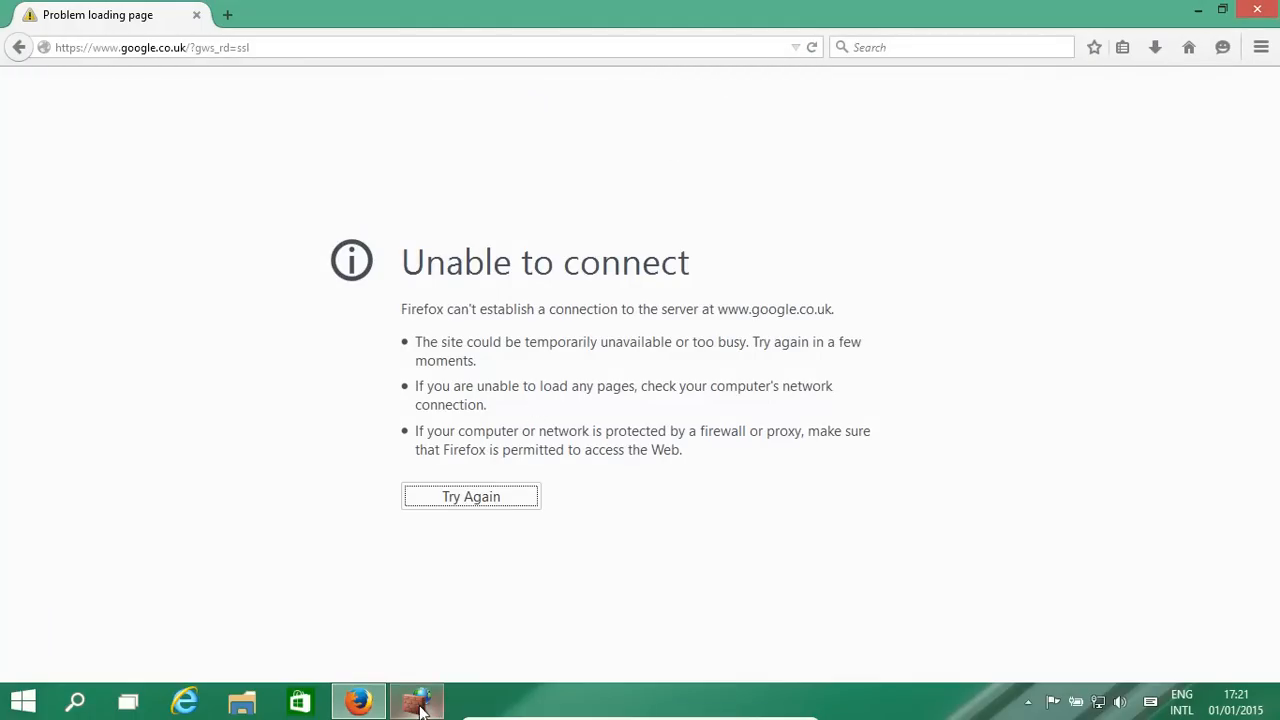
{"action": "left_click", "coordinate": [416, 700]}
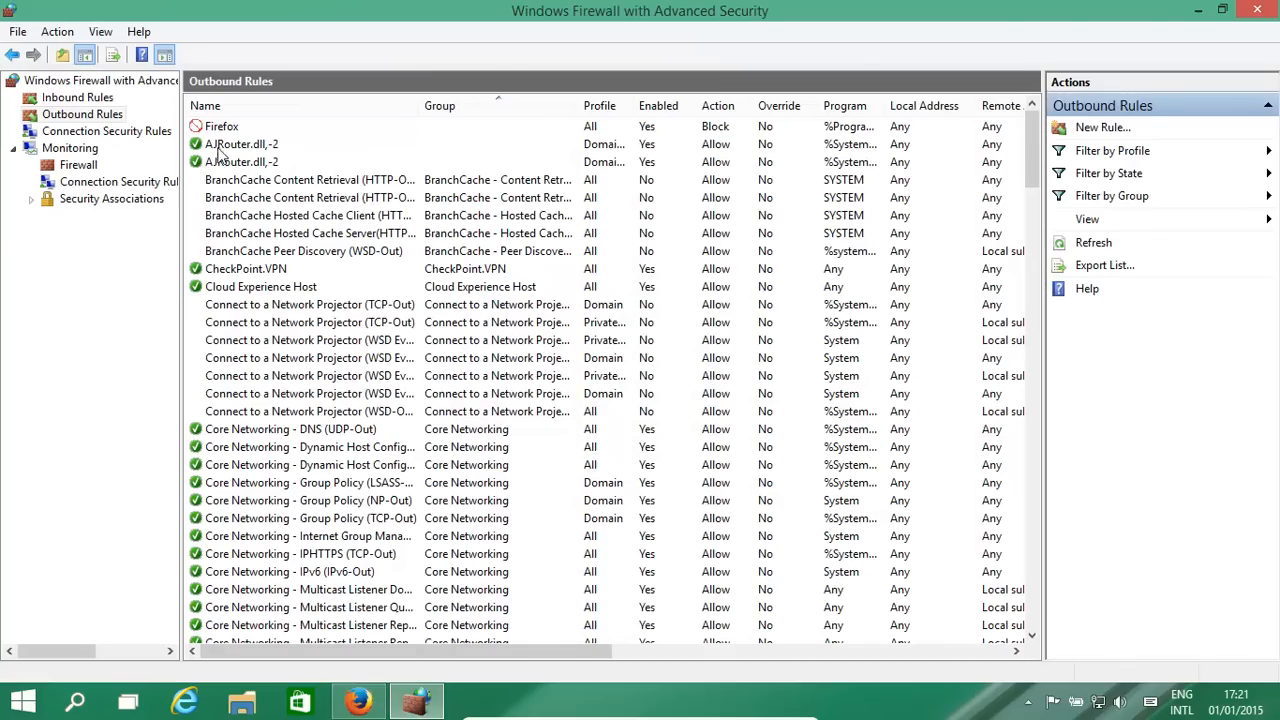
Set the Firefox rule's action to 'Allow the connection if it is secure'.
{"action": "double_click", "coordinate": [220, 126]}
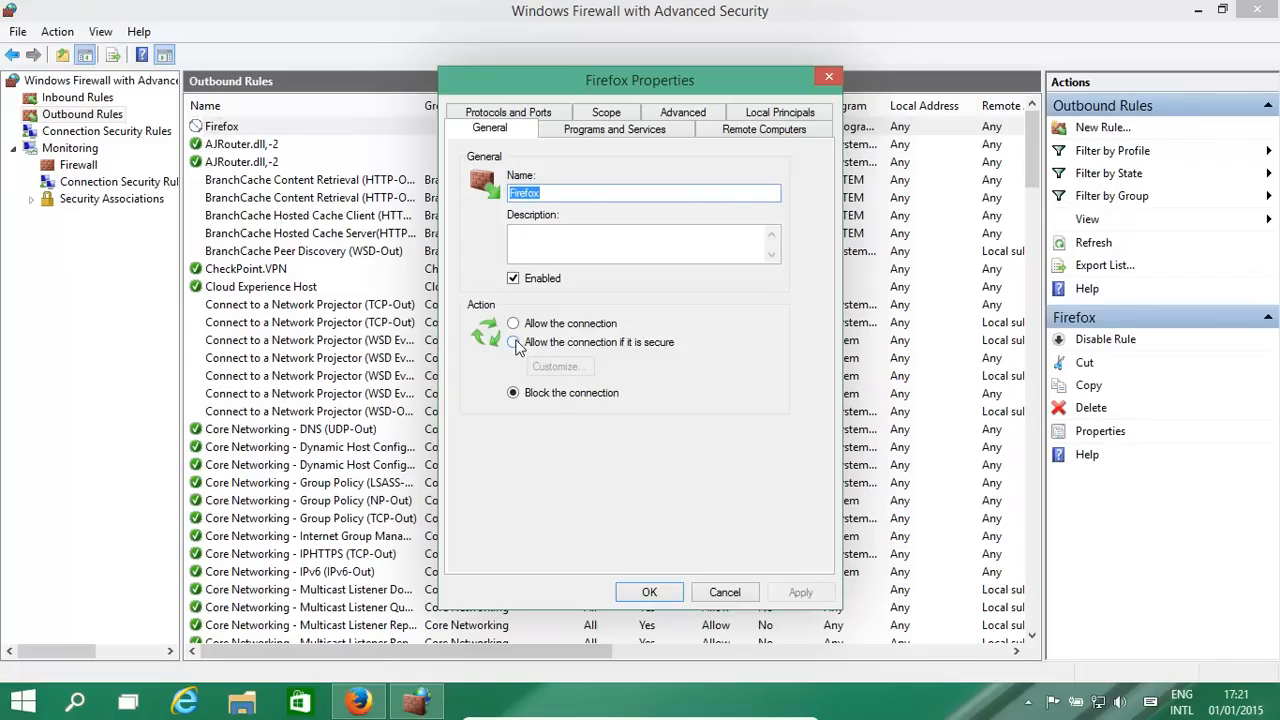
{"action": "left_click", "coordinate": [512, 342]}
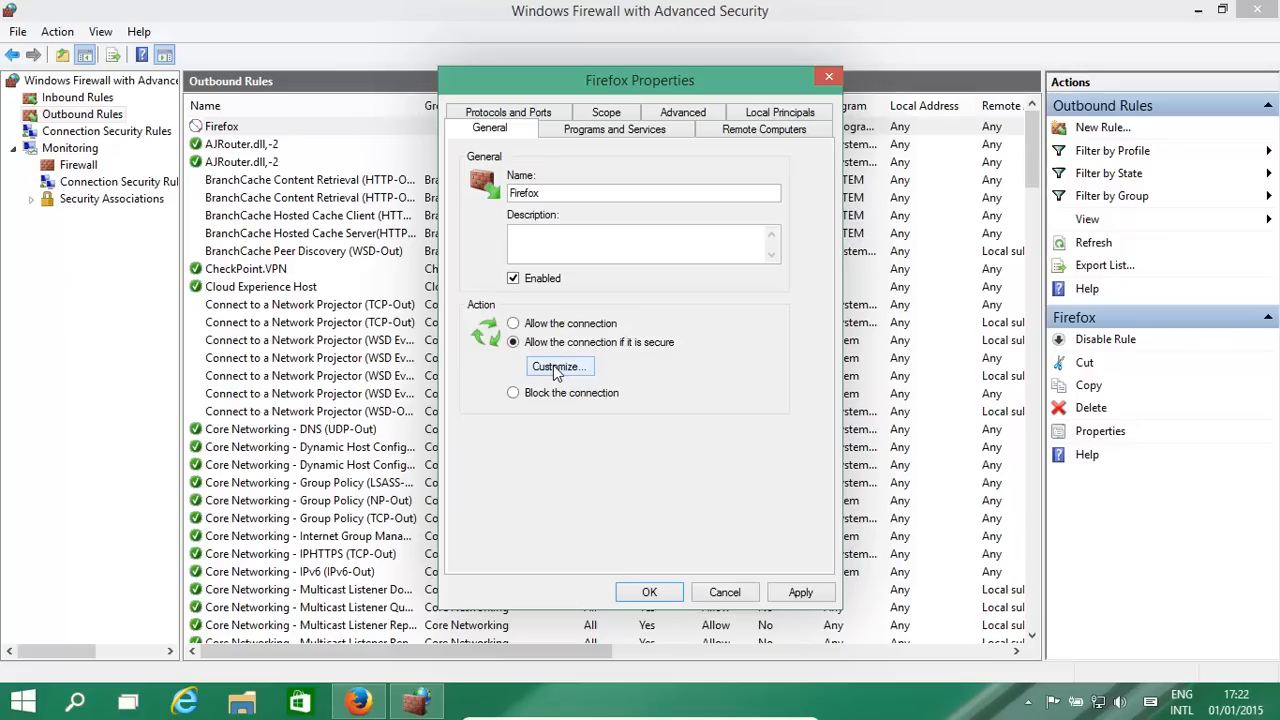
Review the Allow if Secure options, keeping authenticated and integrity-protected connections required.
{"action": "left_click", "coordinate": [558, 366]}
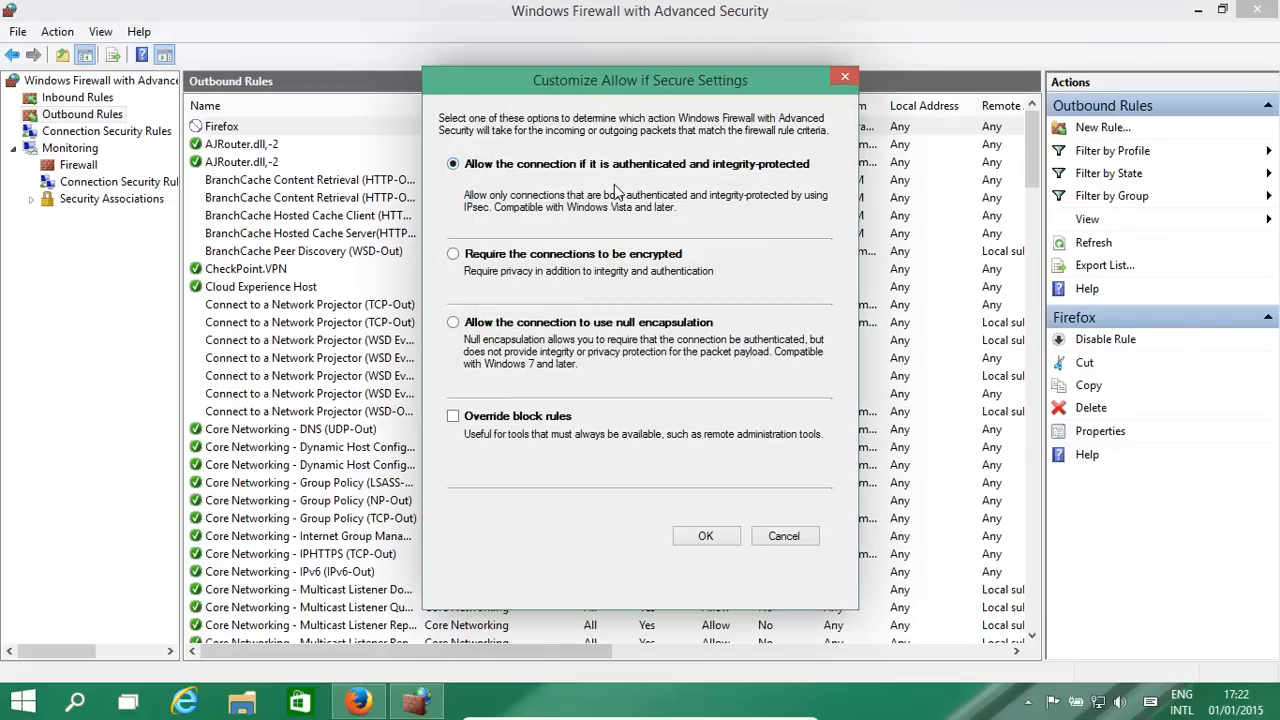
{"action": "mouse_move", "coordinate": [620, 240]}
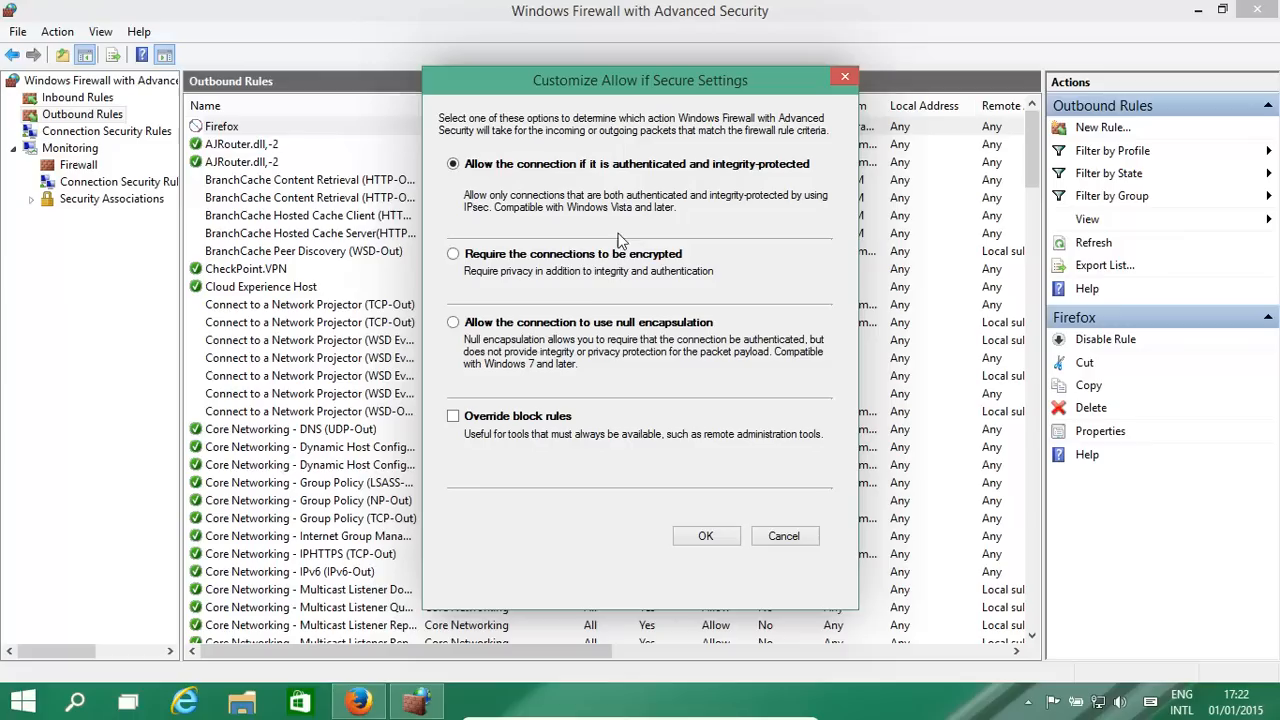
{"action": "mouse_move", "coordinate": [592, 284]}
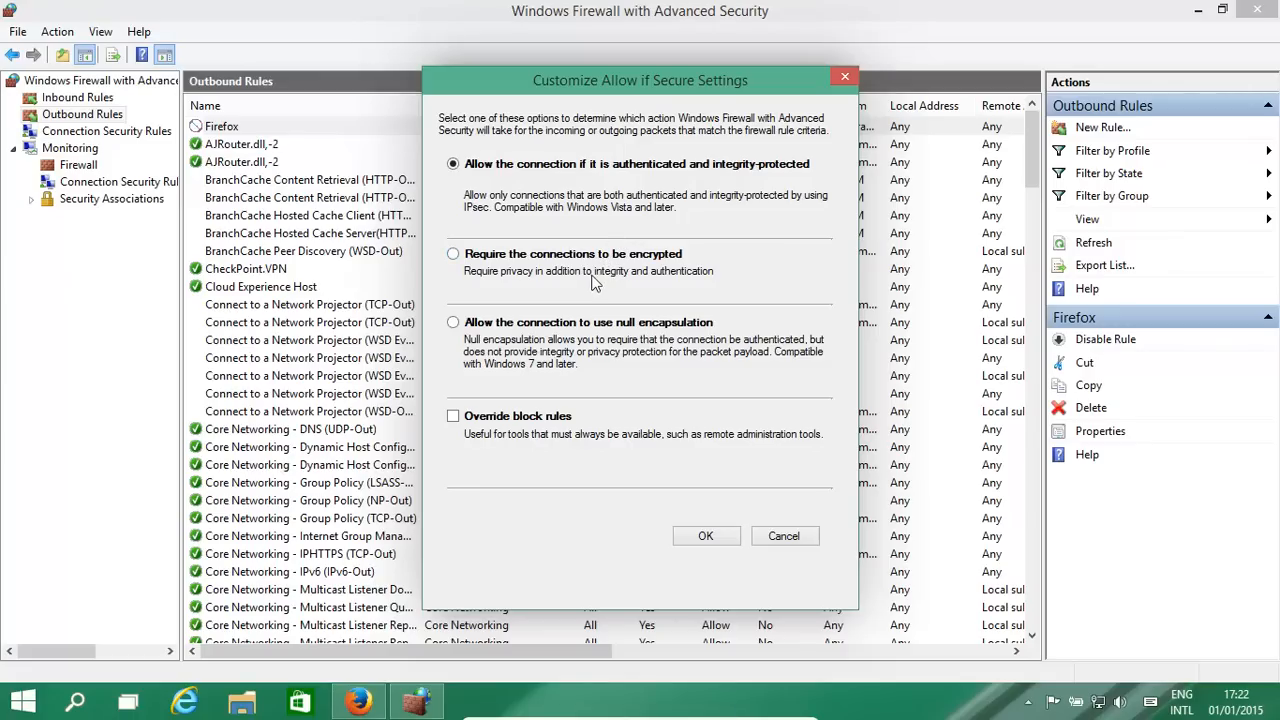
{"action": "mouse_move", "coordinate": [574, 356]}
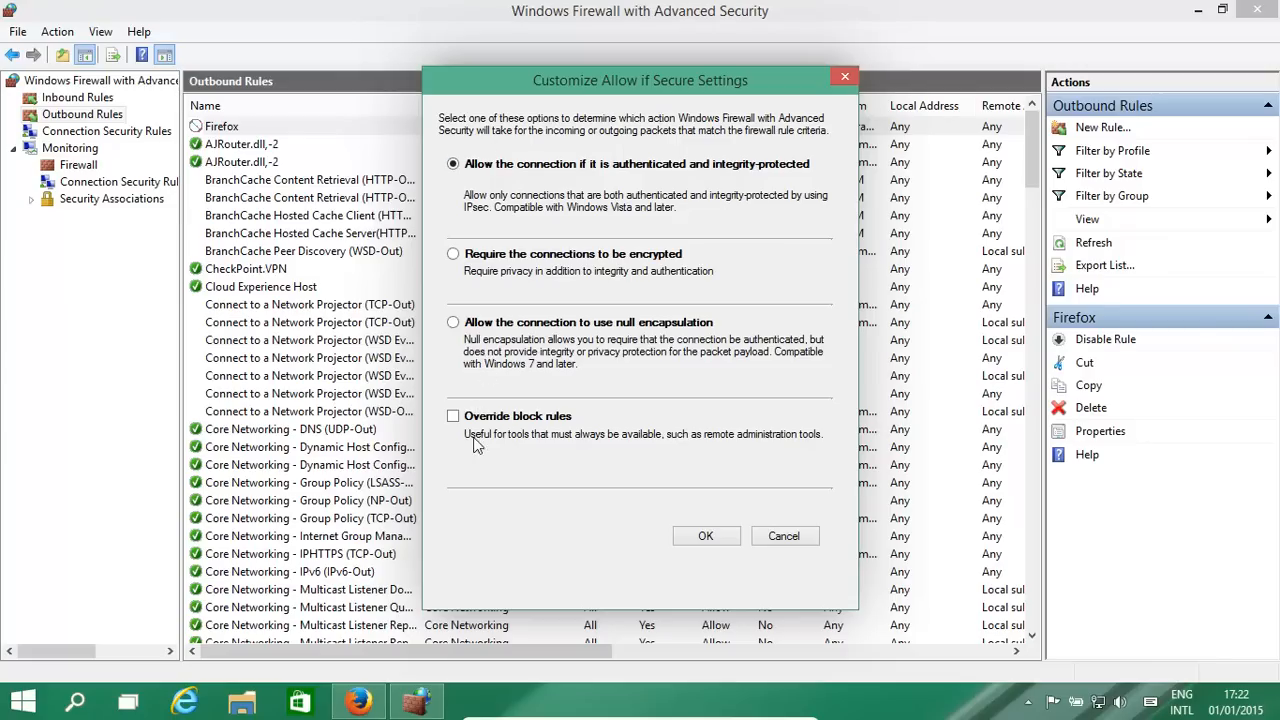
{"action": "mouse_move", "coordinate": [710, 382]}
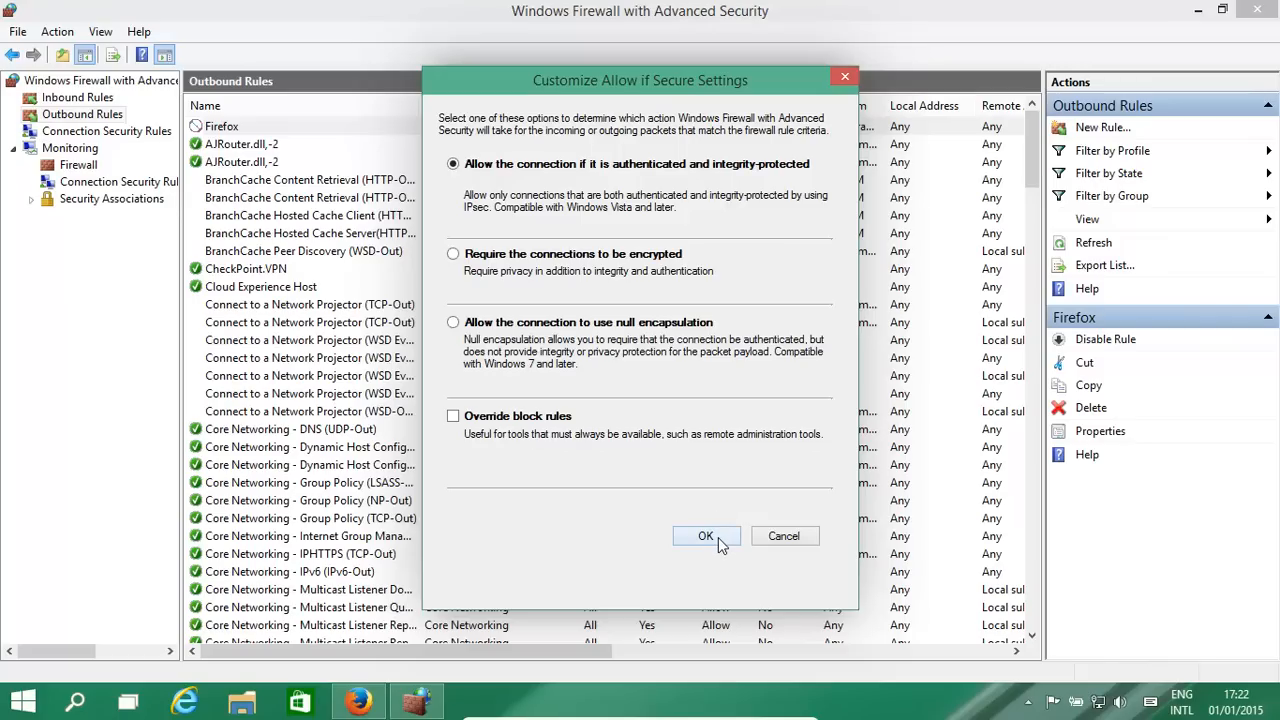
{"action": "mouse_move", "coordinate": [724, 546]}
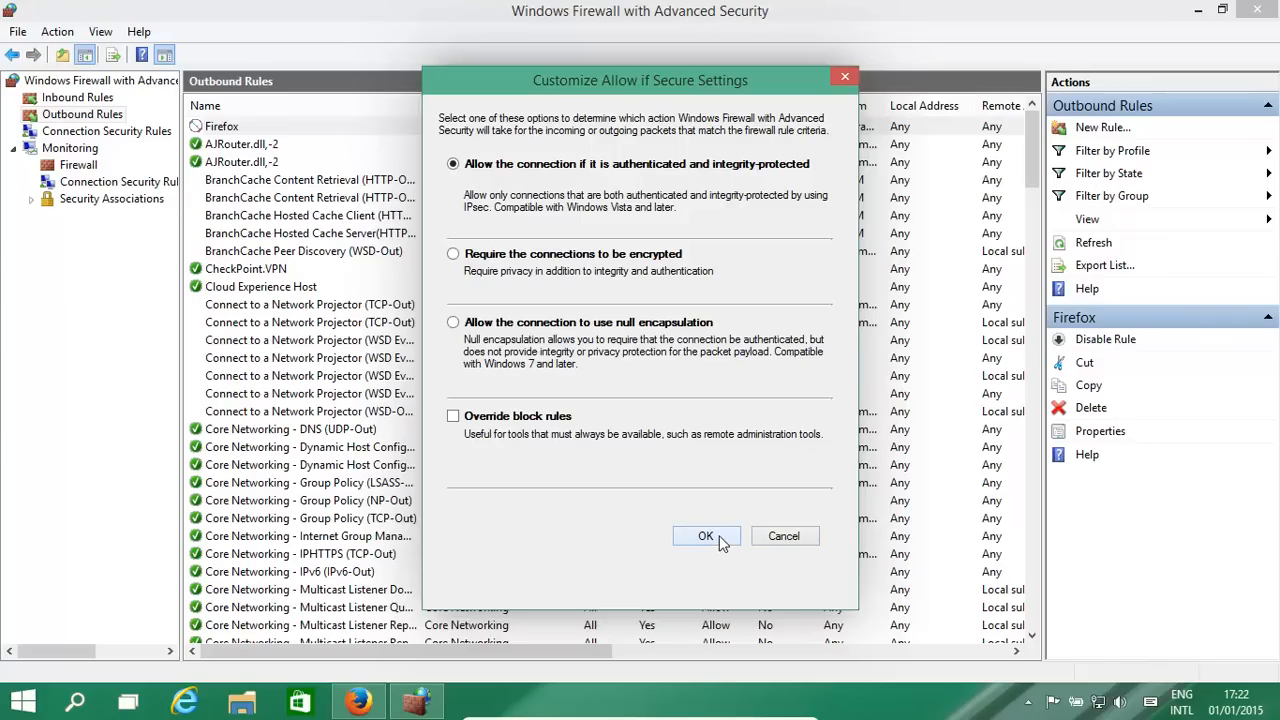
{"action": "left_click", "coordinate": [706, 536]}
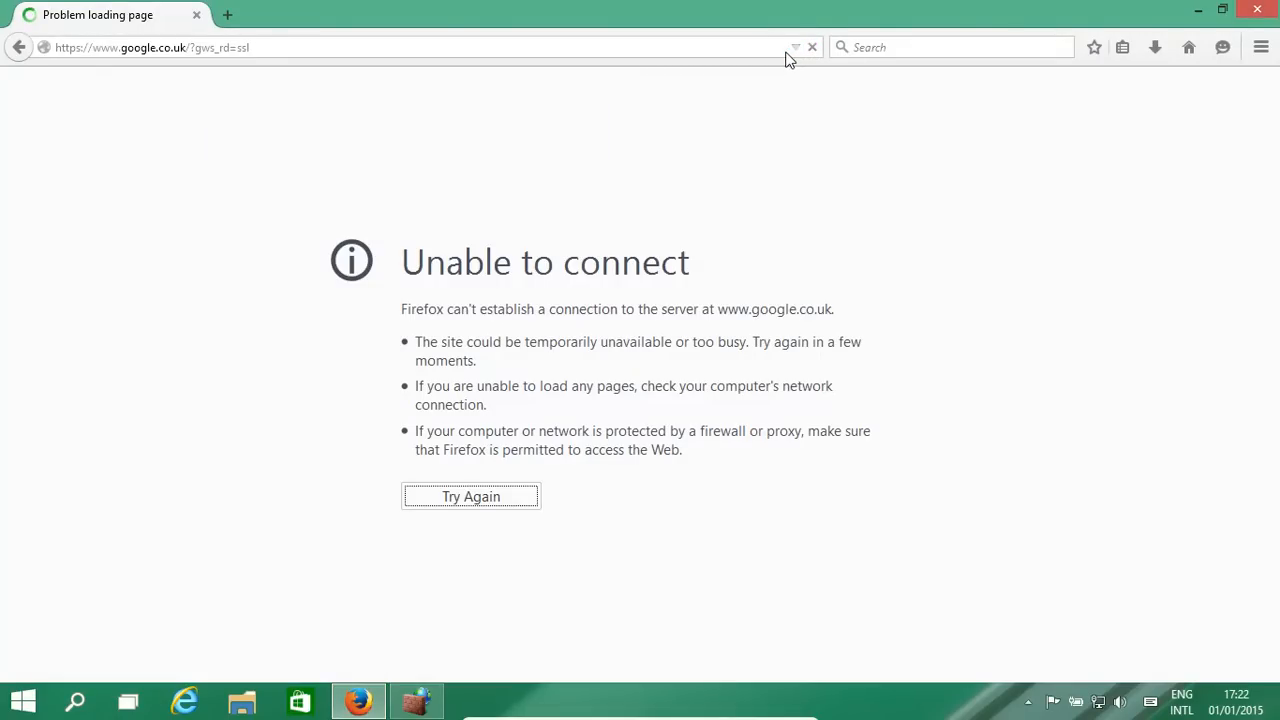
{"action": "mouse_move", "coordinate": [748, 34]}
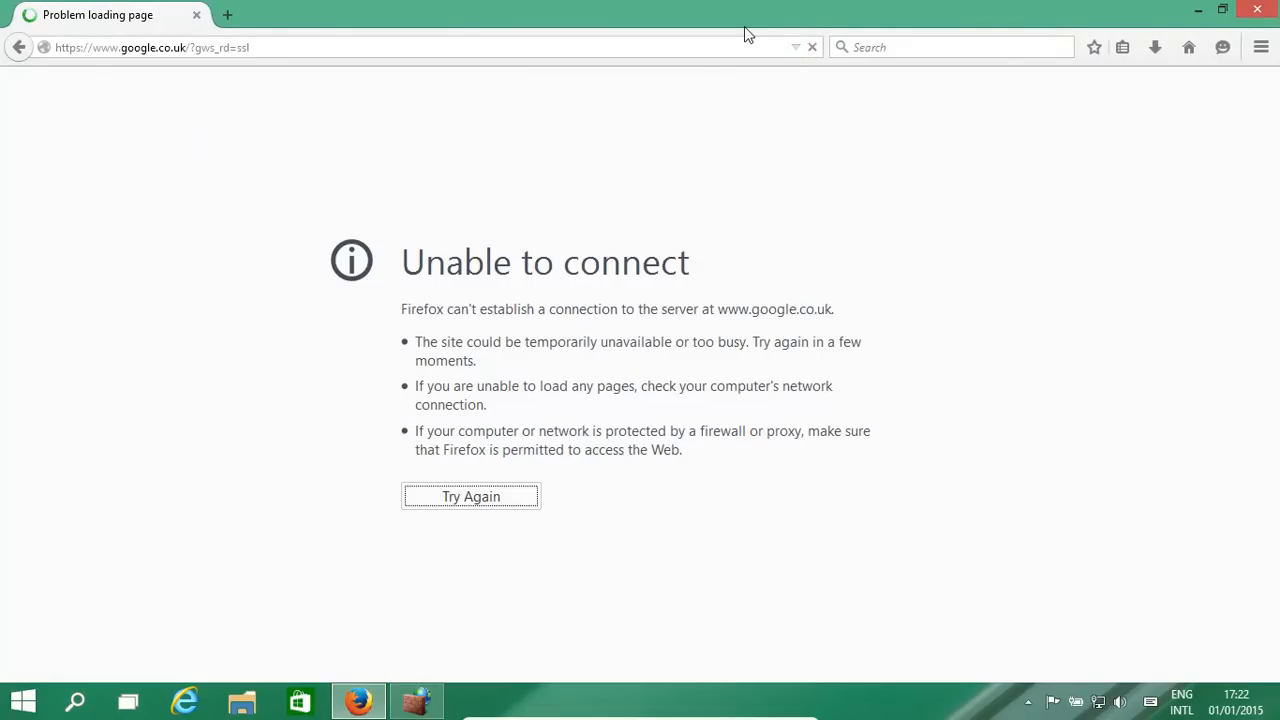
{"action": "mouse_move", "coordinate": [920, 162]}
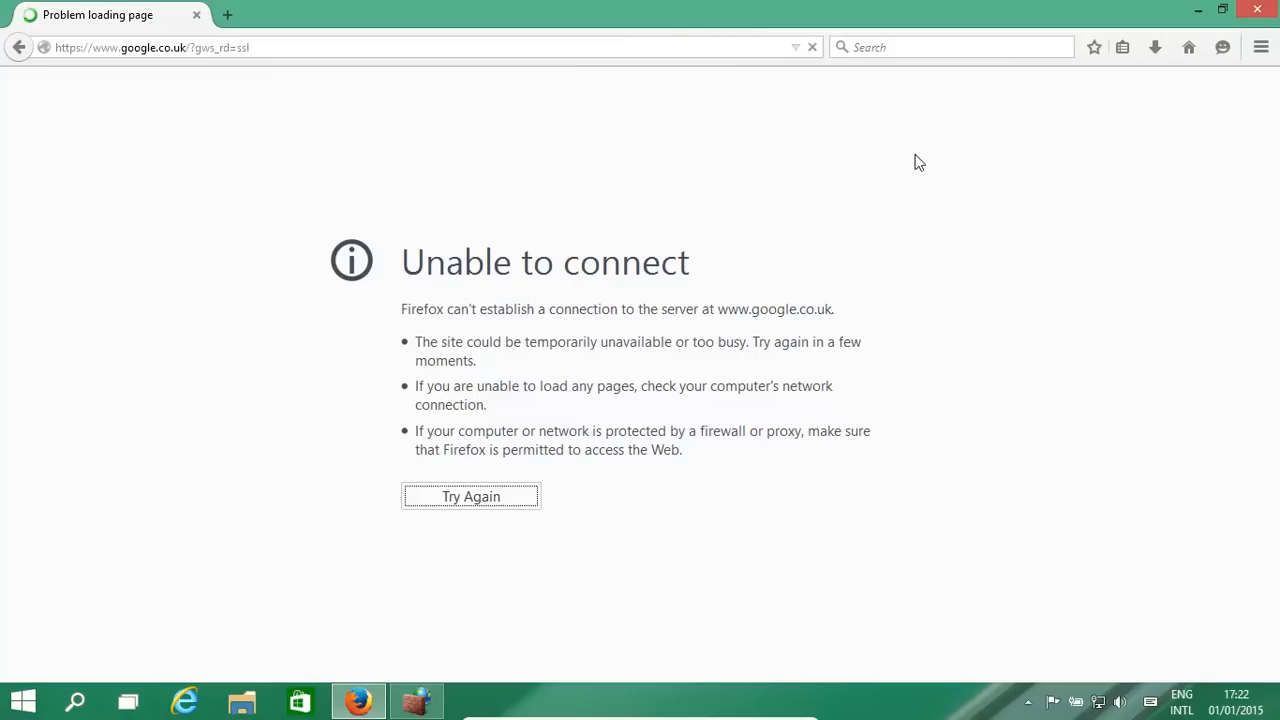
{"action": "mouse_move", "coordinate": [1200, 8]}
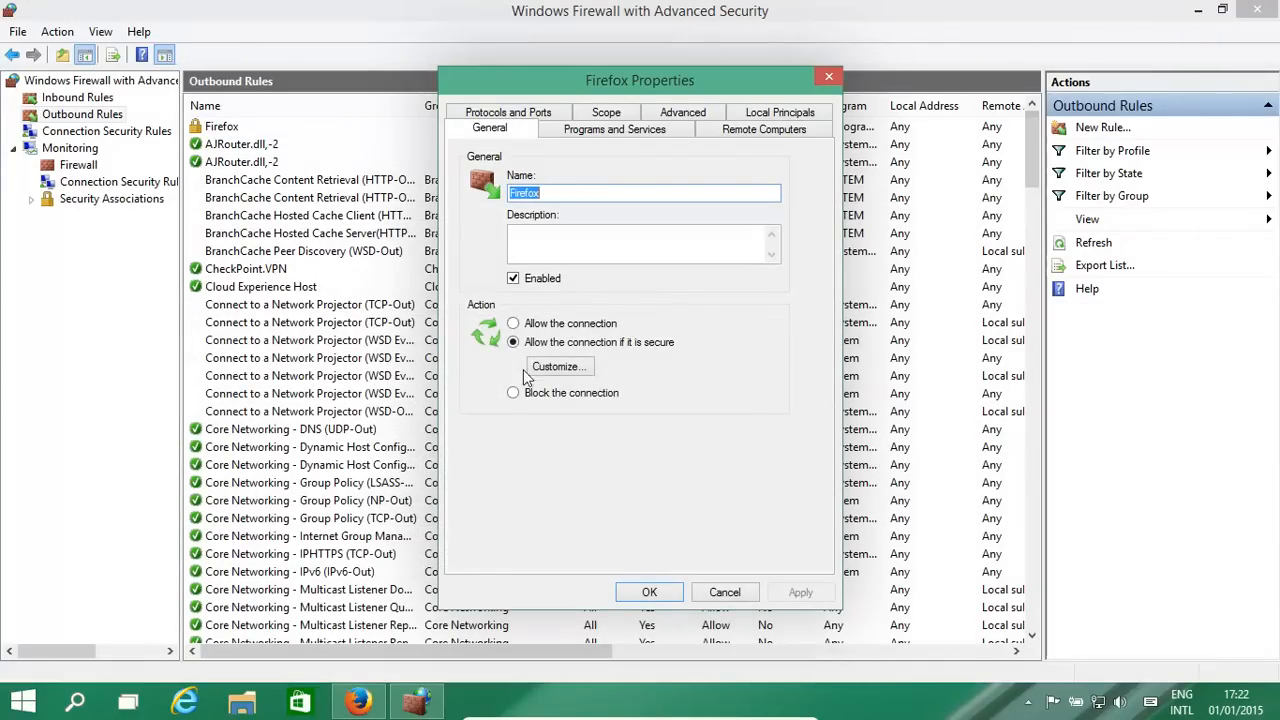
Choose an Action option on the Firefox rule's General tab.
{"action": "left_click", "coordinate": [512, 324]}
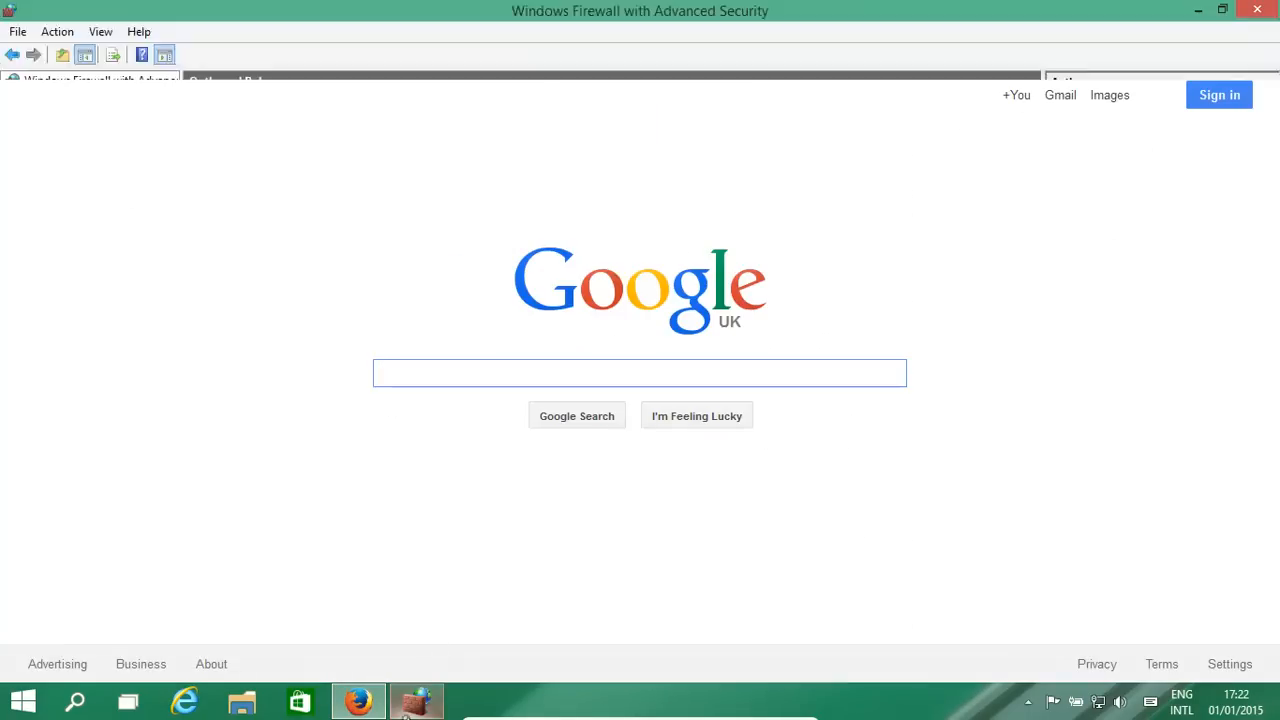
Uncheck Enabled on the Firefox outbound rule and apply, then switch to Firefox.
{"action": "left_click", "coordinate": [416, 700]}
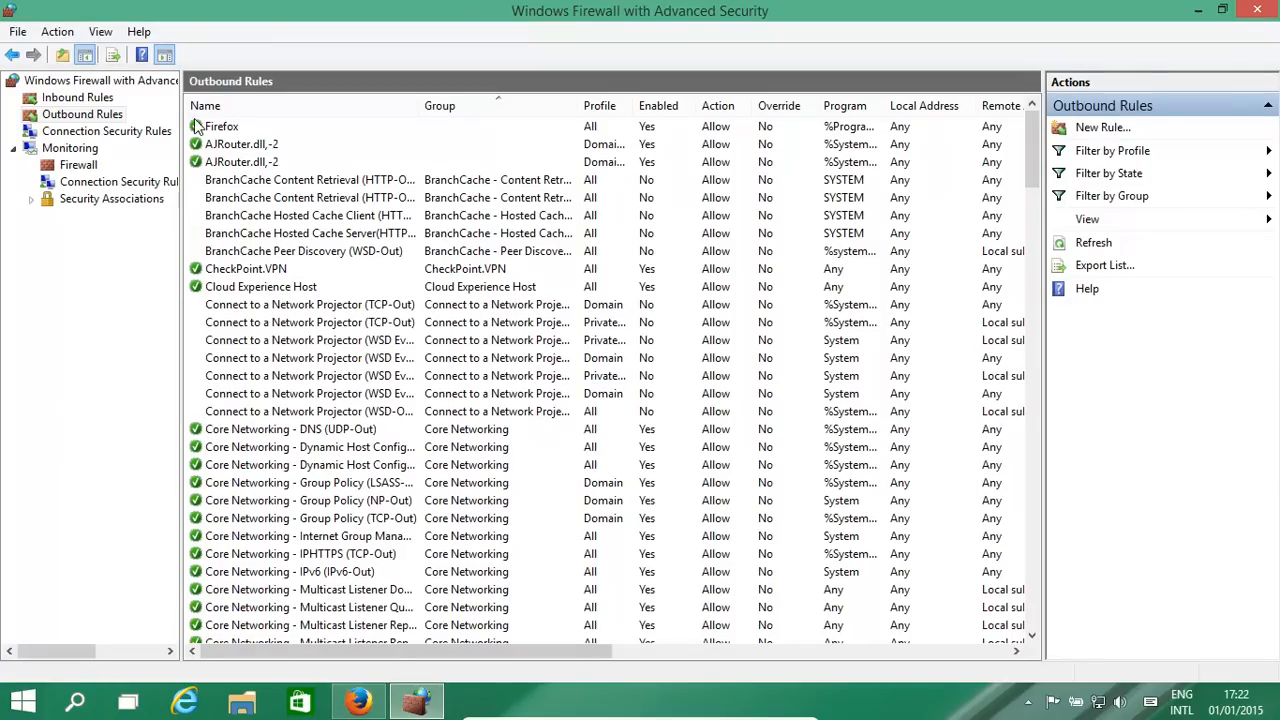
{"action": "double_click", "coordinate": [220, 126]}
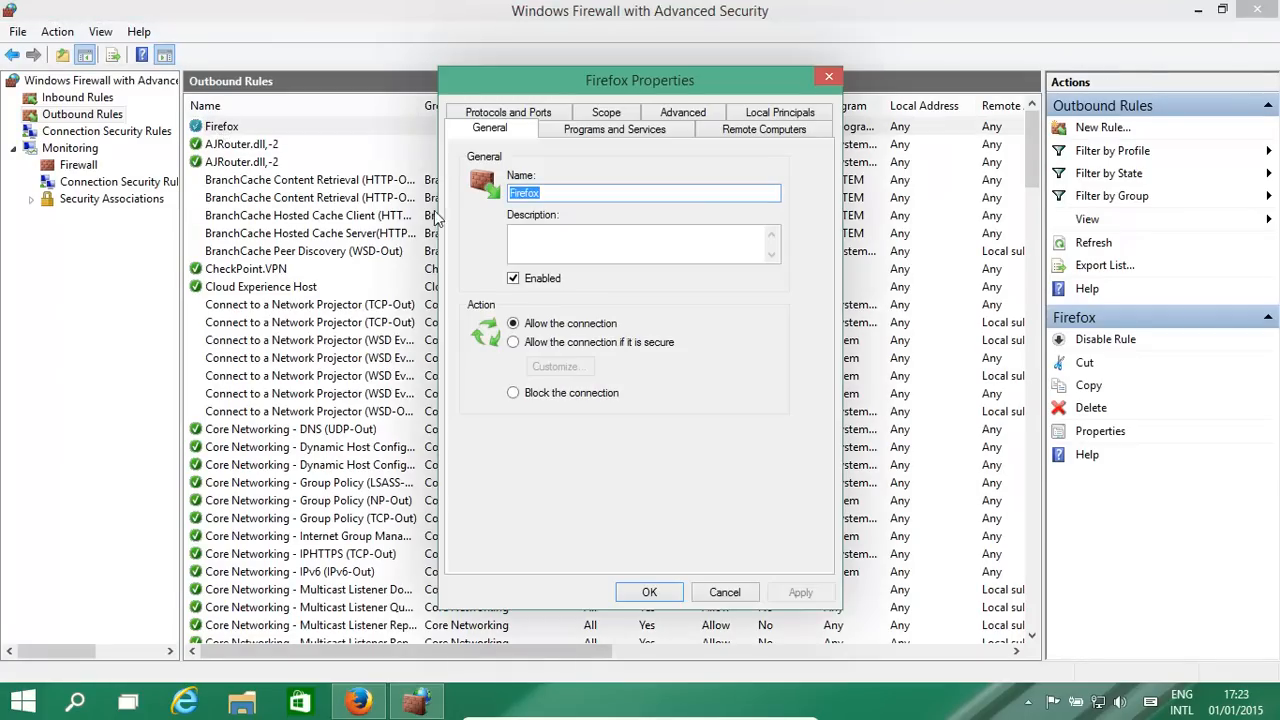
{"action": "left_click", "coordinate": [512, 278]}
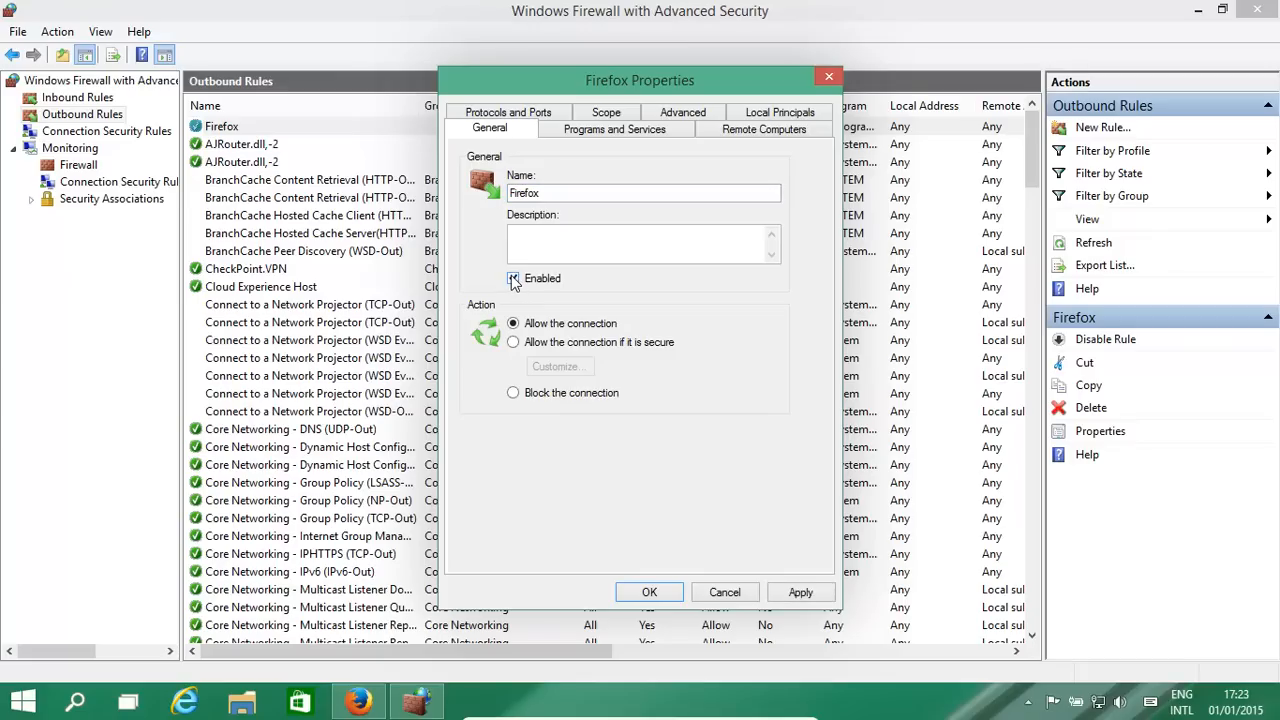
{"action": "left_click", "coordinate": [512, 278]}
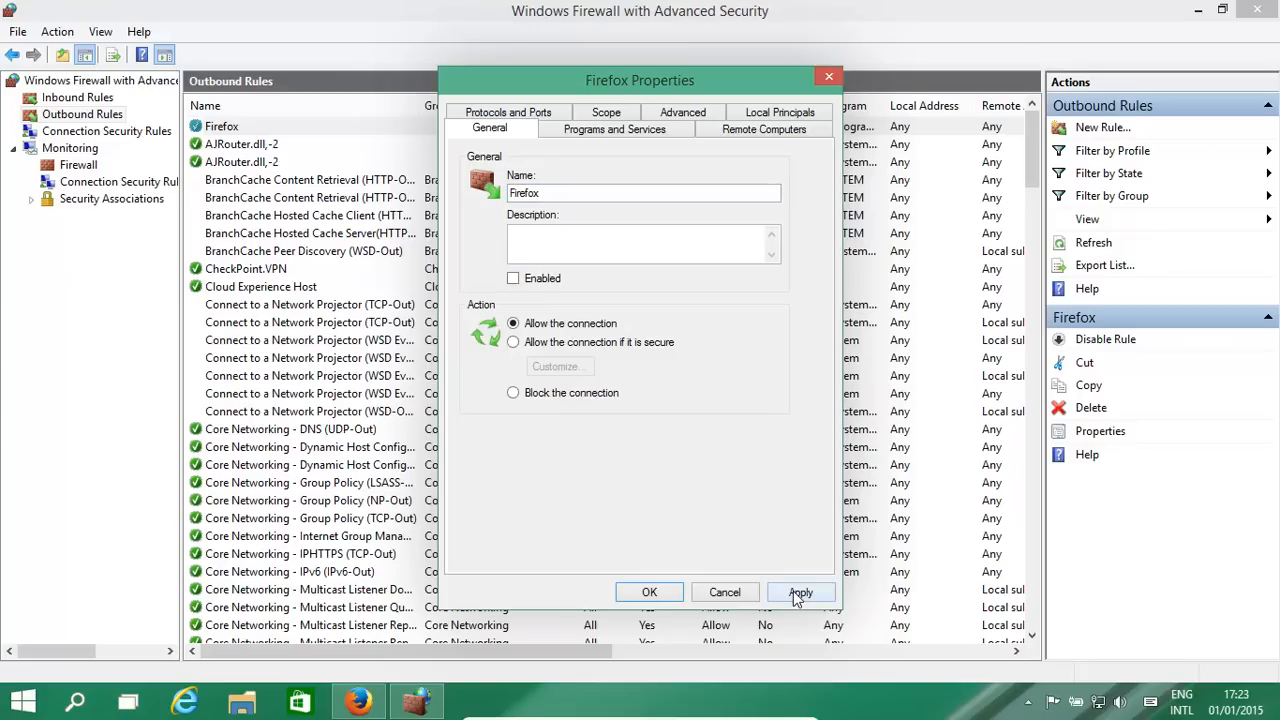
{"action": "left_click", "coordinate": [800, 592]}
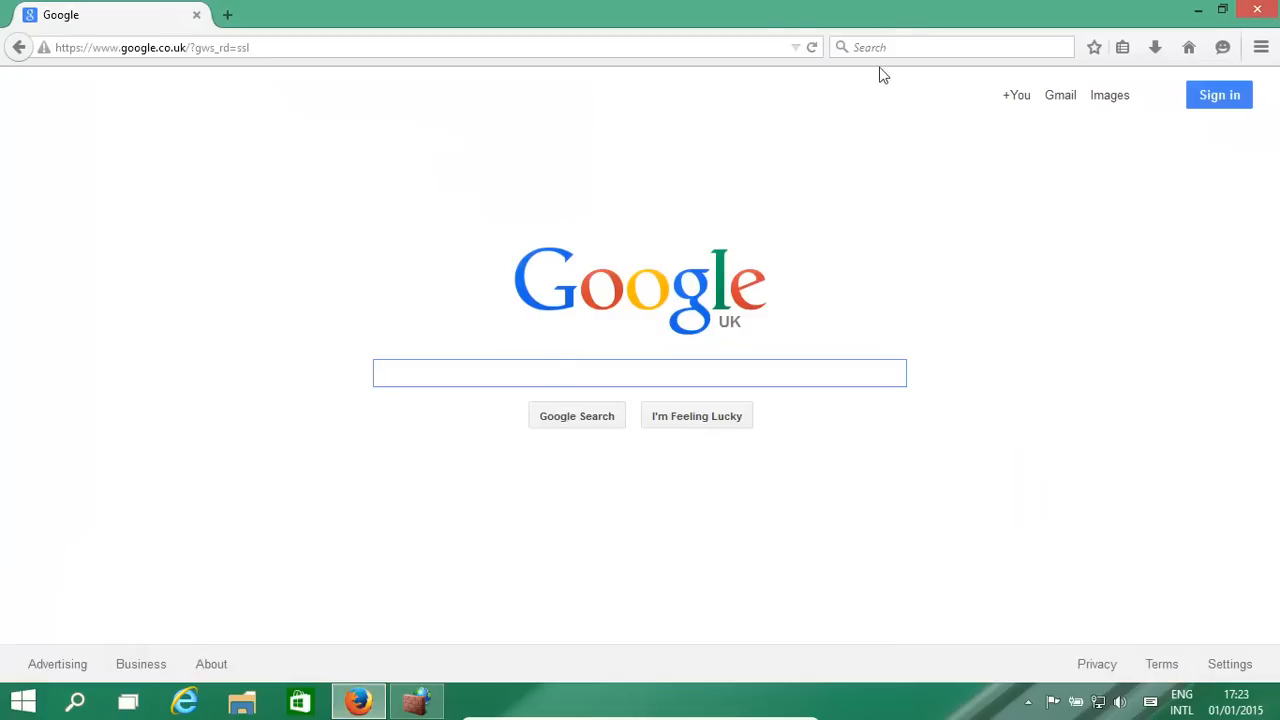
{"action": "left_click", "coordinate": [812, 48]}
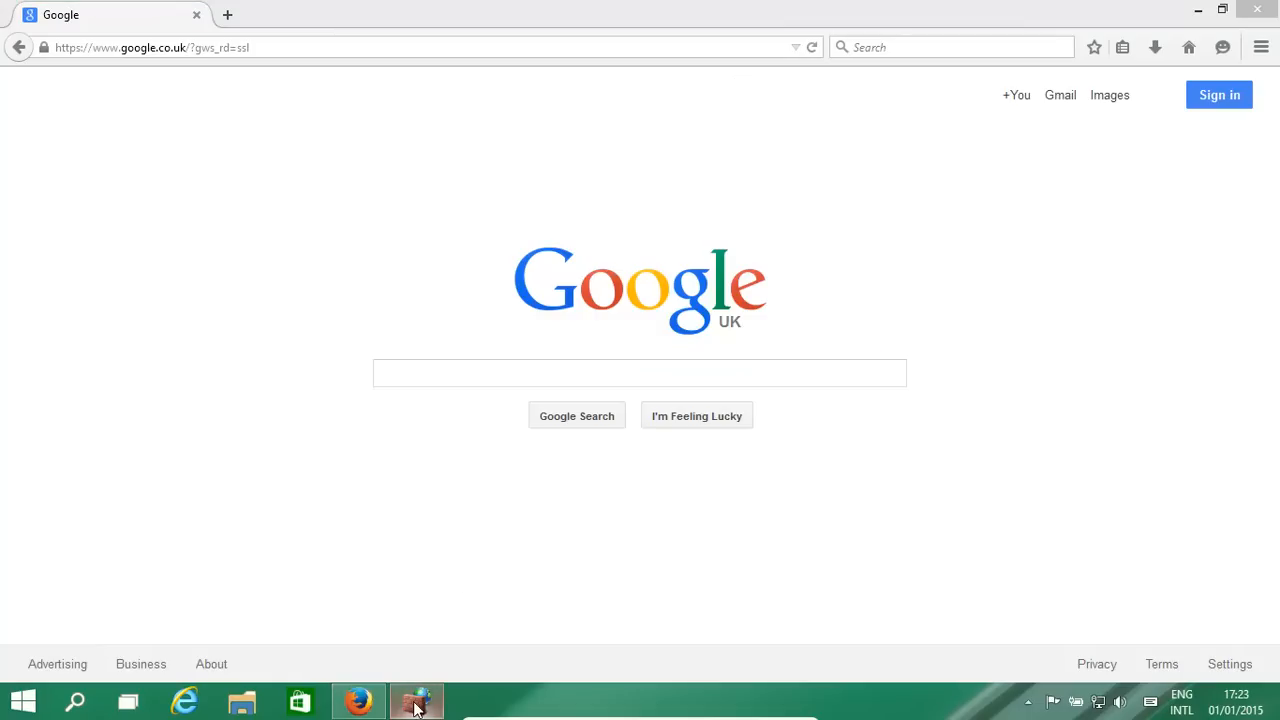
Bring the firewall outbound rules list back to the front.
{"action": "left_click", "coordinate": [416, 700]}
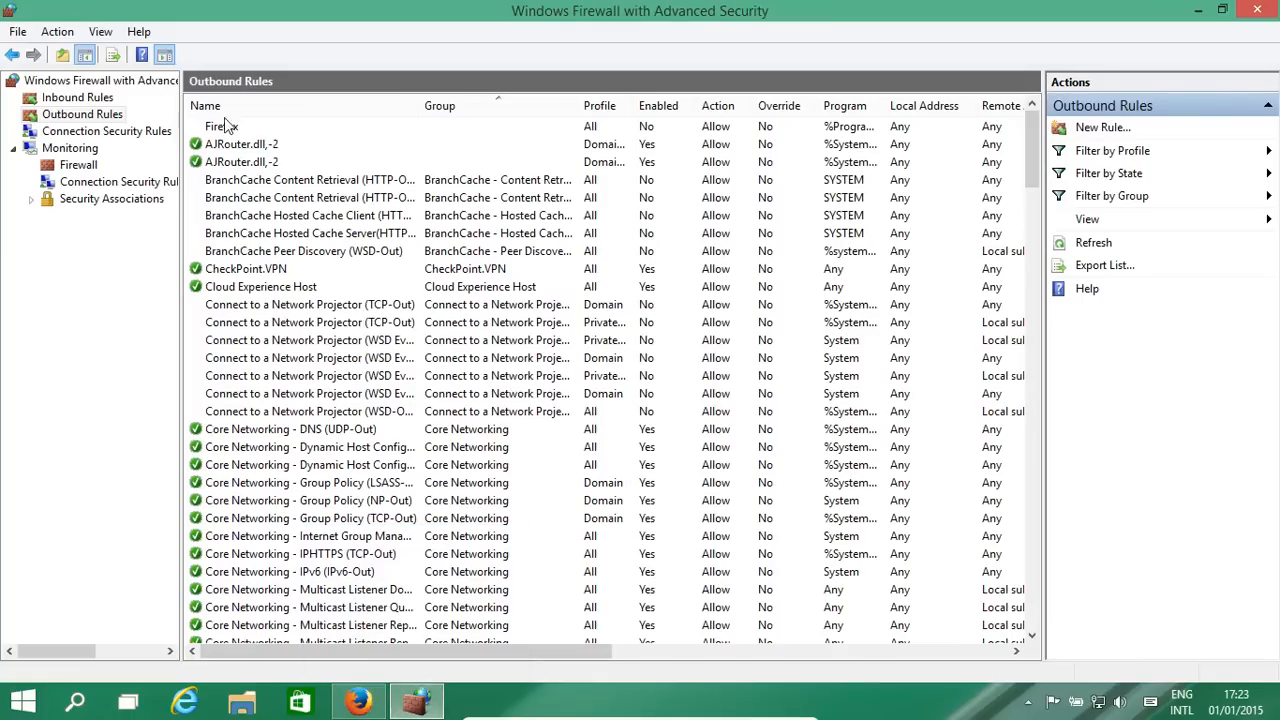
Review the Firefox rule's Programs and Services, Remote Computers, Local Principals and Advanced tabs.
{"action": "double_click", "coordinate": [220, 126]}
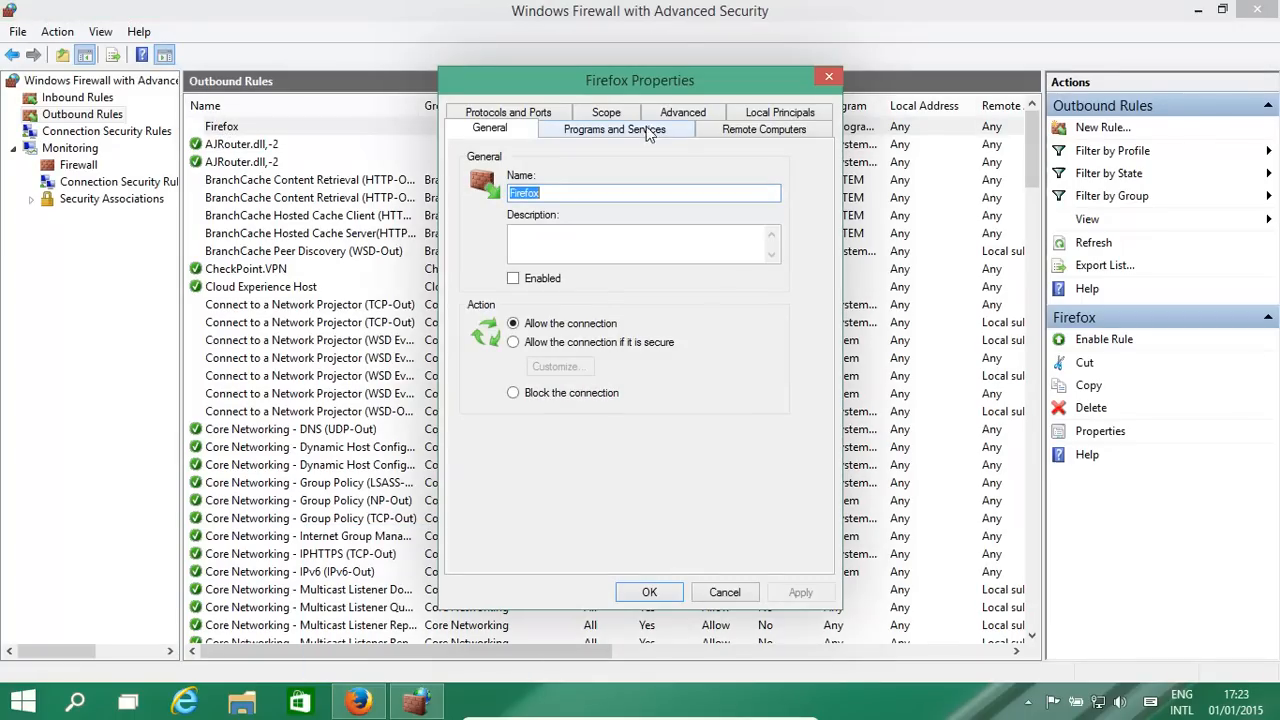
{"action": "left_click", "coordinate": [614, 128]}
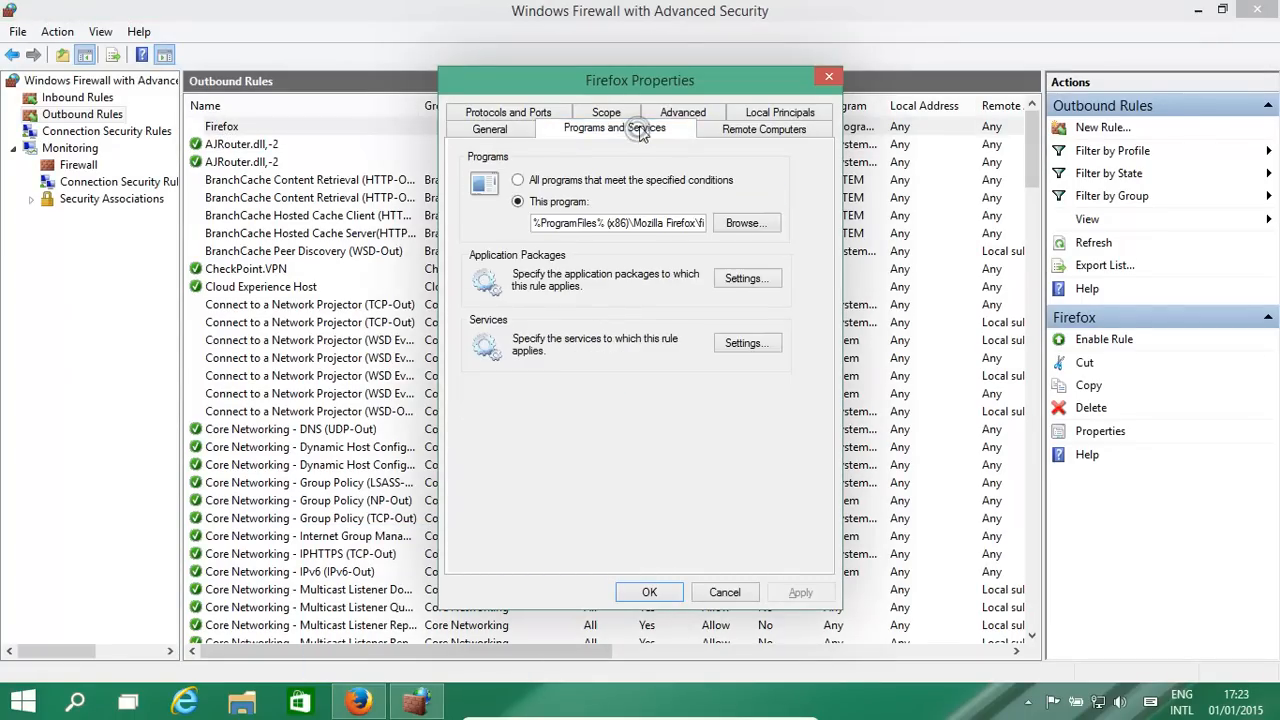
{"action": "mouse_move", "coordinate": [596, 258]}
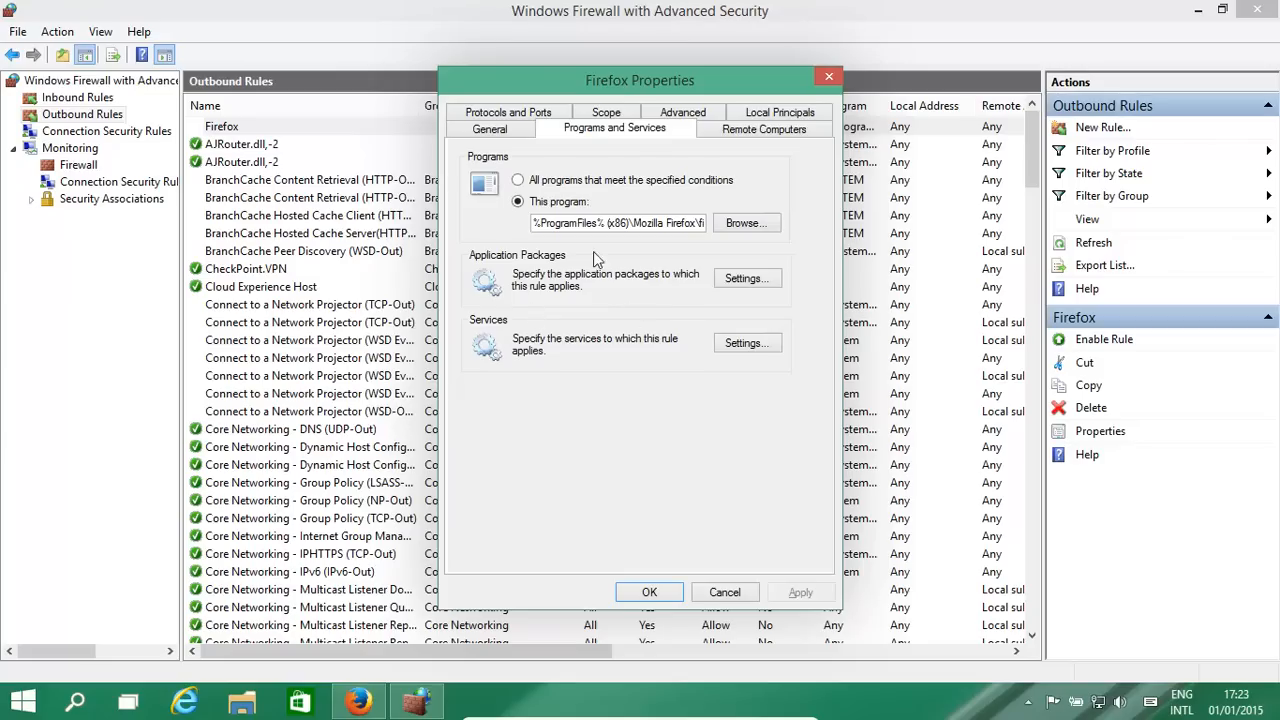
{"action": "mouse_move", "coordinate": [724, 172]}
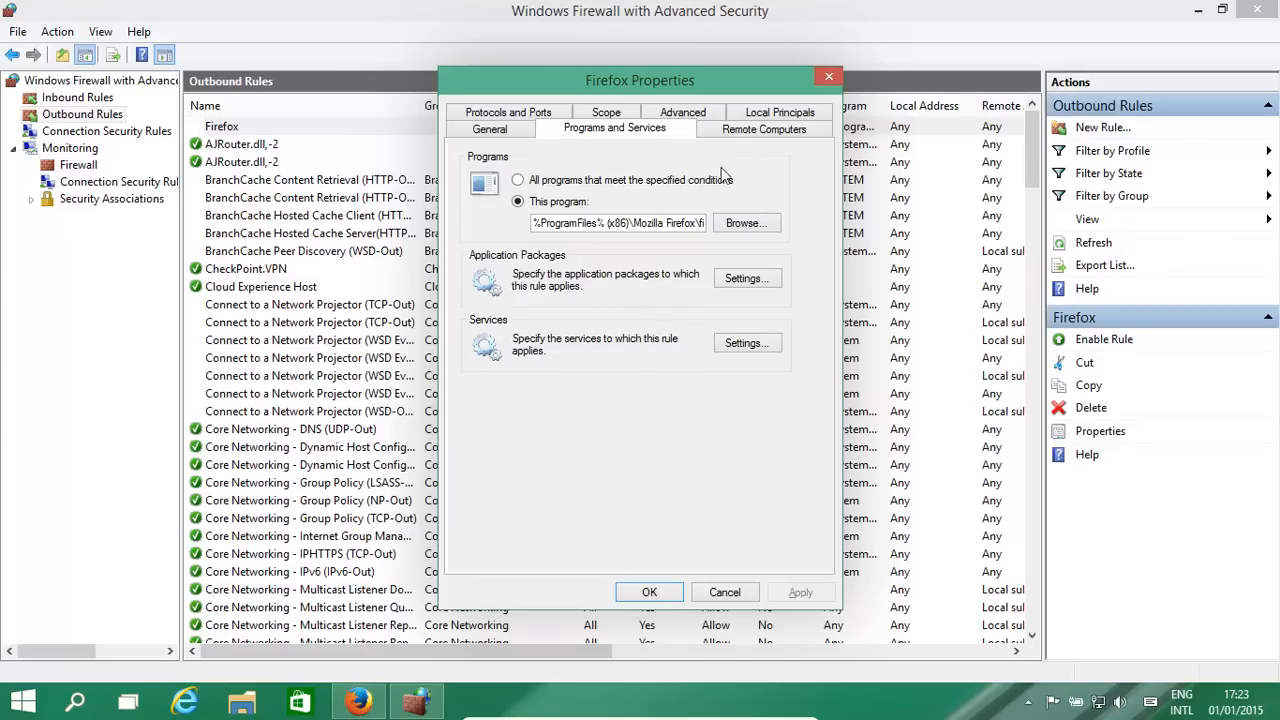
{"action": "left_click", "coordinate": [764, 128]}
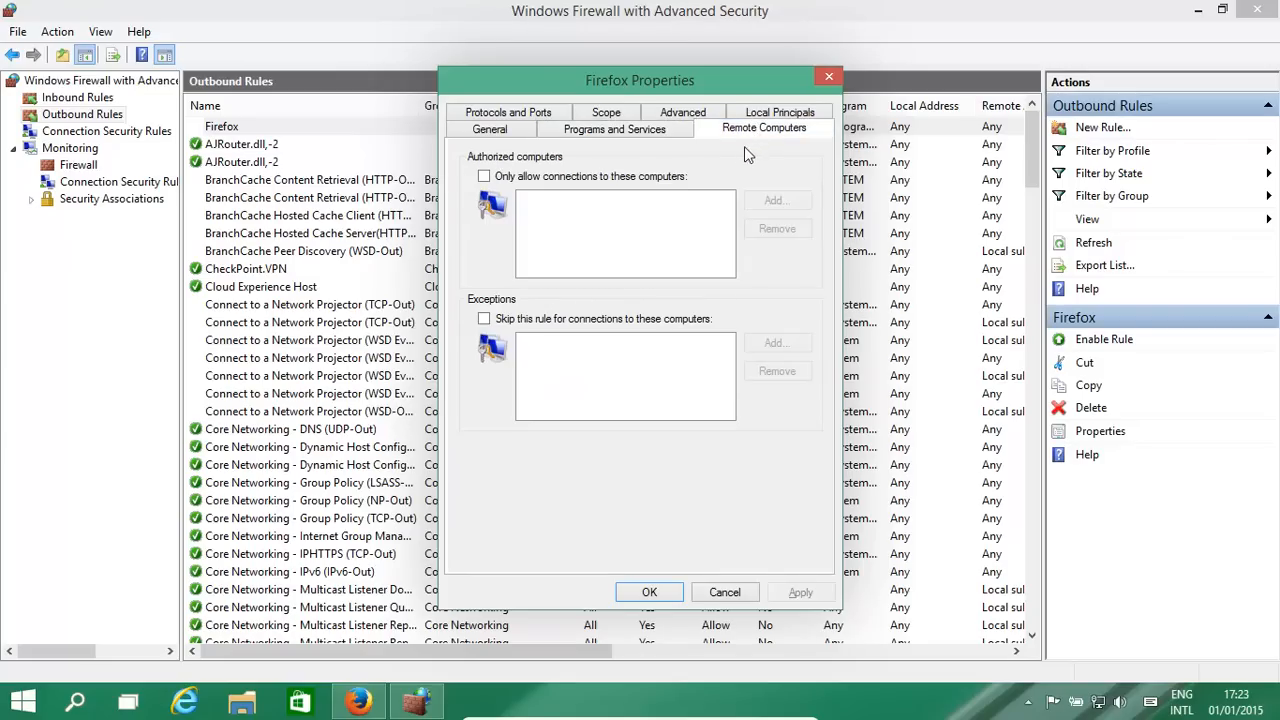
{"action": "mouse_move", "coordinate": [596, 218]}
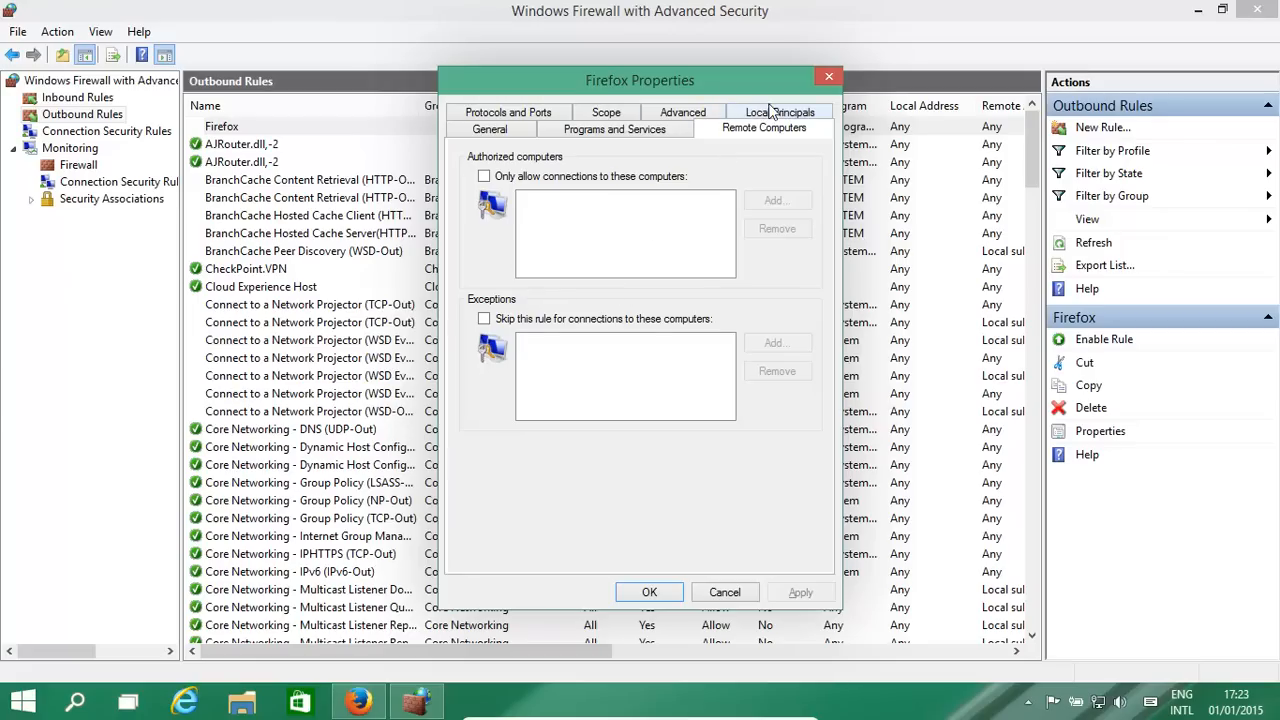
{"action": "left_click", "coordinate": [764, 112]}
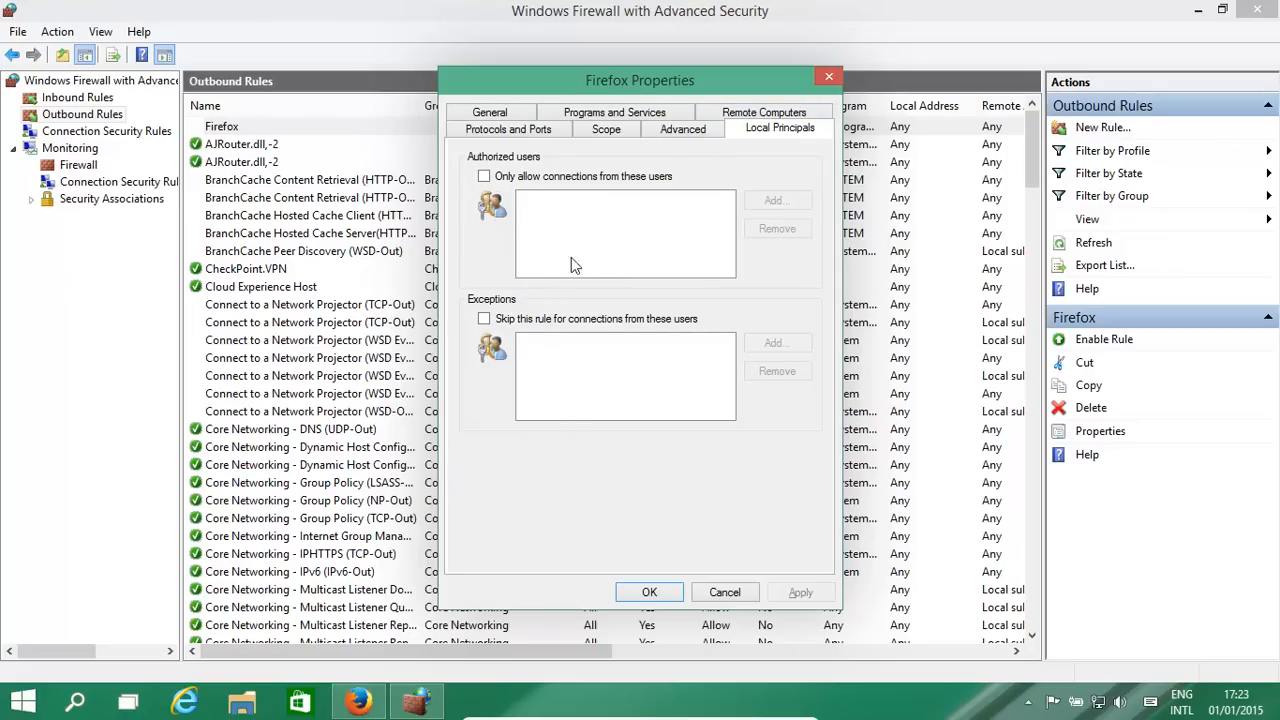
{"action": "mouse_move", "coordinate": [640, 172]}
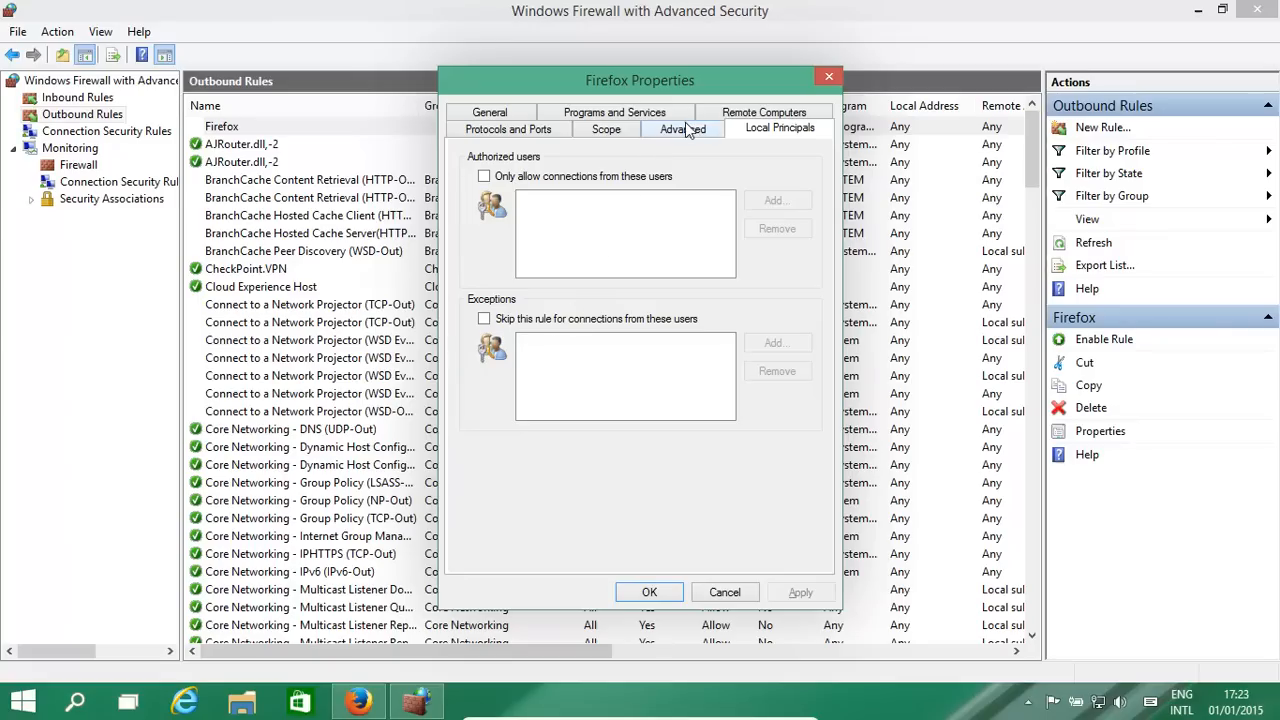
{"action": "left_click", "coordinate": [684, 128]}
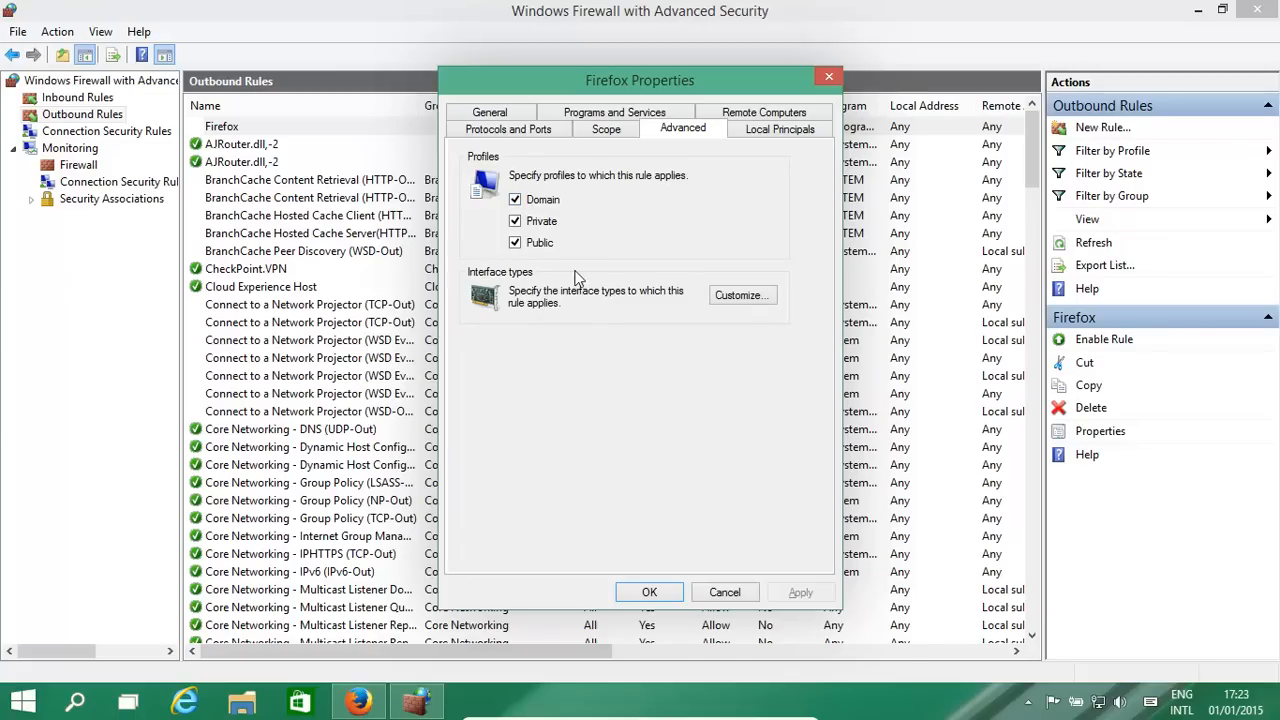
{"action": "mouse_move", "coordinate": [568, 310]}
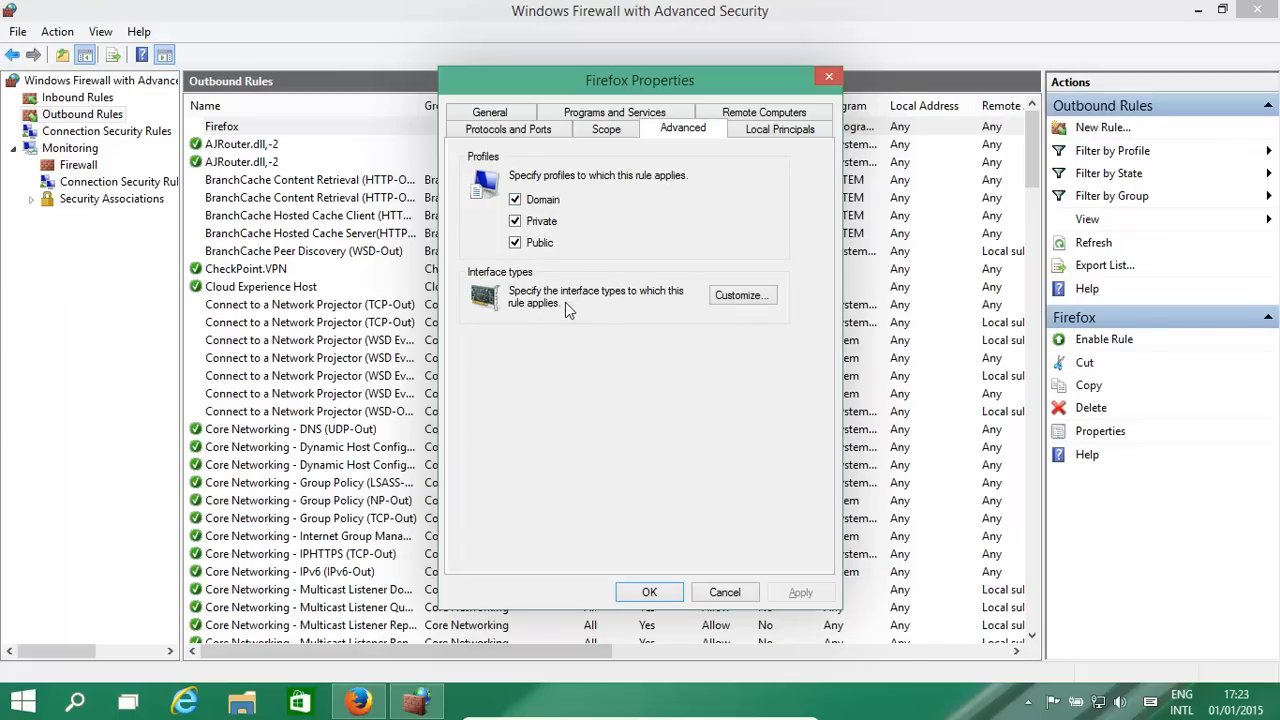
{"action": "mouse_move", "coordinate": [584, 318]}
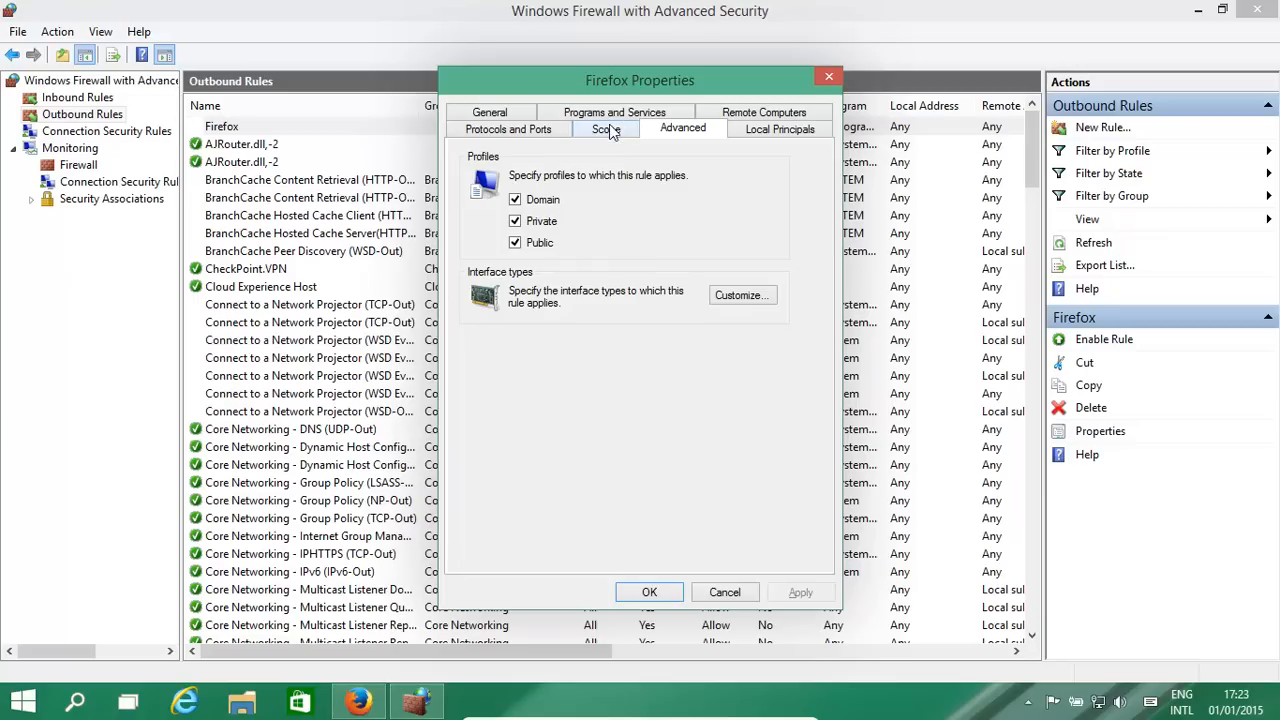
Review the Scope tab and Protocol type list, then cancel the properties unchanged.
{"action": "left_click", "coordinate": [606, 128]}
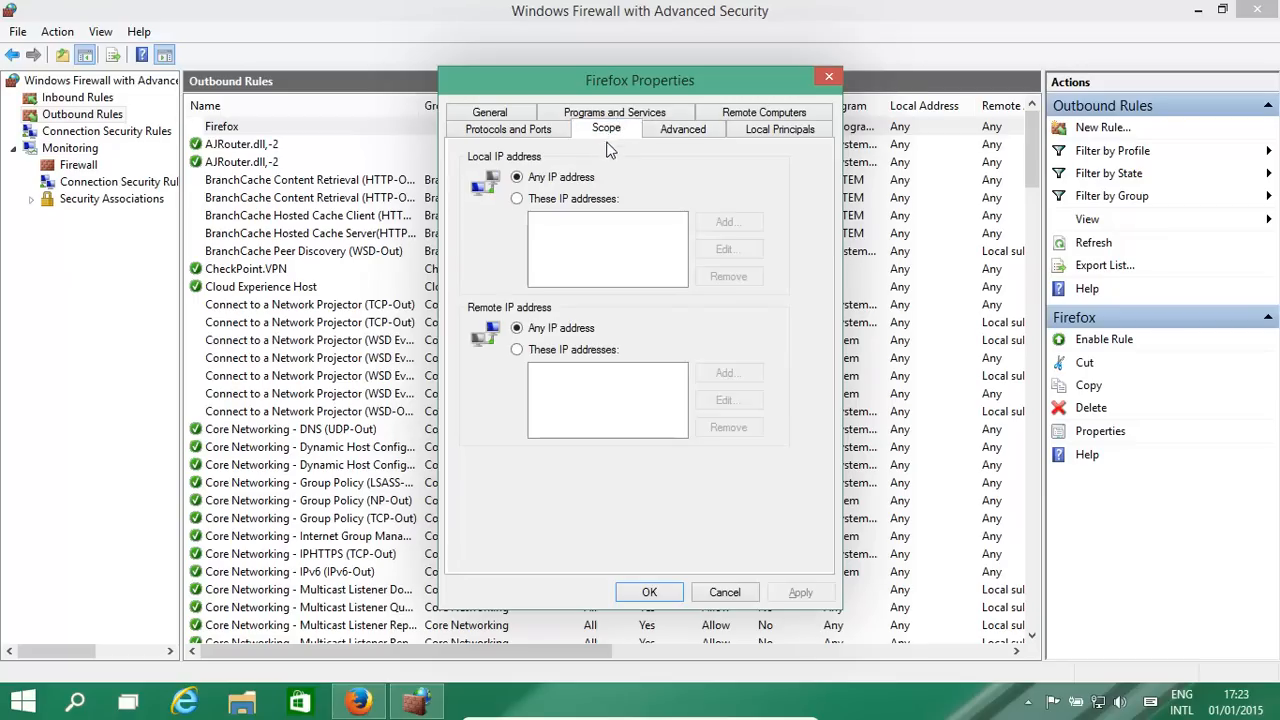
{"action": "mouse_move", "coordinate": [562, 292]}
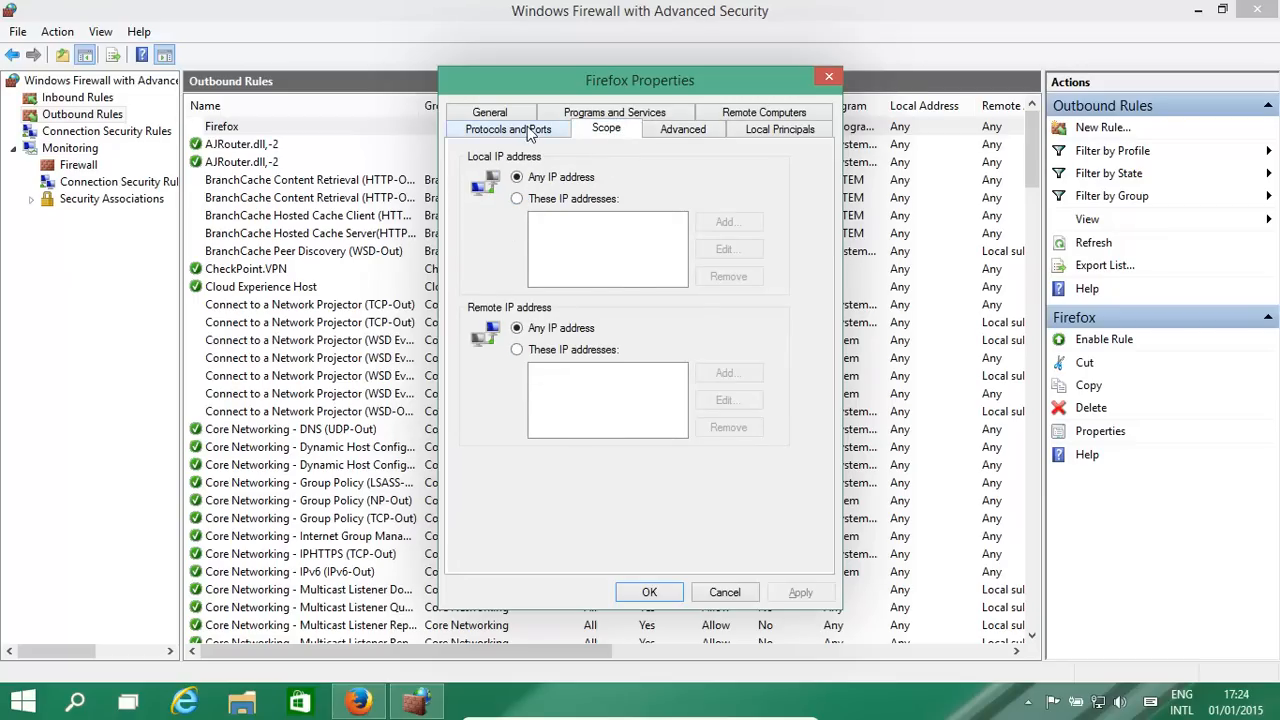
{"action": "left_click", "coordinate": [508, 128]}
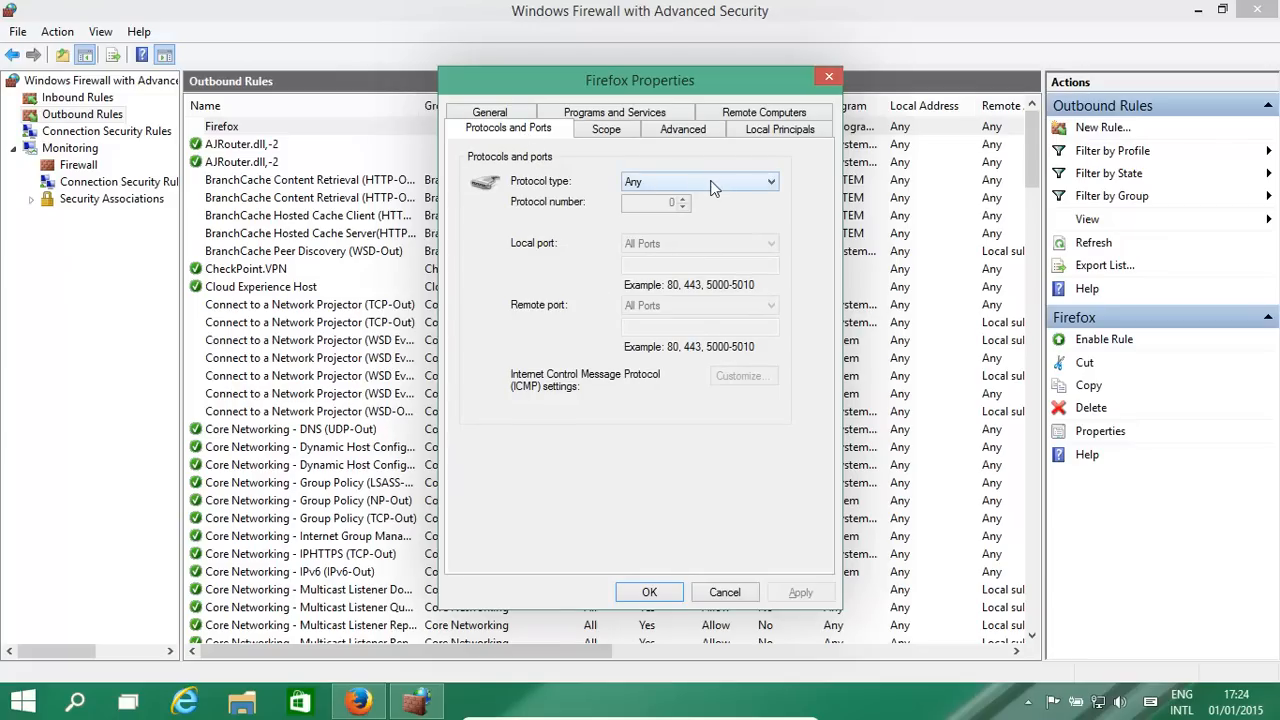
{"action": "left_click", "coordinate": [768, 180]}
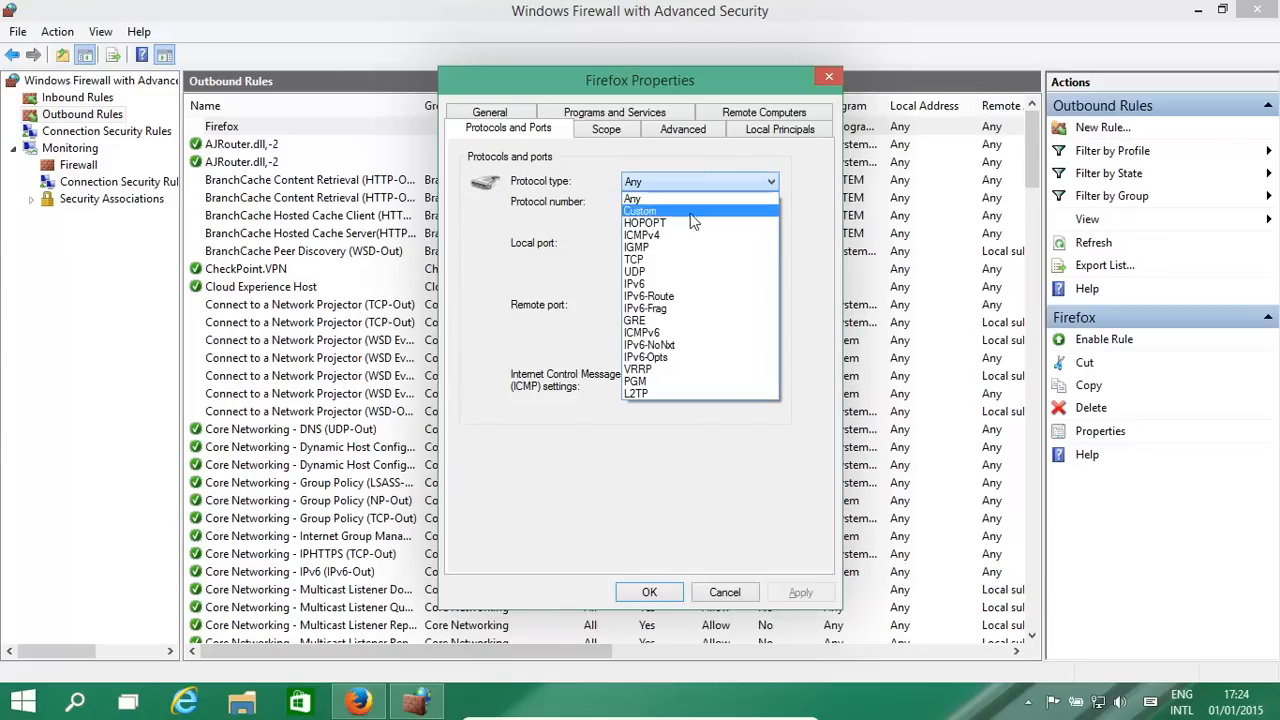
{"action": "mouse_move", "coordinate": [638, 368]}
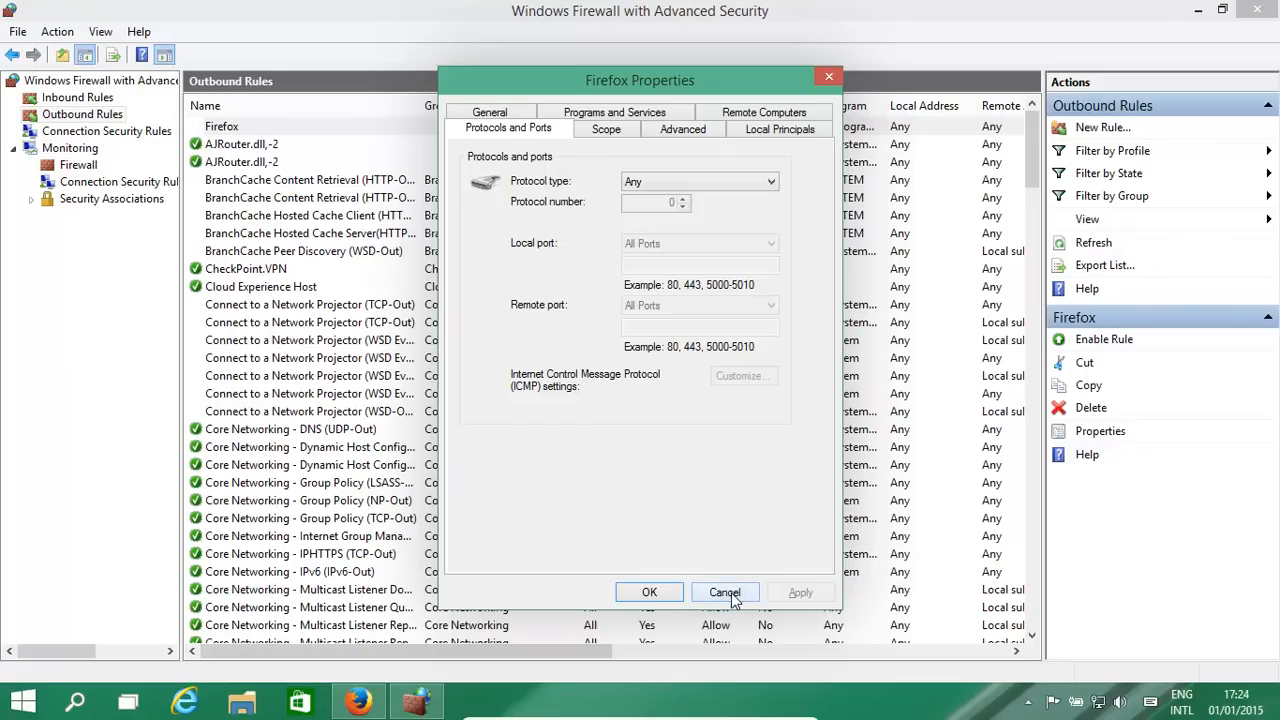
{"action": "left_click", "coordinate": [724, 592]}
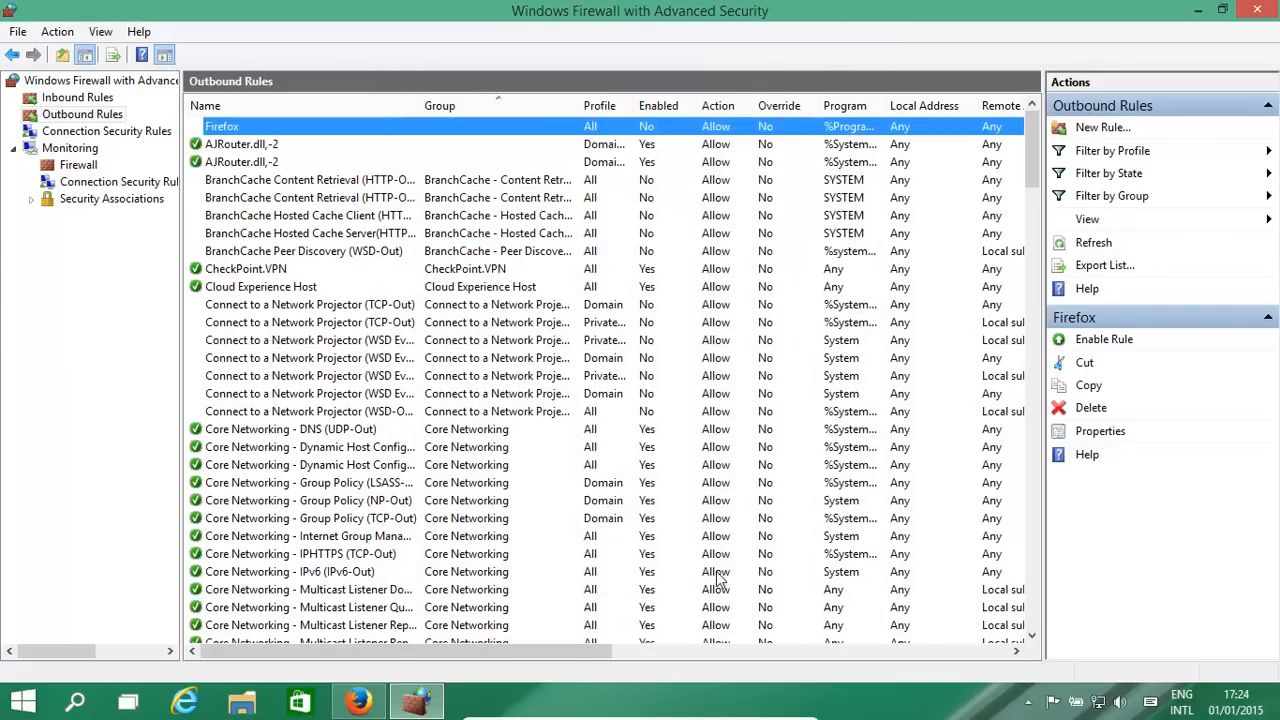